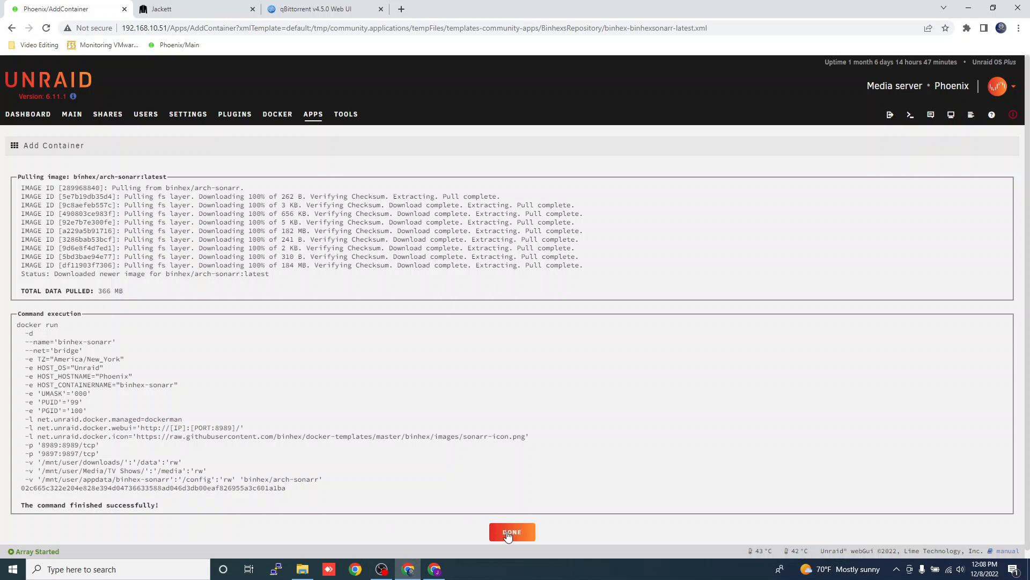
Step: Close the finished binhex-sonarr install log and return to the Docker container list
left_click(512, 531)
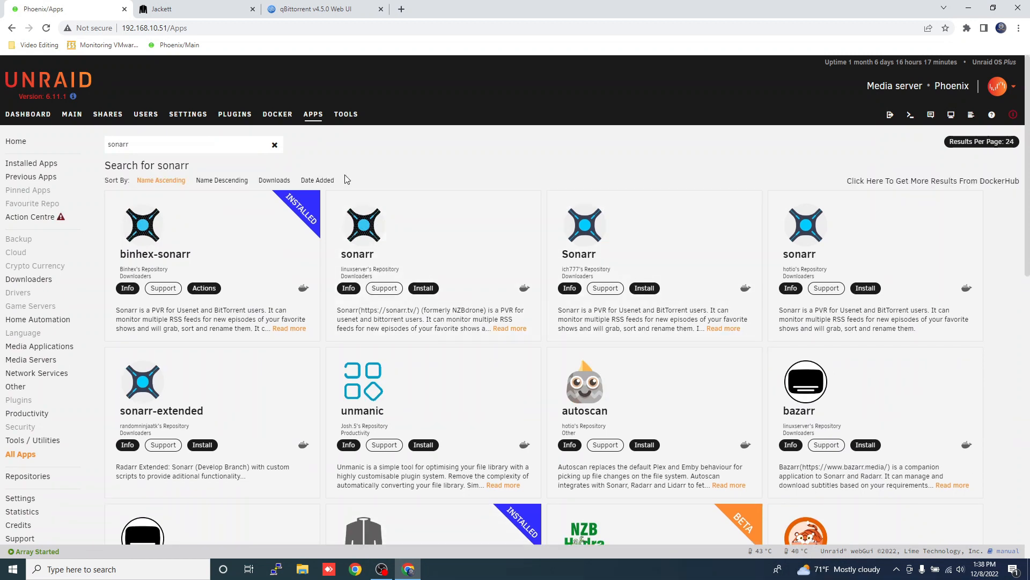
left_click(277, 113)
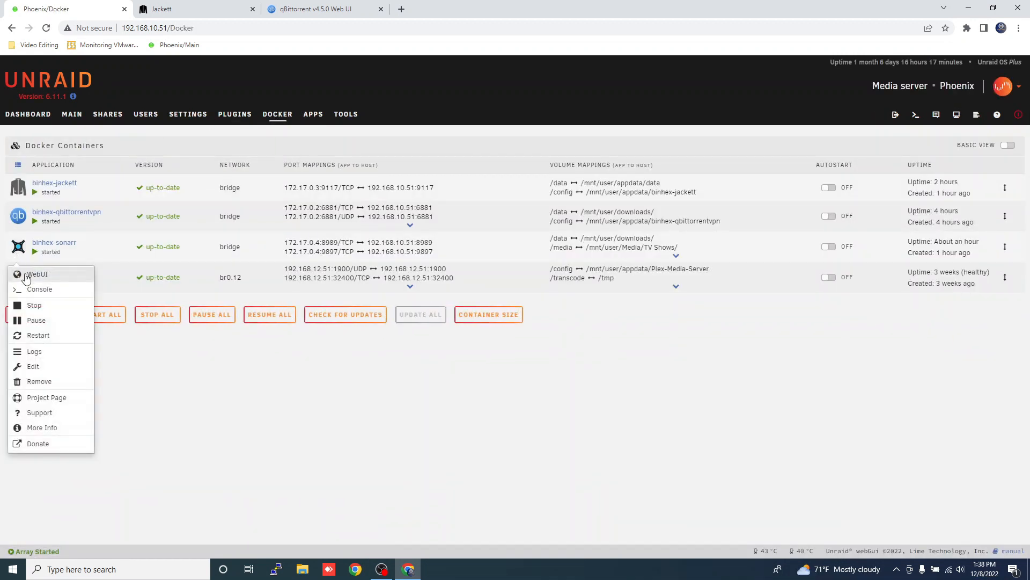
Step: In Sonarr's WebUI, start Import Existing Series with /media/ as the source folder
left_click(37, 275)
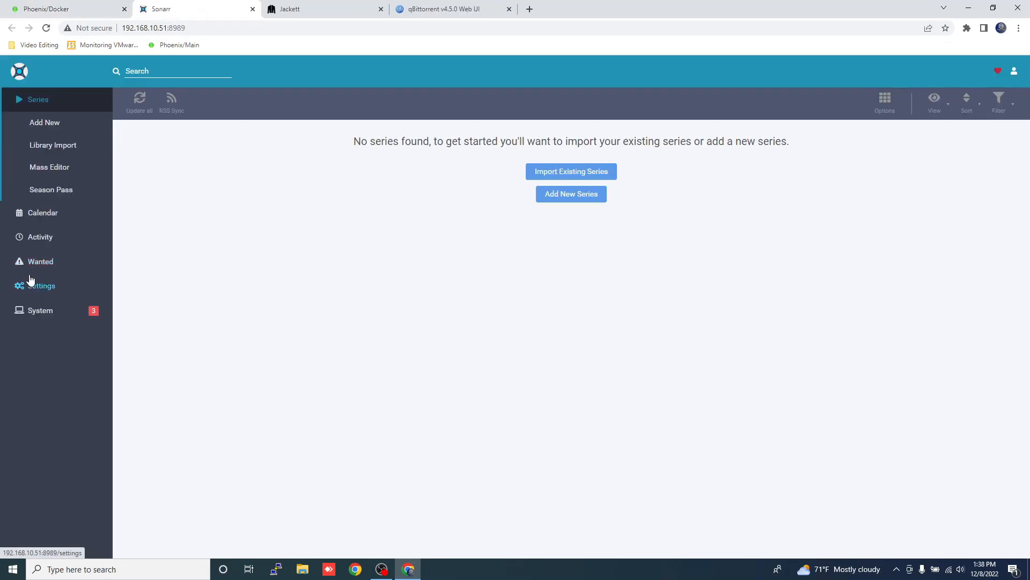
mouse_move(571, 172)
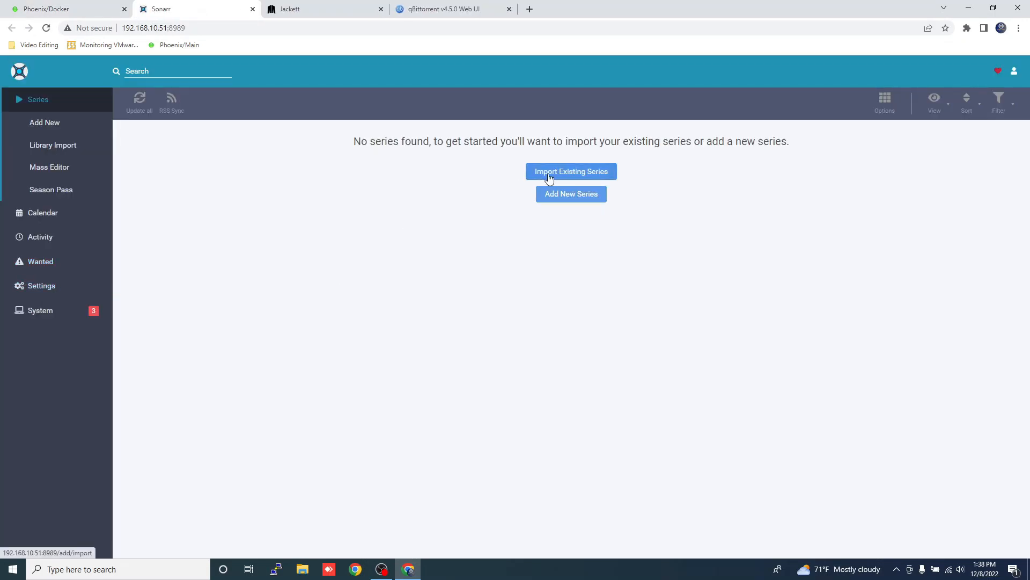
left_click(570, 172)
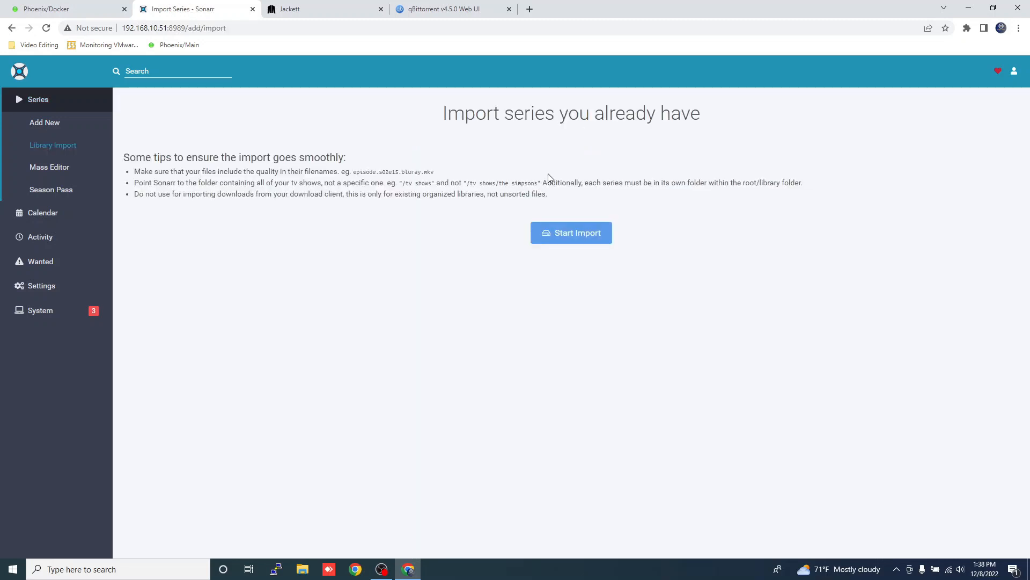
mouse_move(44, 123)
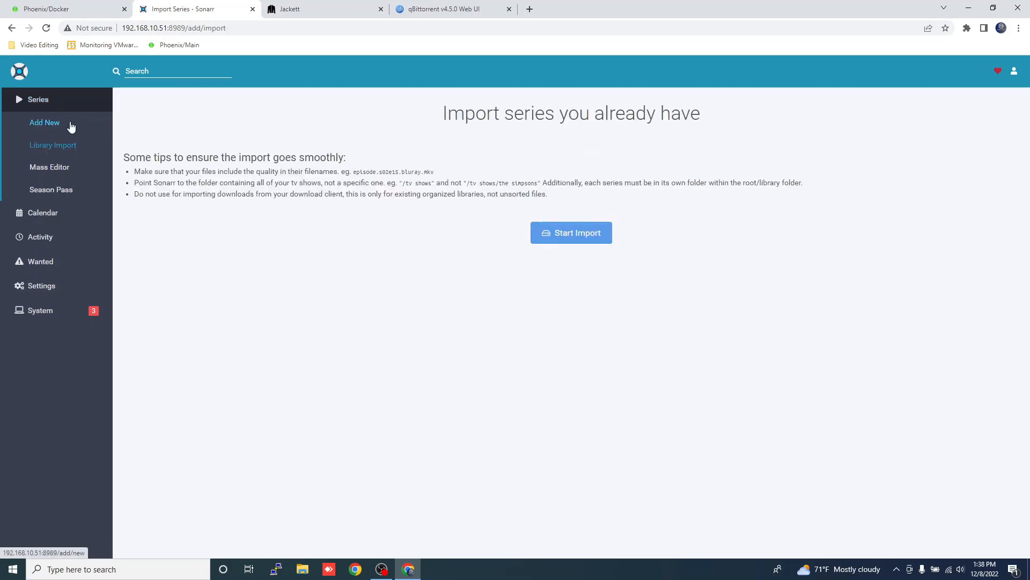
left_click(571, 232)
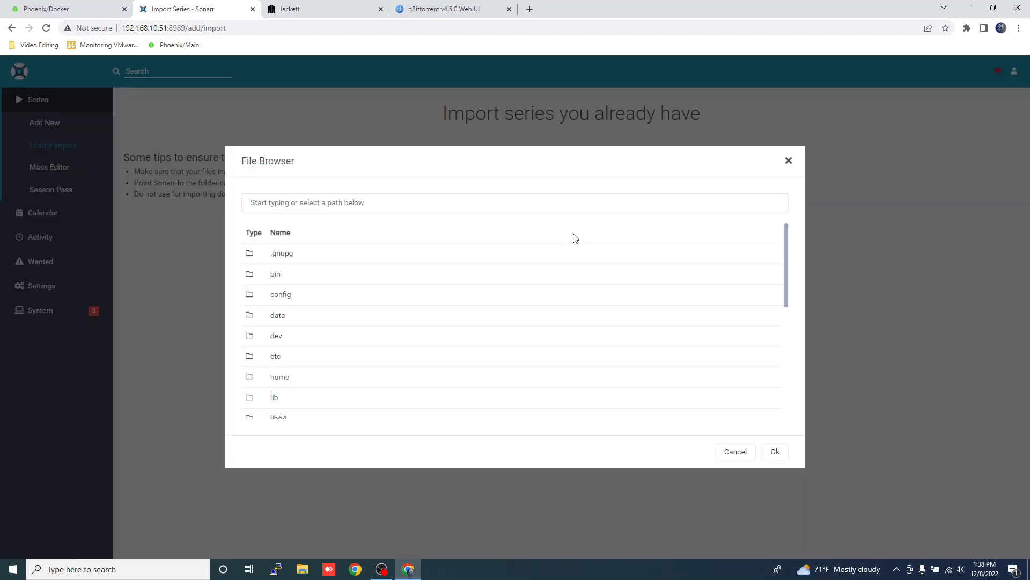
scroll("down", 3)
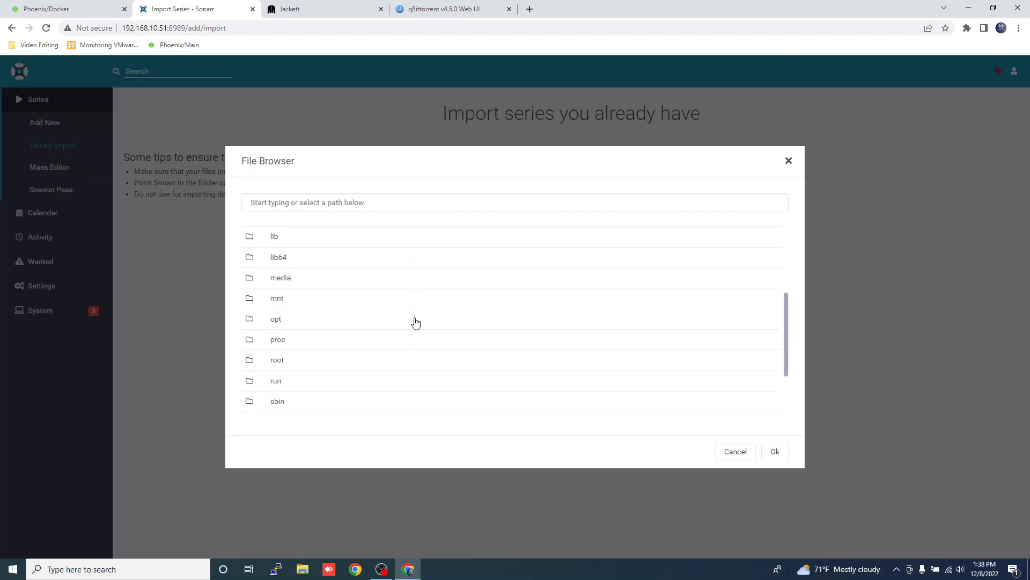
left_click(281, 277)
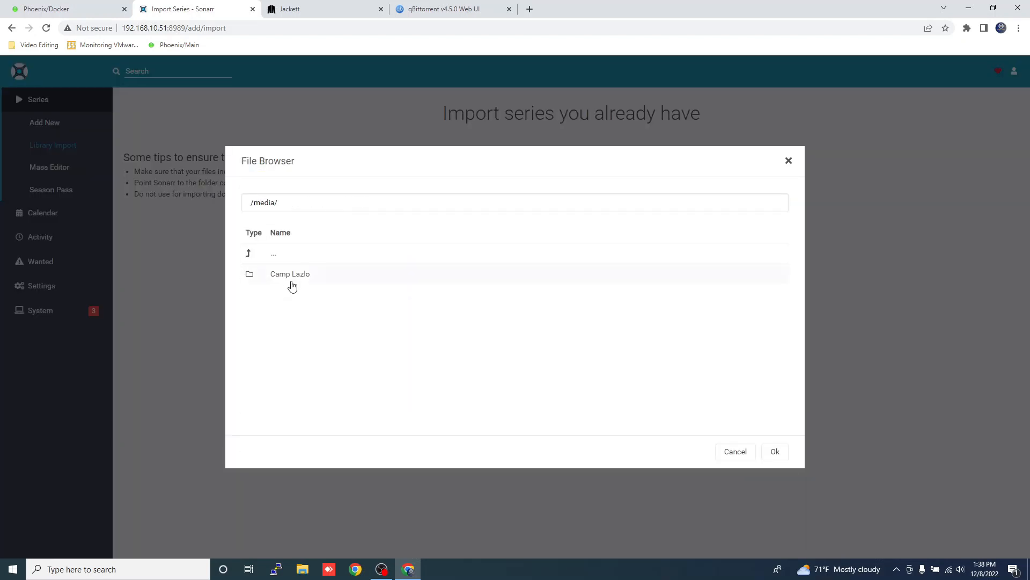
left_click(774, 451)
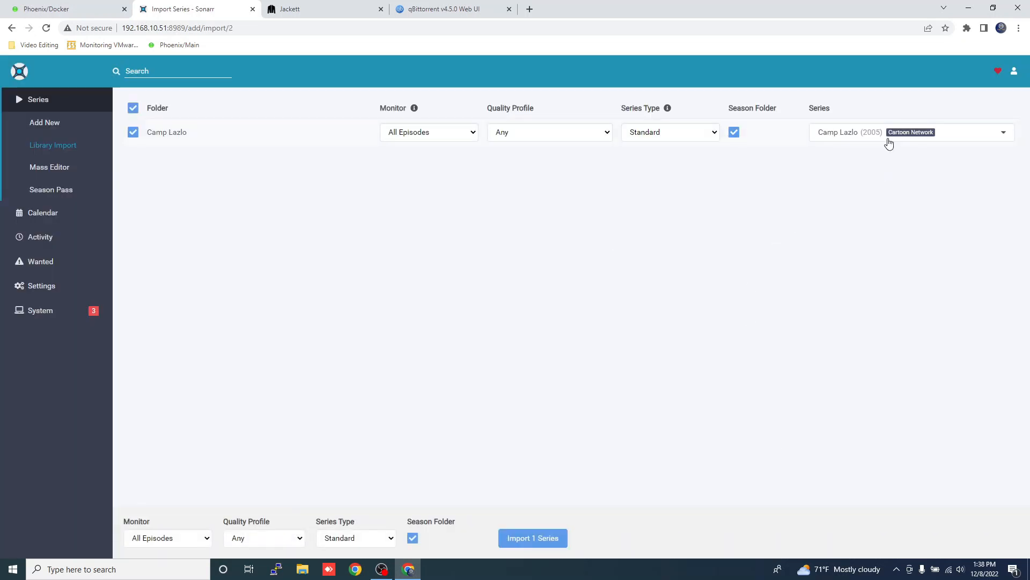
Step: Import the detected Camp Lazlo series and return to the Series overview
left_click(532, 538)
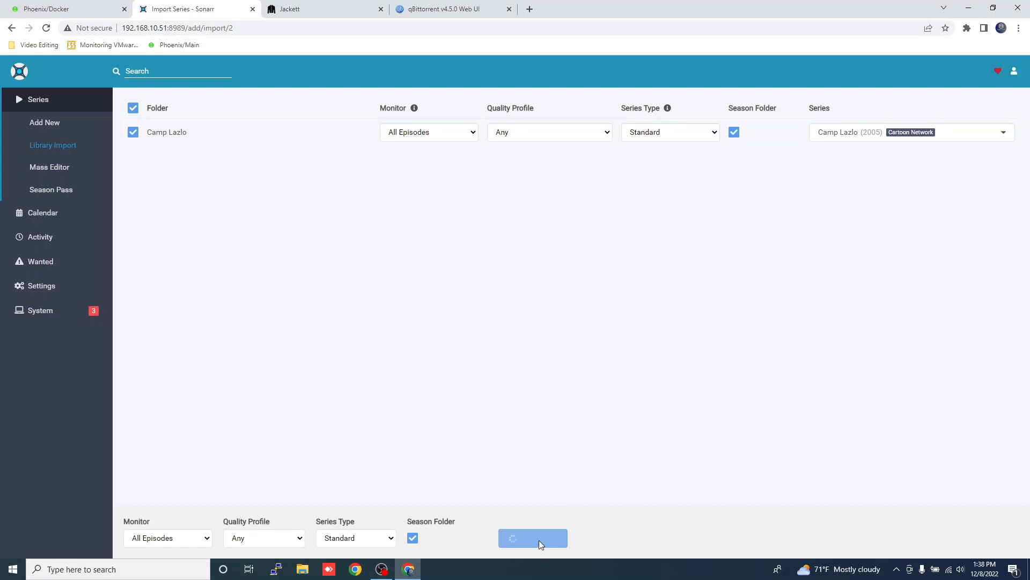
left_click(532, 538)
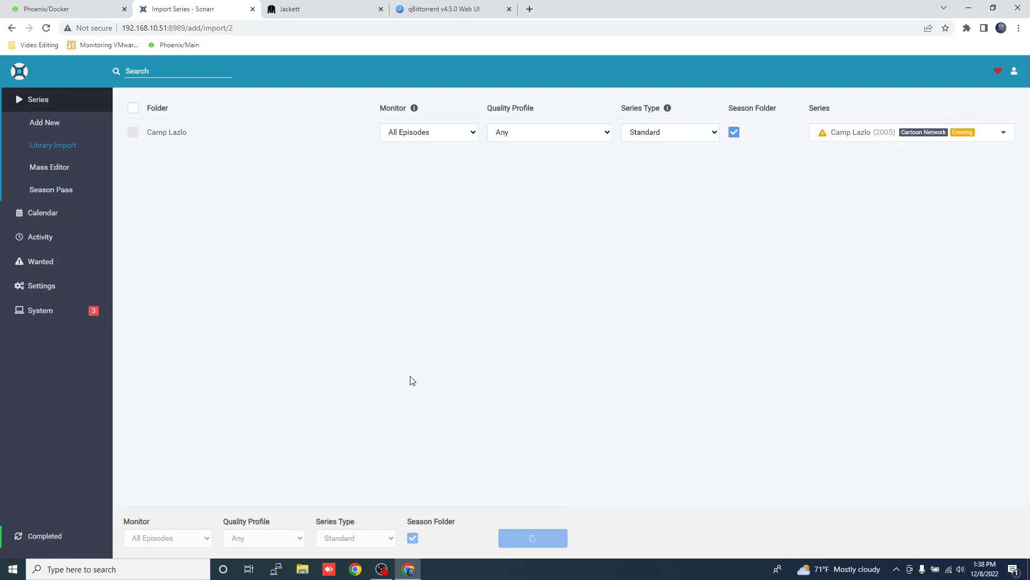
left_click(532, 538)
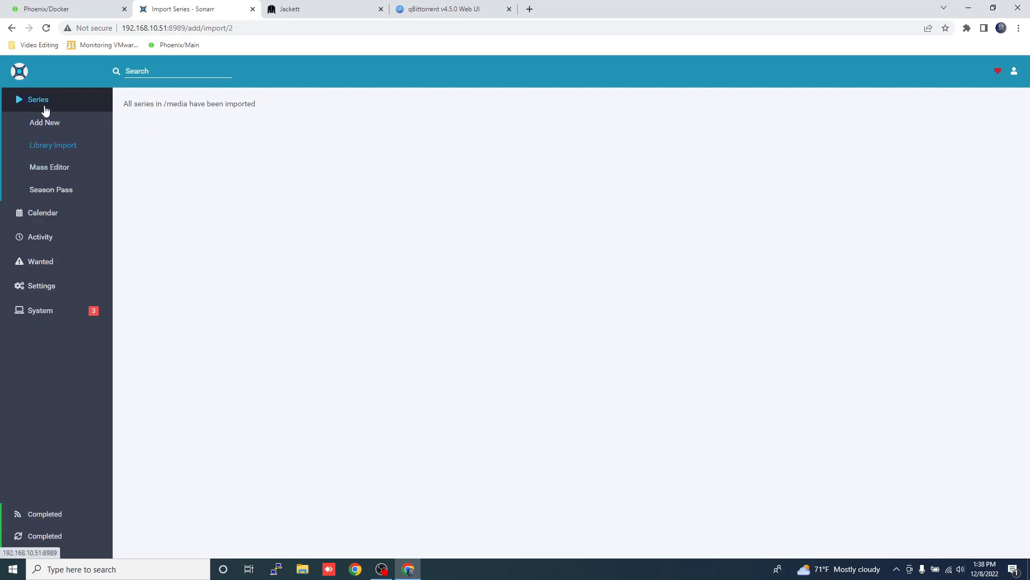
left_click(38, 99)
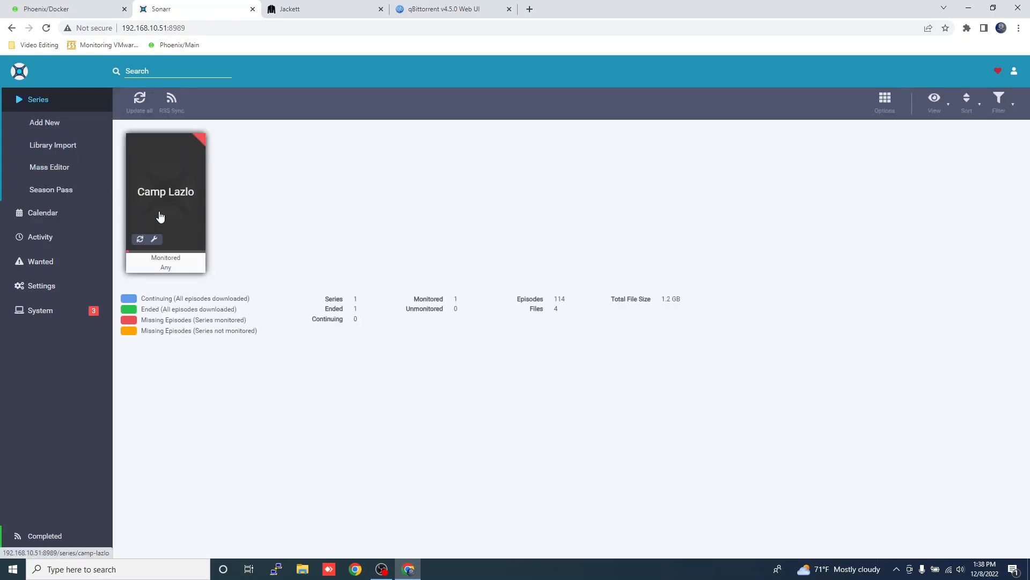
Step: View Camp Lazlo's series page and browse its Season 1 episode list
left_click(165, 191)
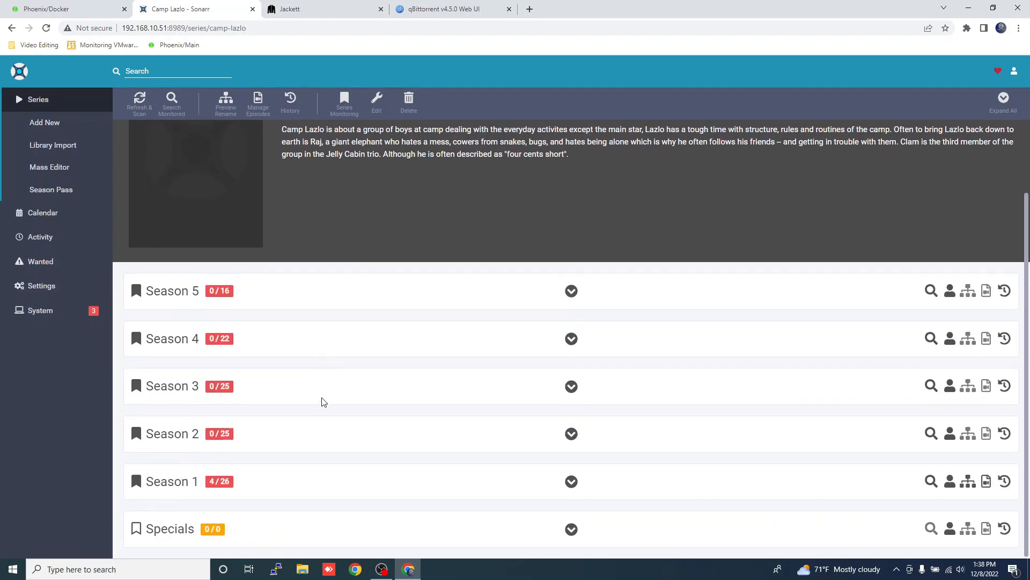
mouse_move(571, 481)
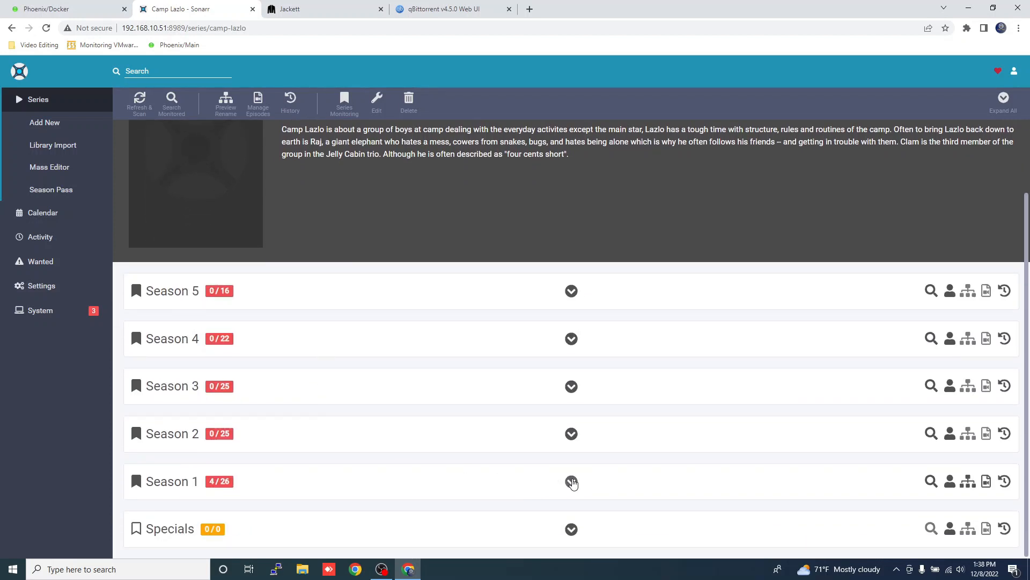
left_click(571, 481)
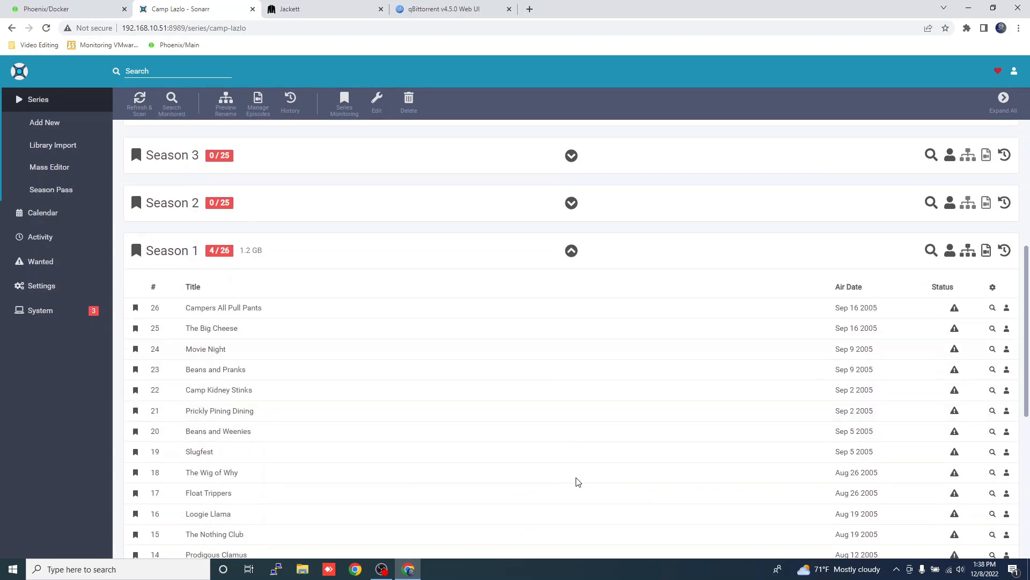
scroll("down", 3)
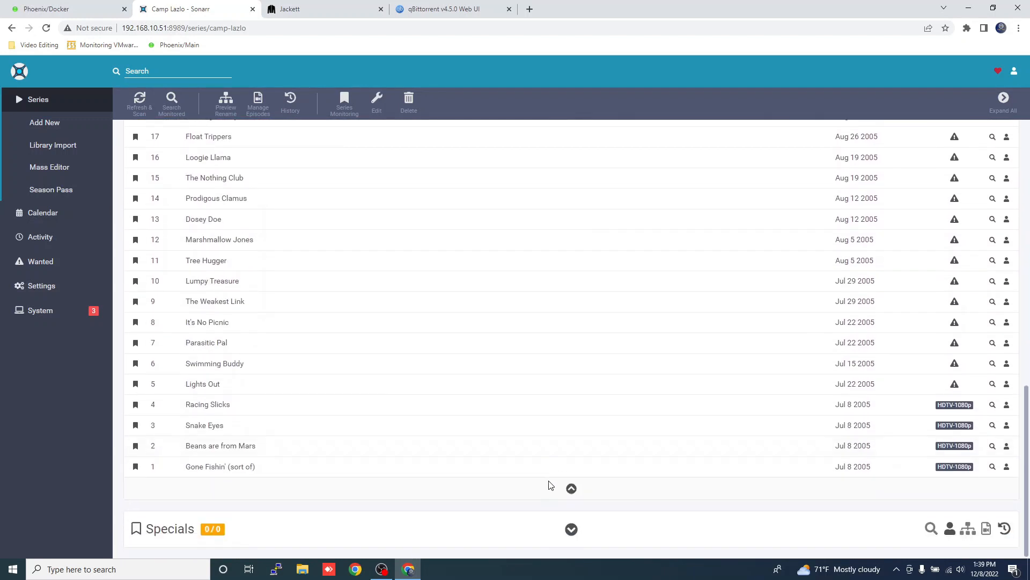
scroll("up", 3)
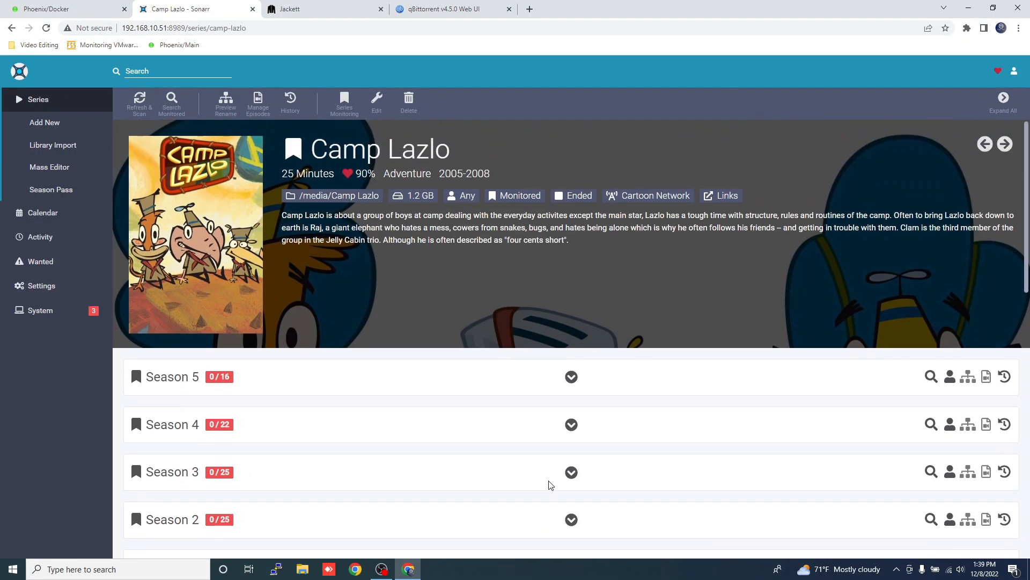
mouse_move(548, 486)
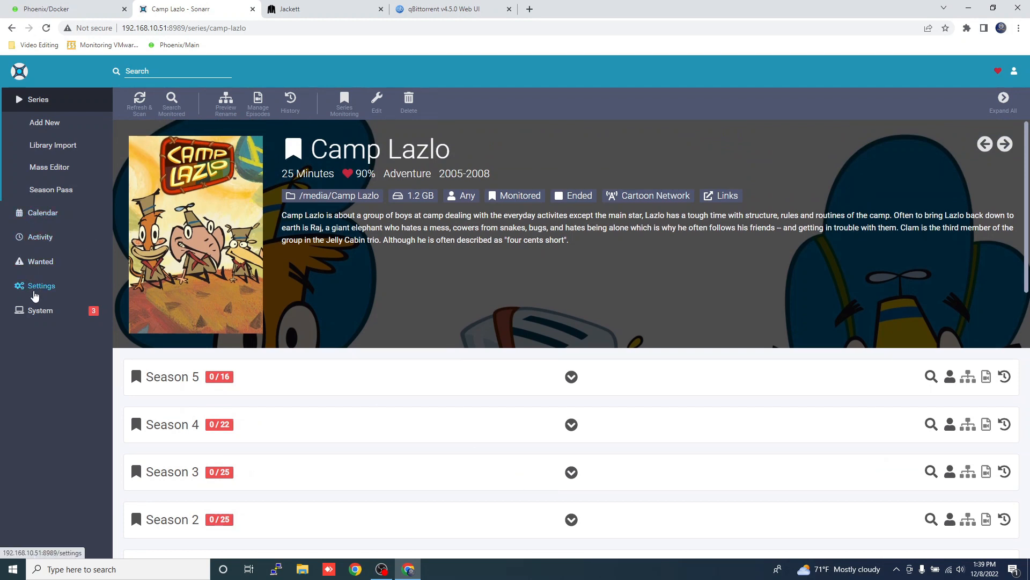
left_click(41, 285)
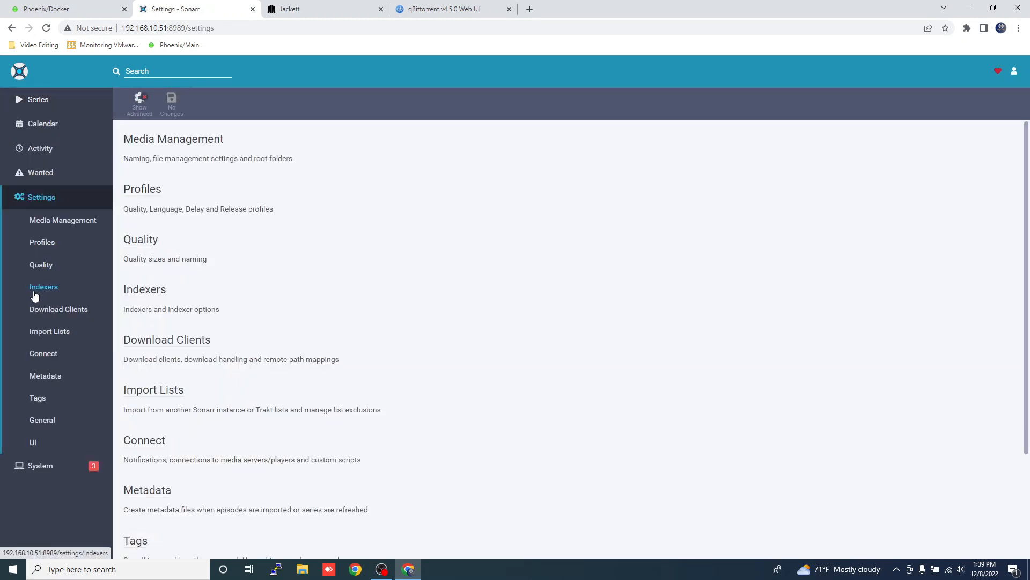
mouse_move(156, 295)
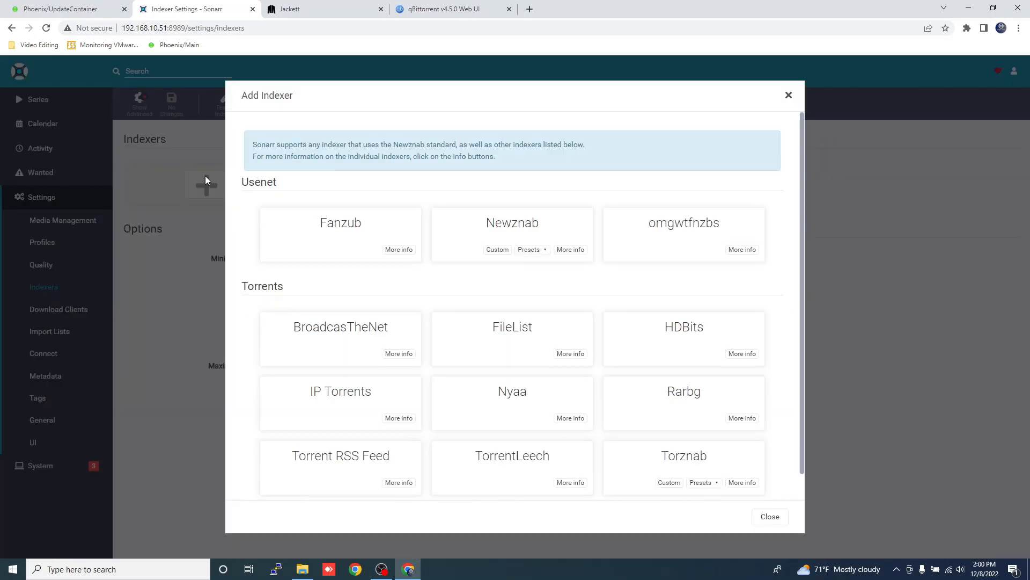
mouse_move(669, 482)
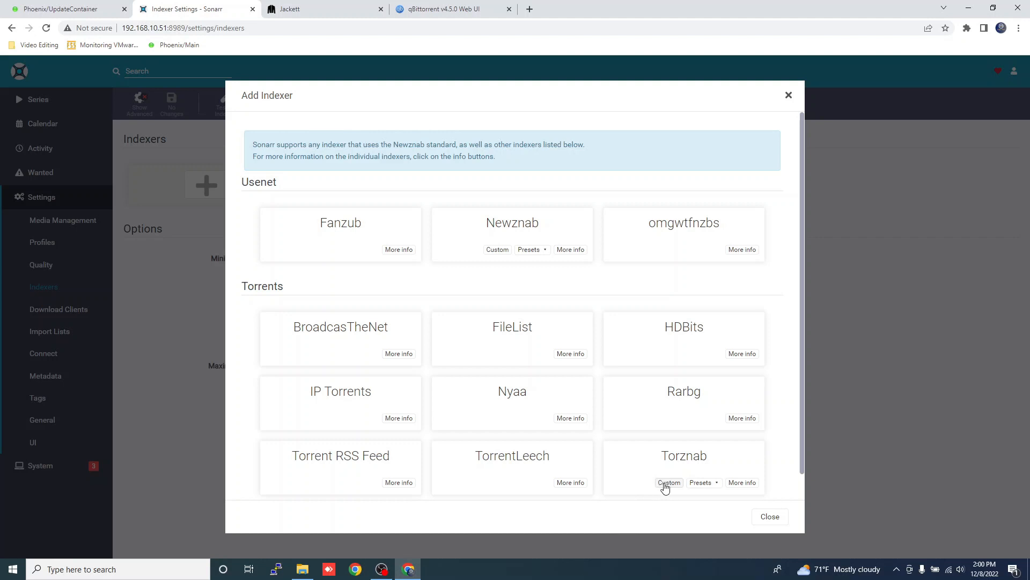
left_click(669, 482)
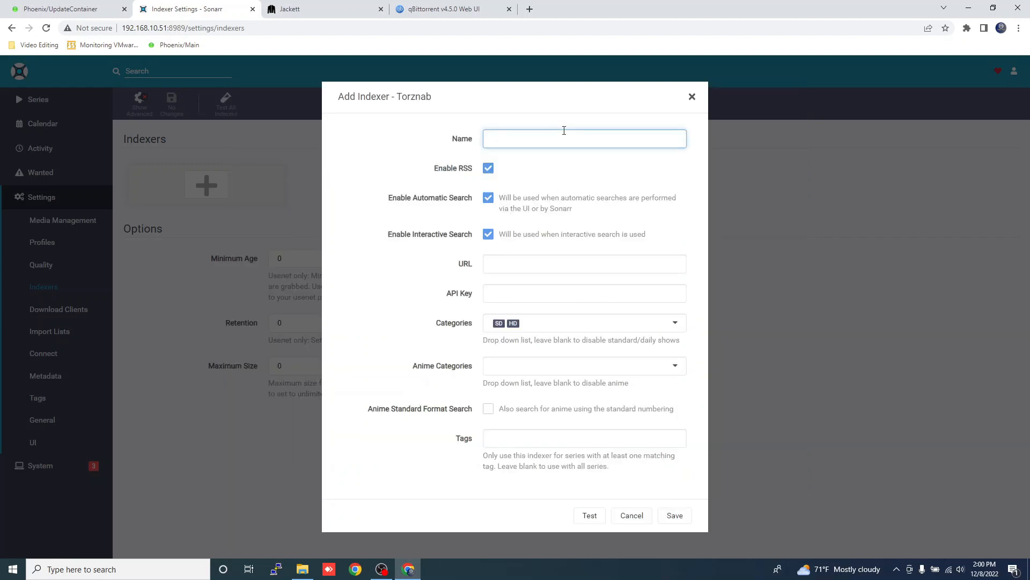
type("jacke")
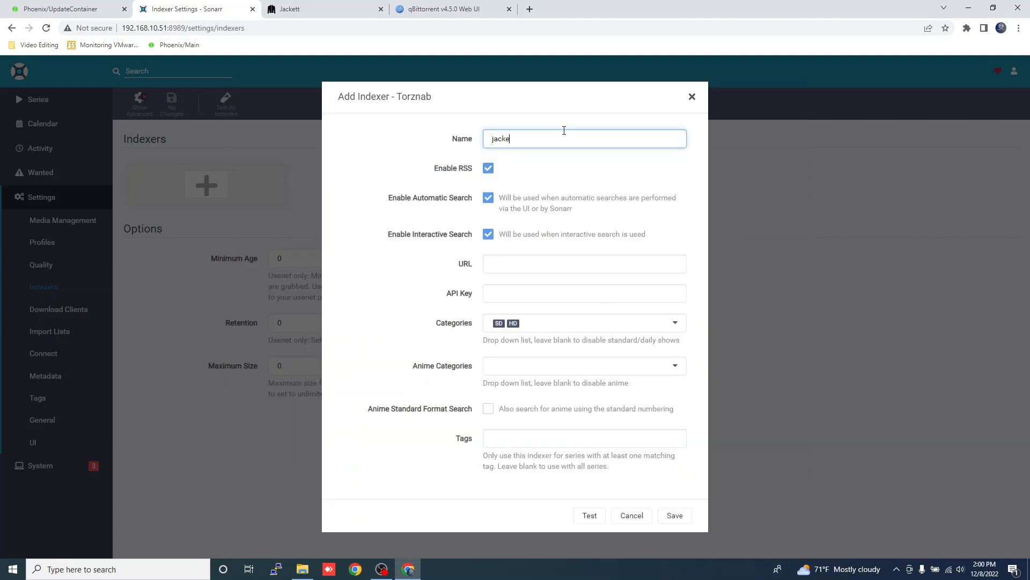
left_click(583, 264)
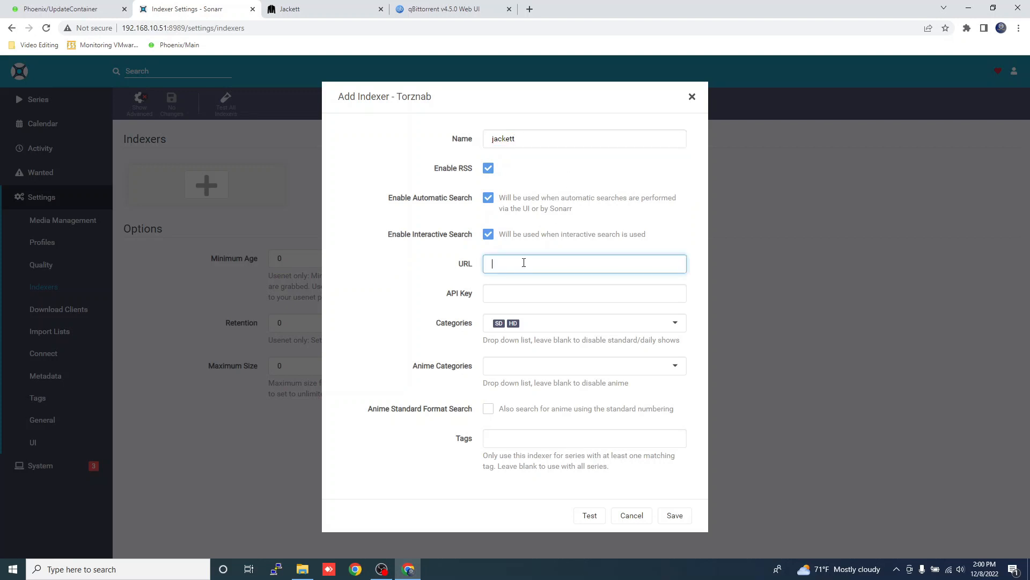
type("htt")
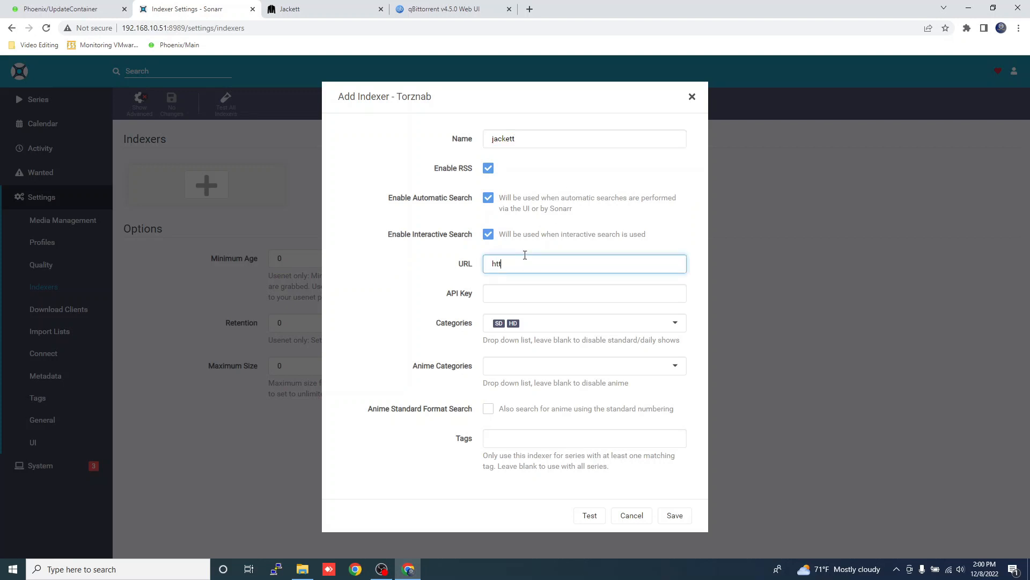
type("p")
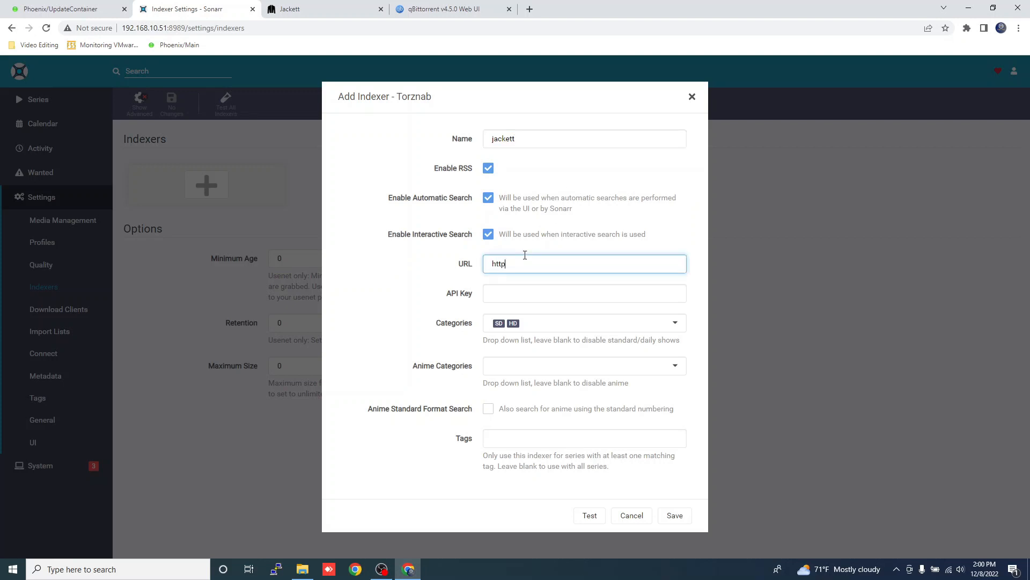
type("://")
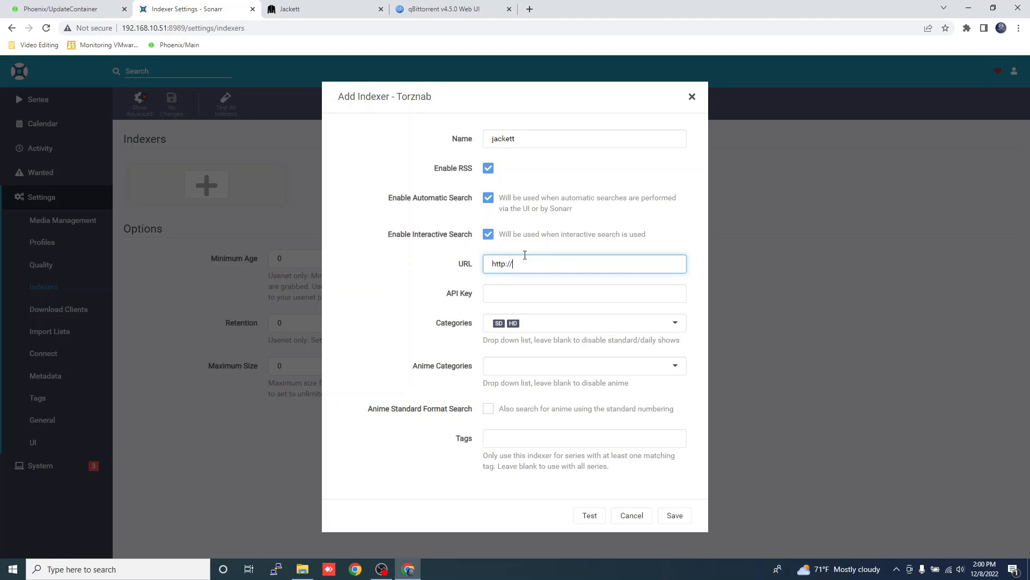
type("192.1")
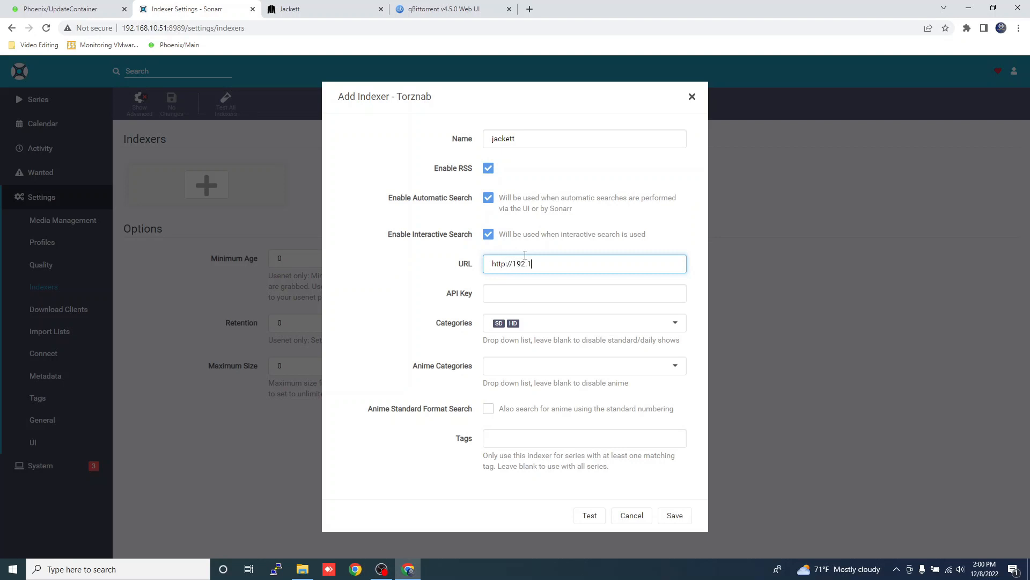
type("68.1")
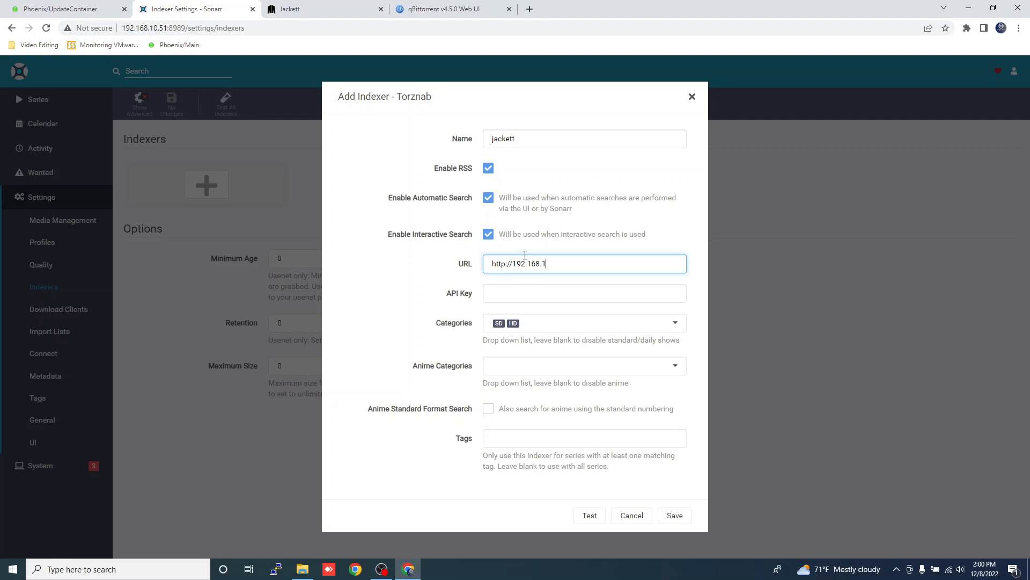
type("0.51")
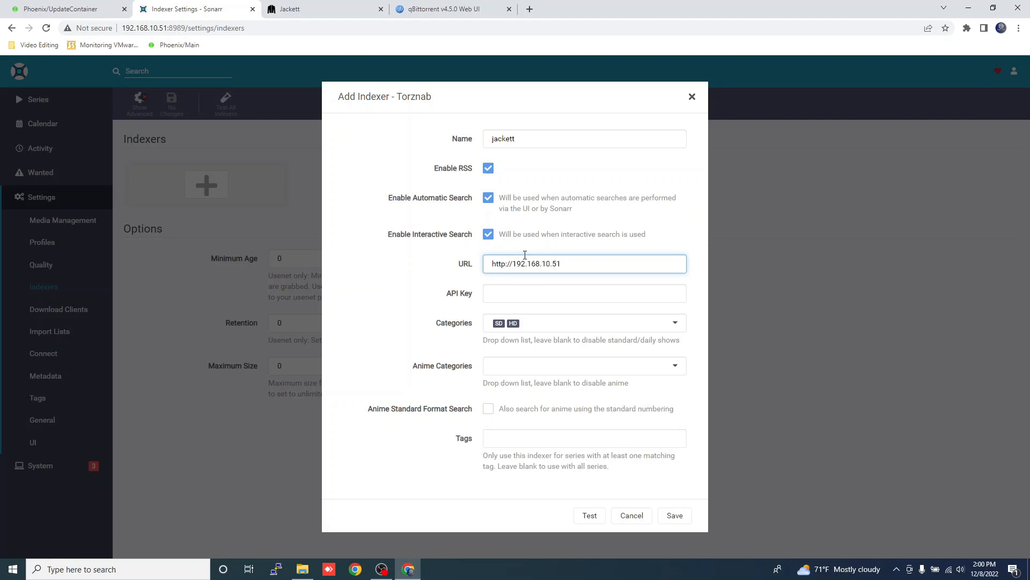
type(":9117/")
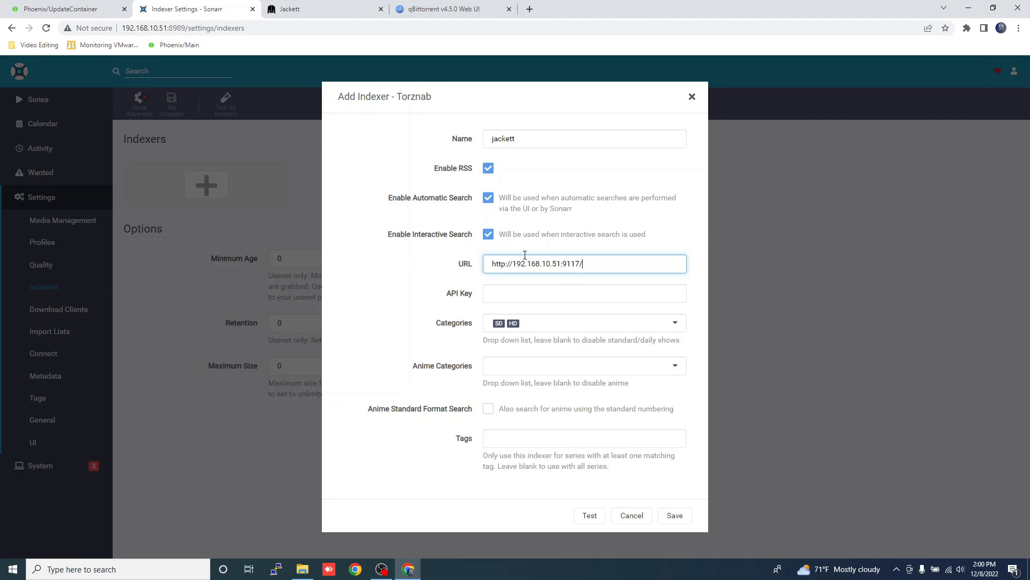
type("torzna")
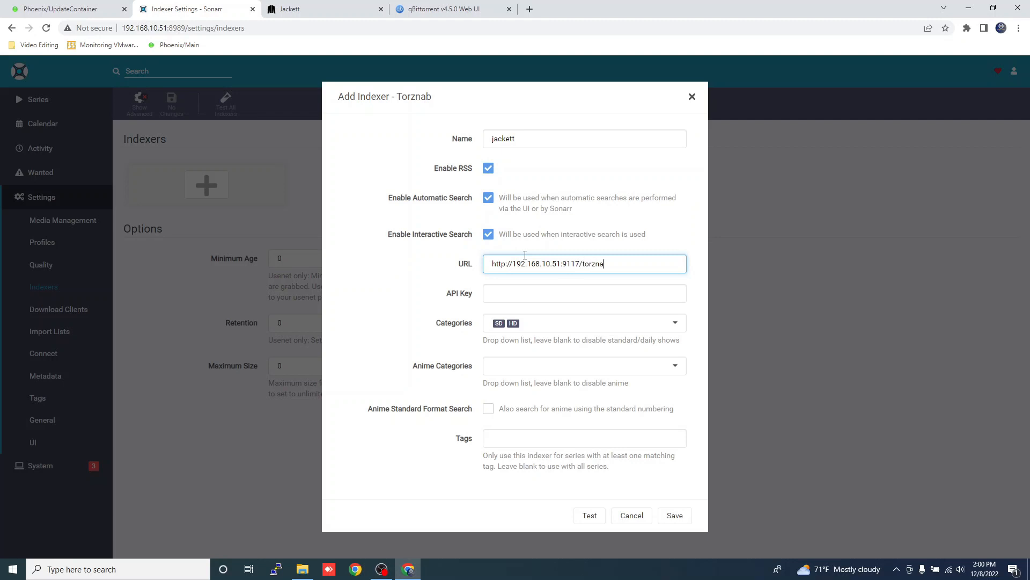
type("b/a")
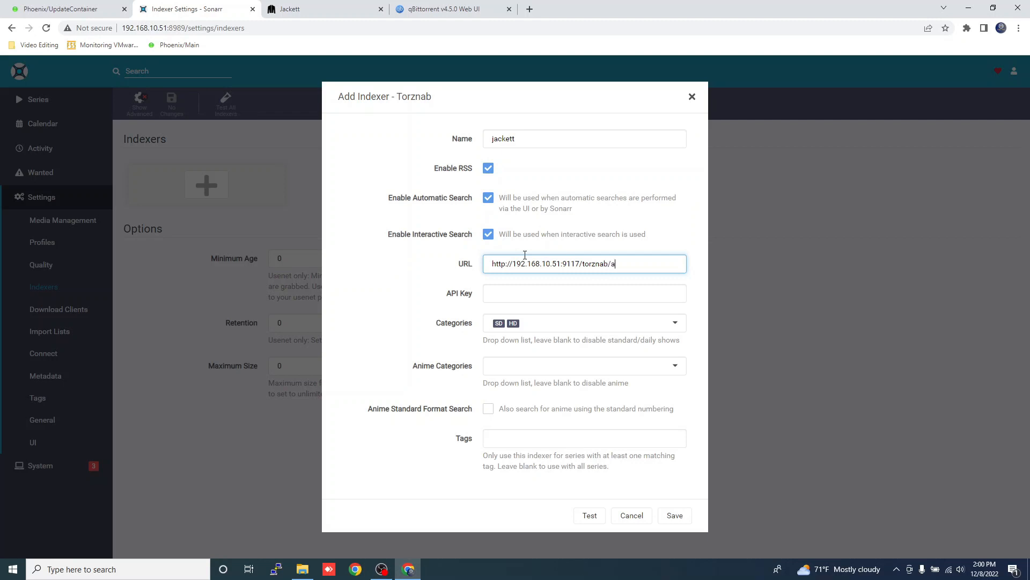
type("ll")
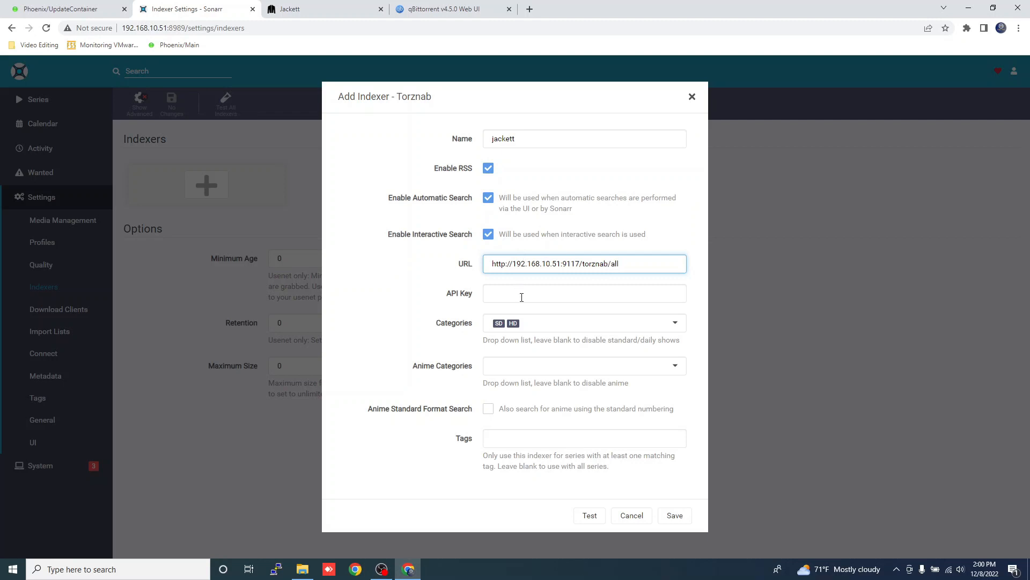
Step: Fill in Jackett's API key, keep the TV/SD and TV/HD categories, and save the indexer
left_click(294, 8)
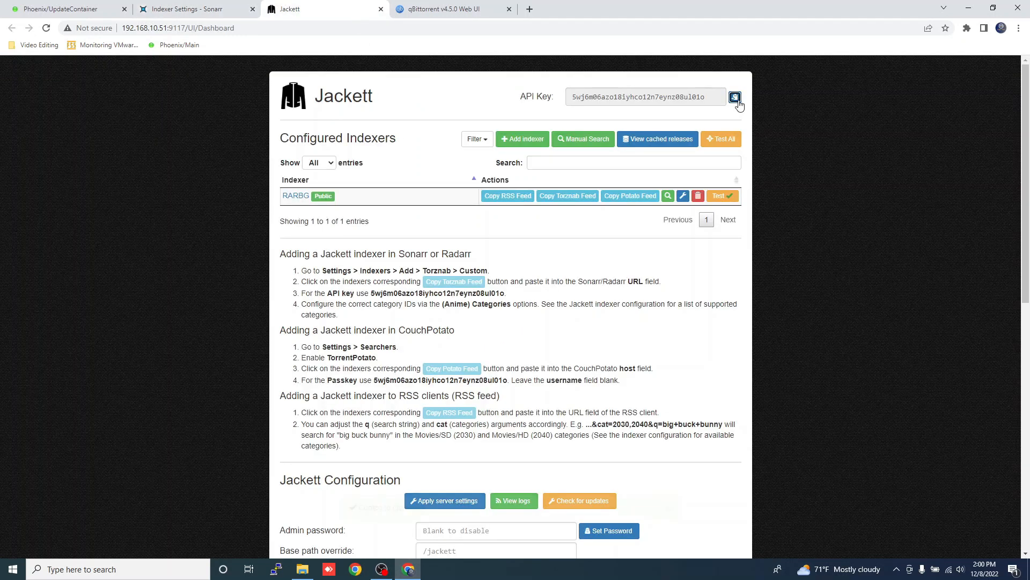
left_click(191, 8)
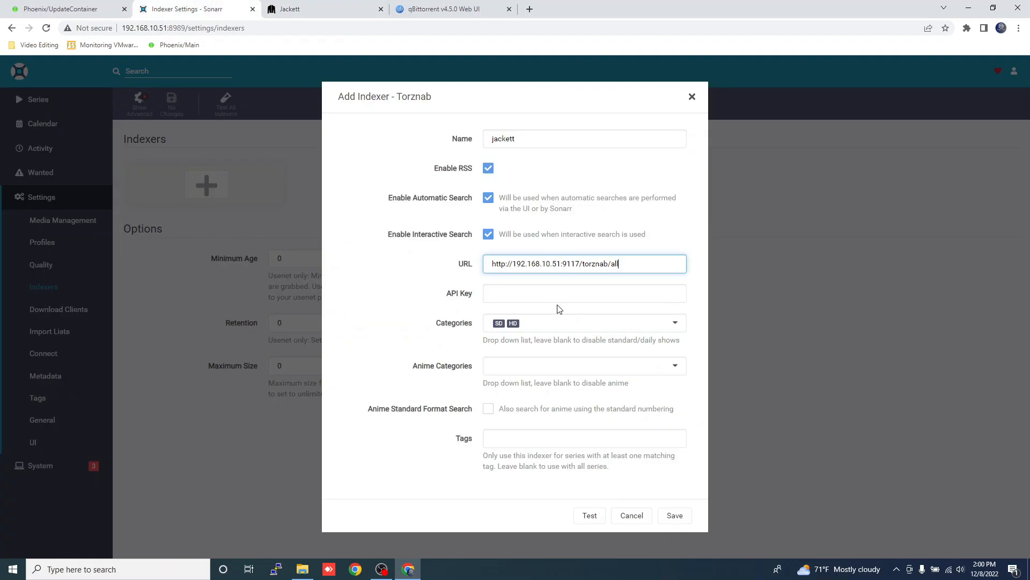
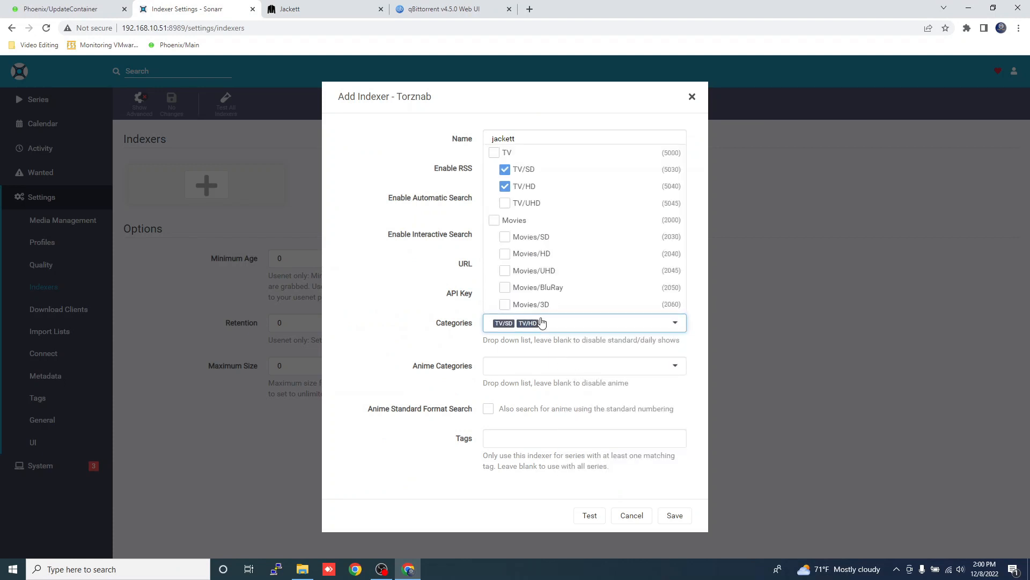
left_click(419, 341)
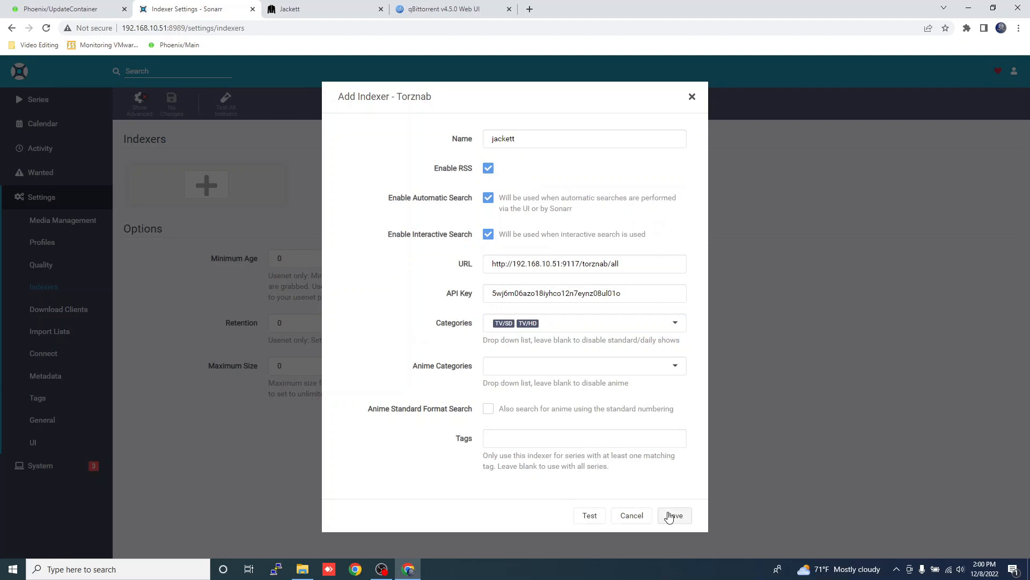
left_click(674, 515)
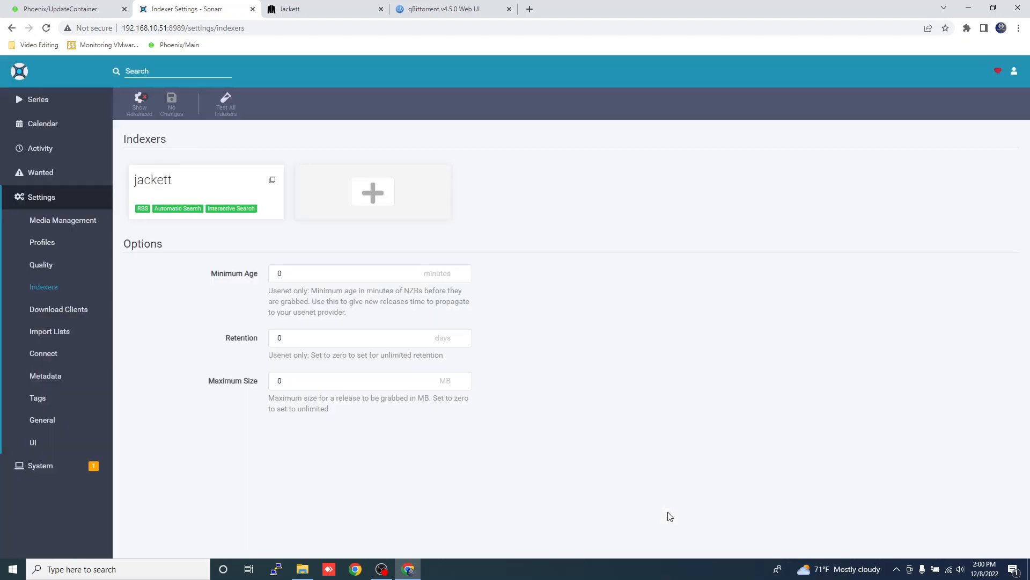
mouse_move(58, 309)
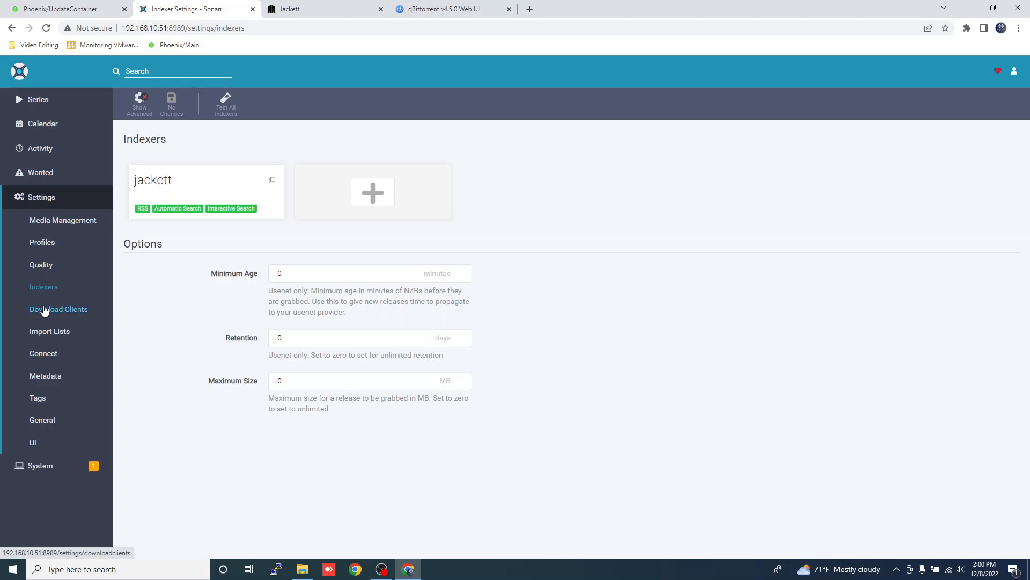
Step: Add a qBittorrent download client named qbittorent at host 192.168.10.51
left_click(58, 309)
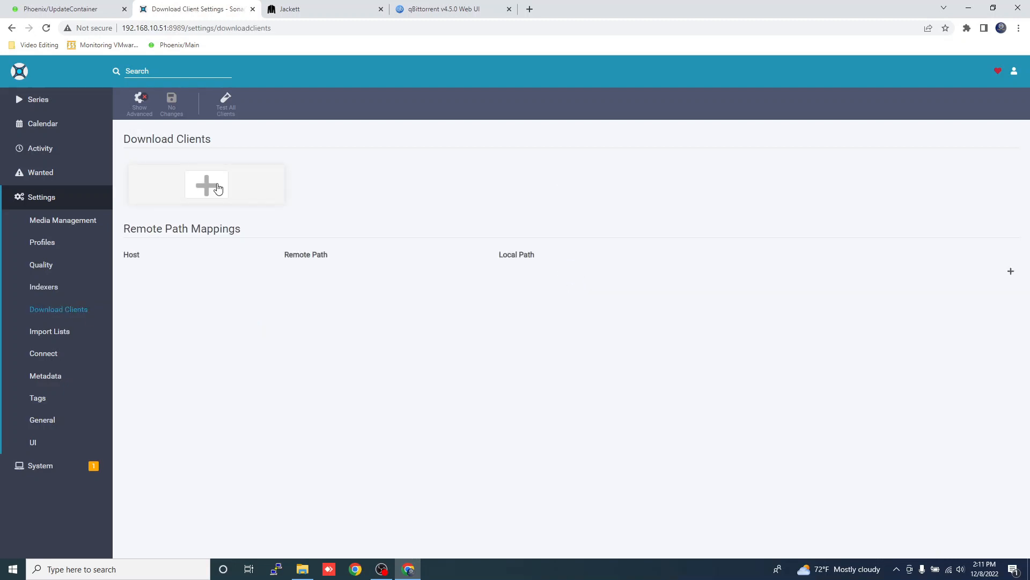
left_click(206, 184)
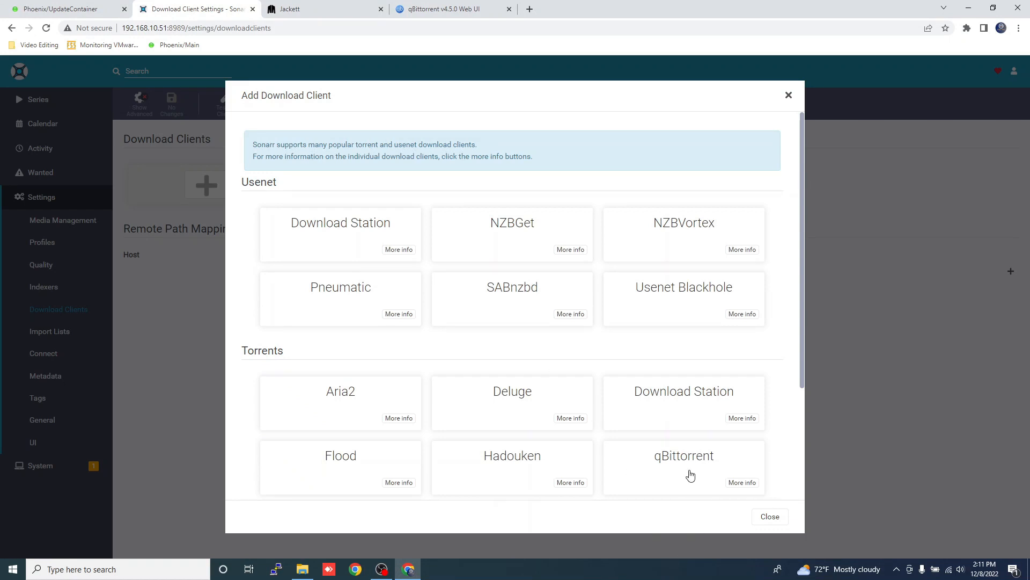
left_click(684, 467)
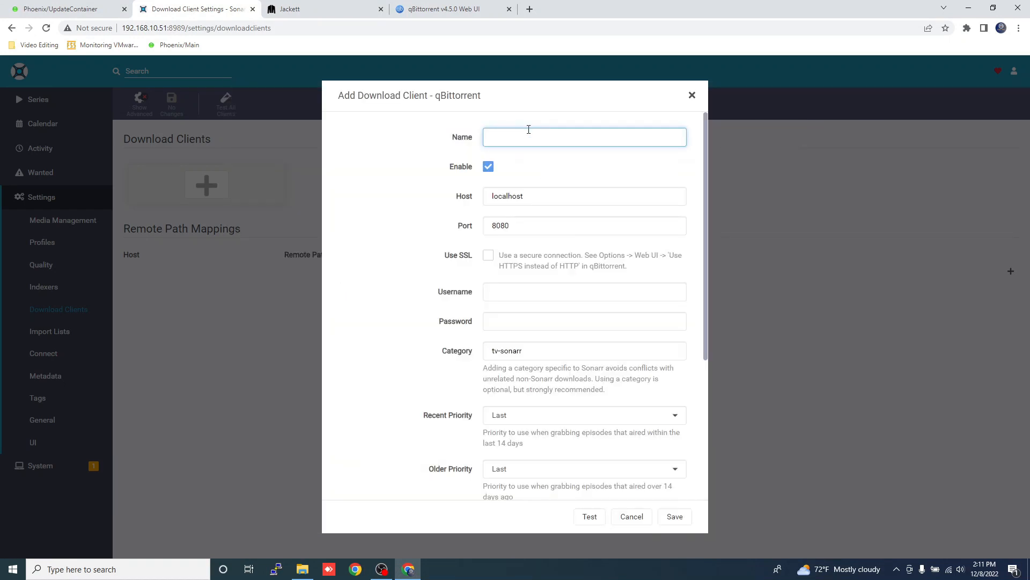
type("qbi")
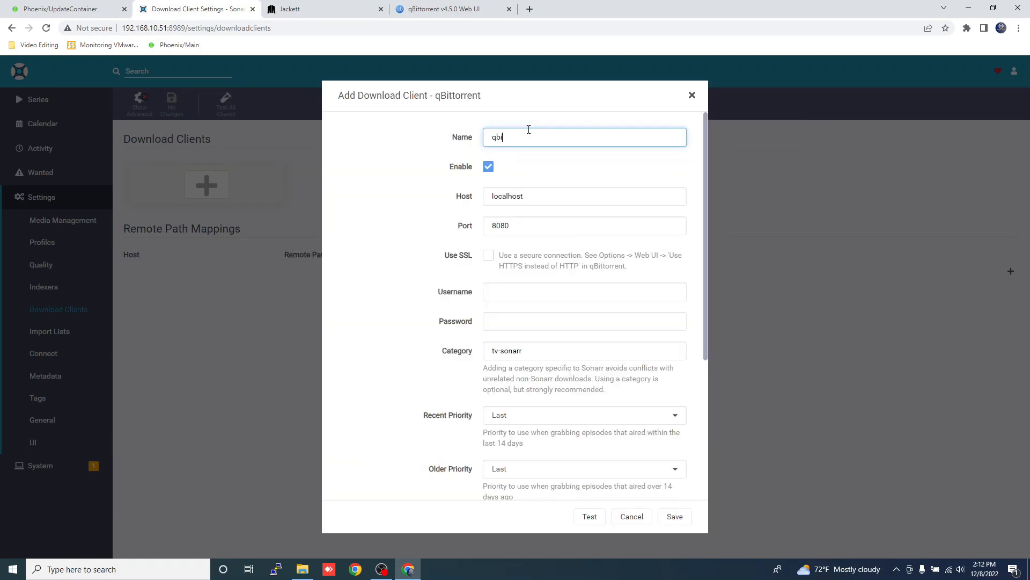
type("ttorrent")
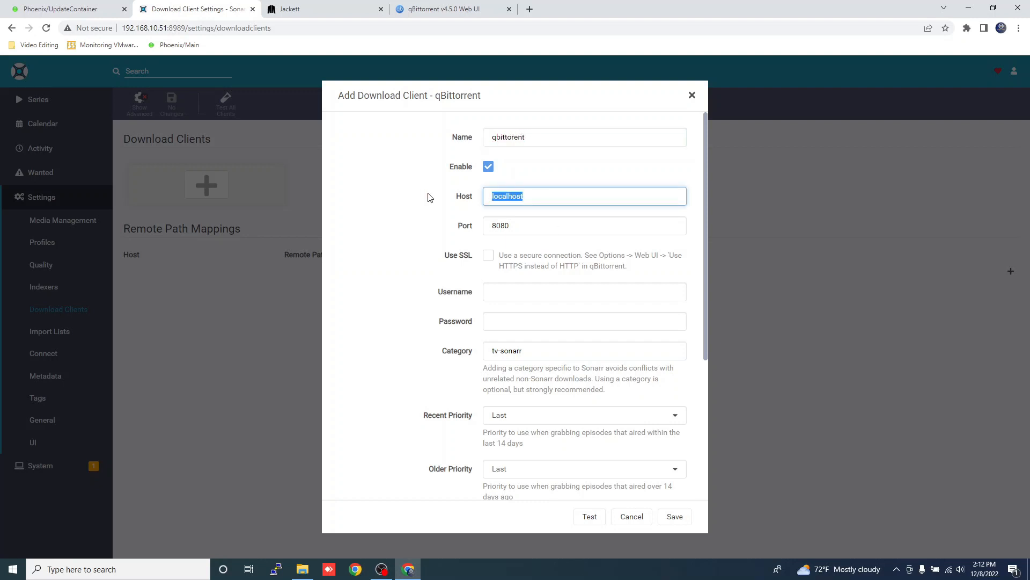
type("192.168")
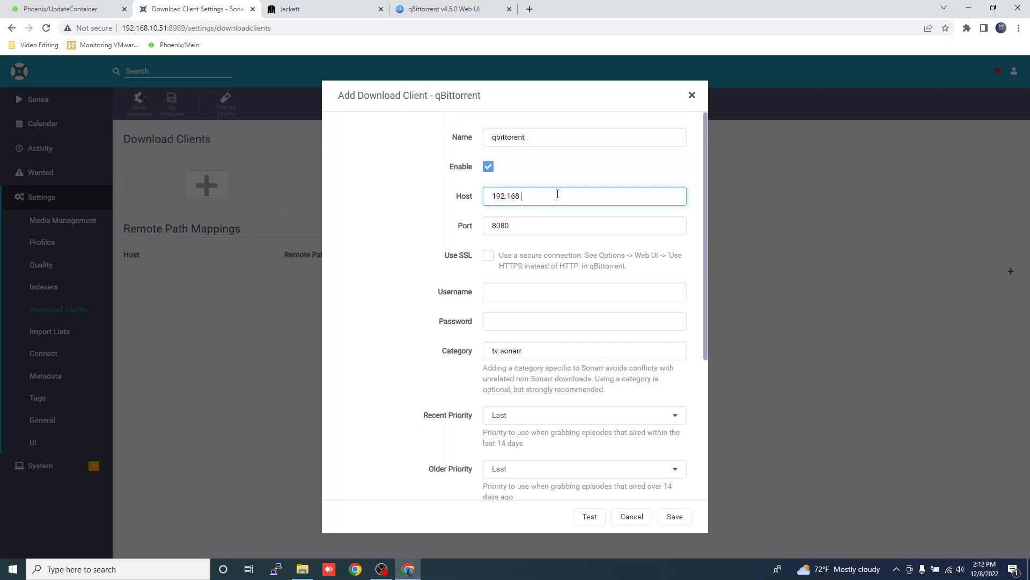
type(".10.51")
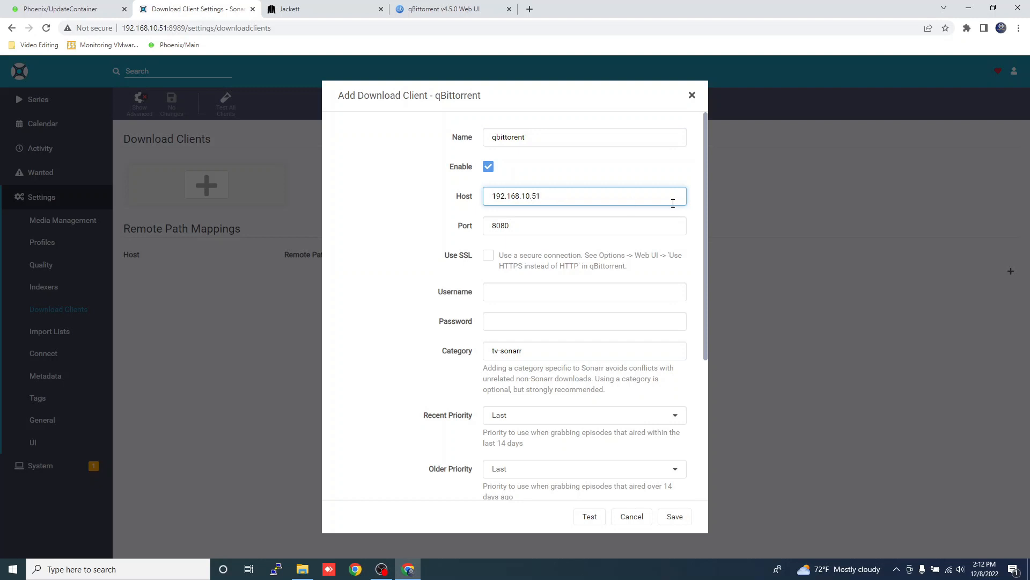
Step: Enter the admin username and password and save the qBittorrent client
left_click(583, 291)
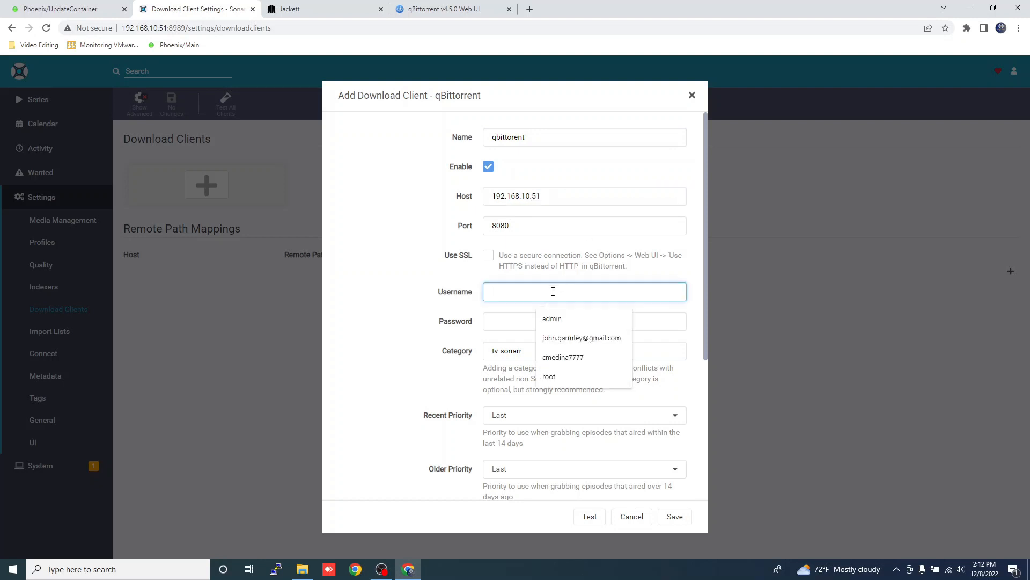
type("ad")
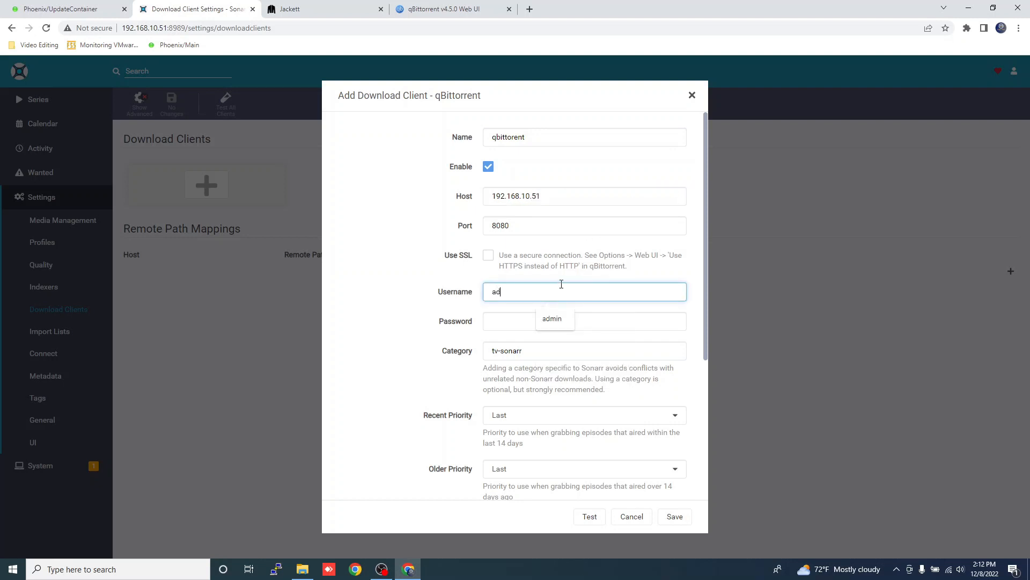
left_click(551, 319)
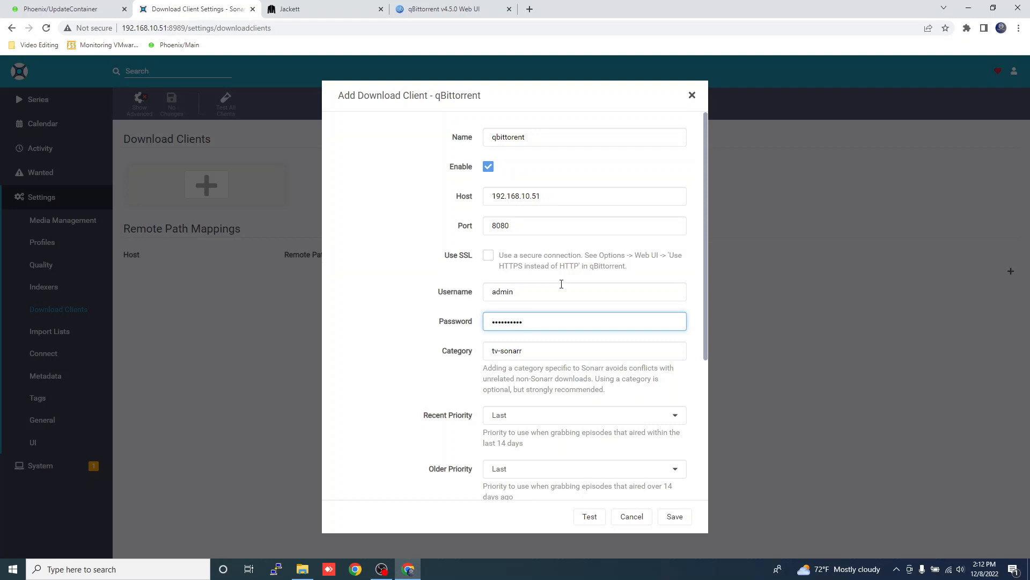
scroll("down", 3)
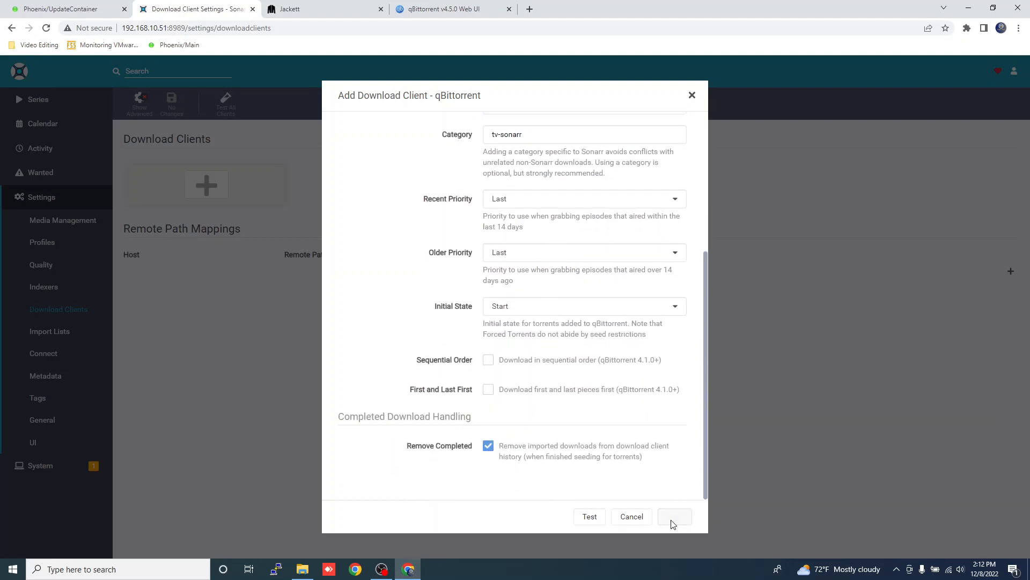
left_click(674, 516)
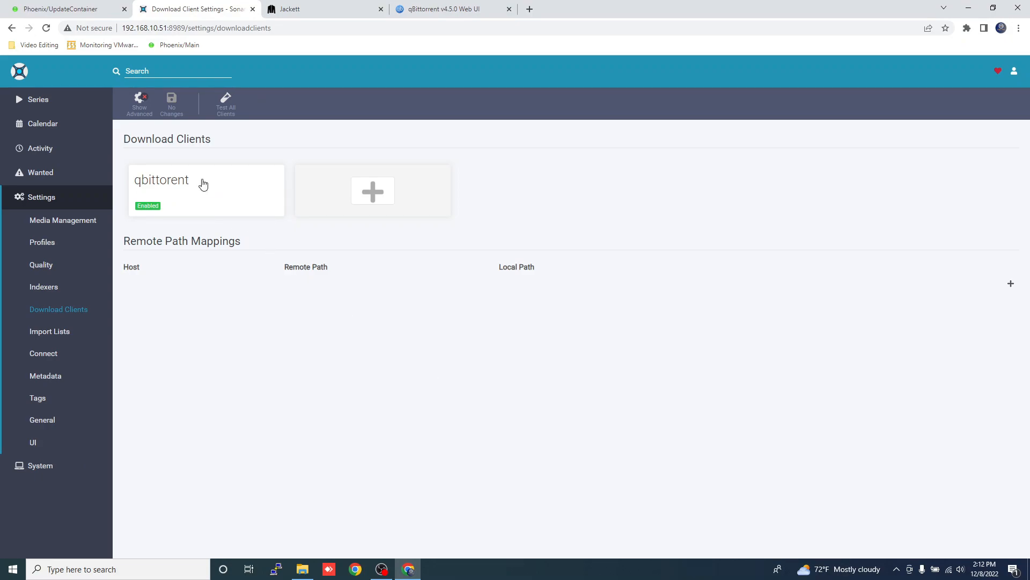
Step: In Unraid's Apps catalogue, search 'radarr' and start installing binhex-radarr
left_click(62, 9)
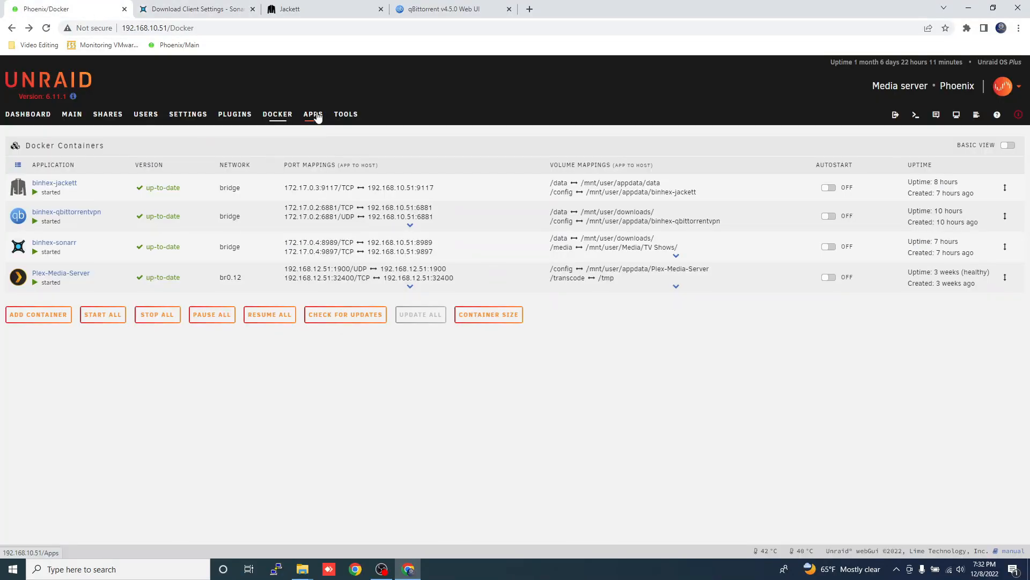
left_click(312, 114)
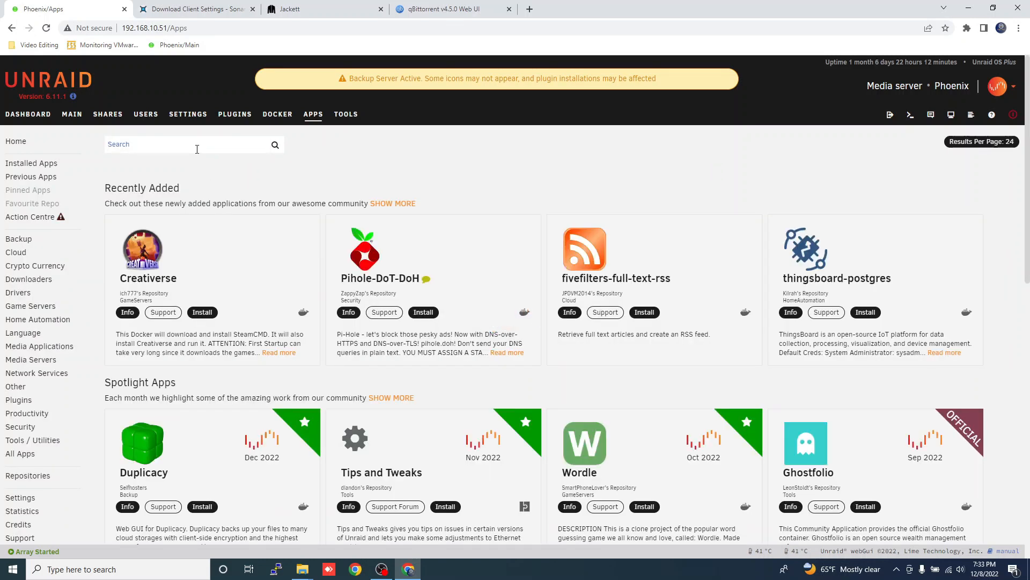
type("radarr")
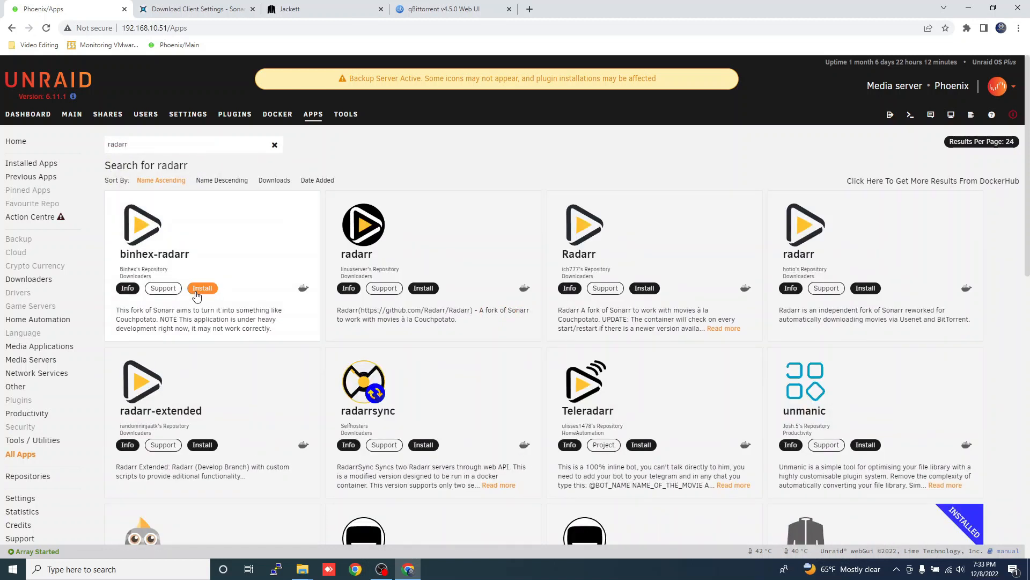
left_click(202, 287)
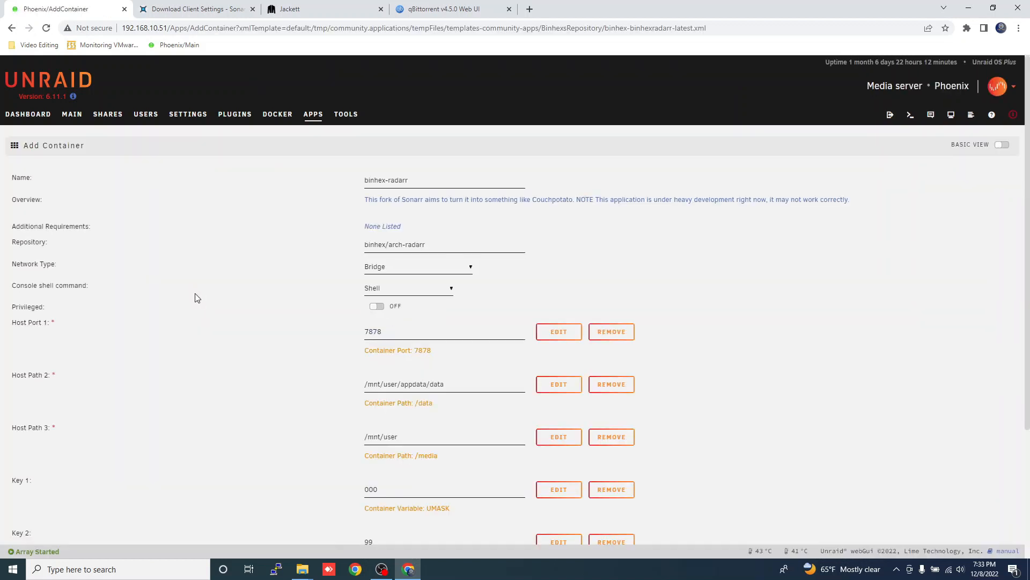
Step: Set Host Path 2 to /mnt/user/downloads/ for the /data mapping
left_click(444, 384)
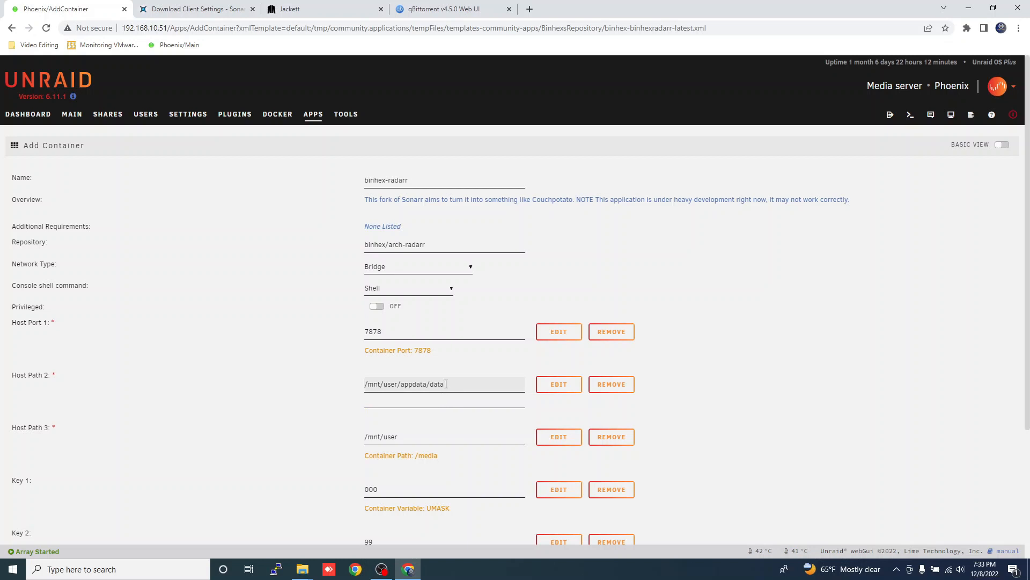
left_click(445, 384)
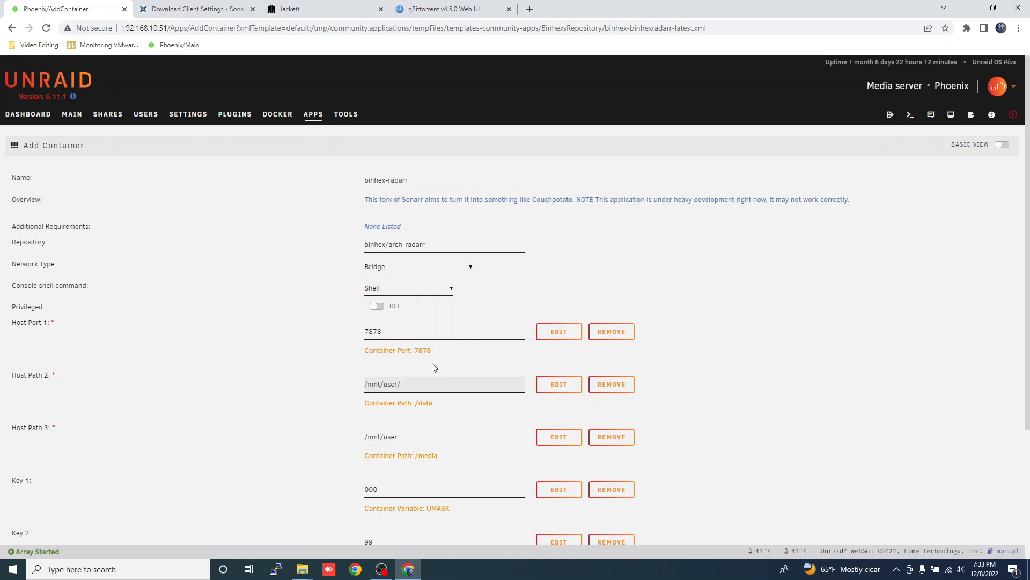
left_click(445, 384)
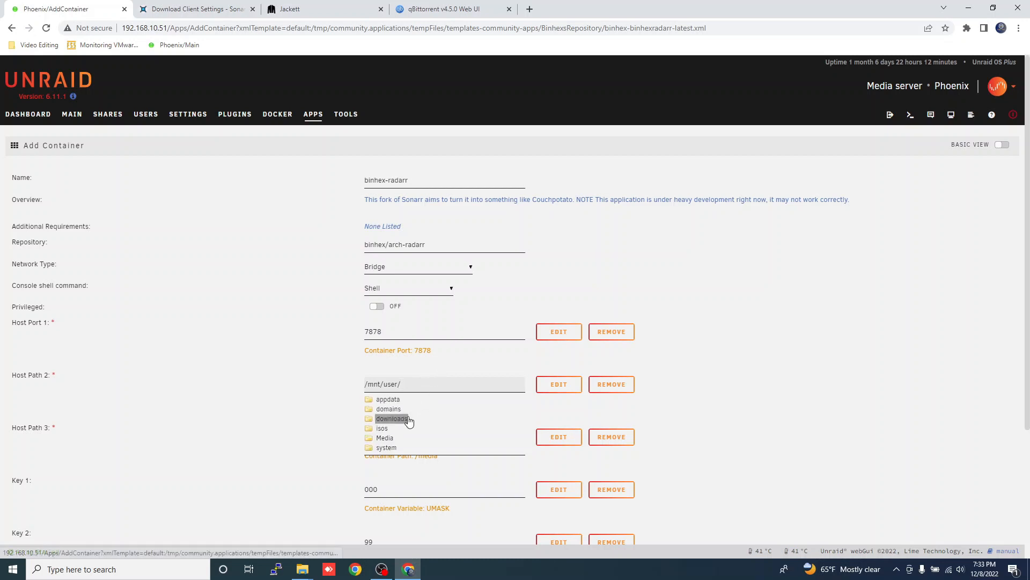
left_click(392, 418)
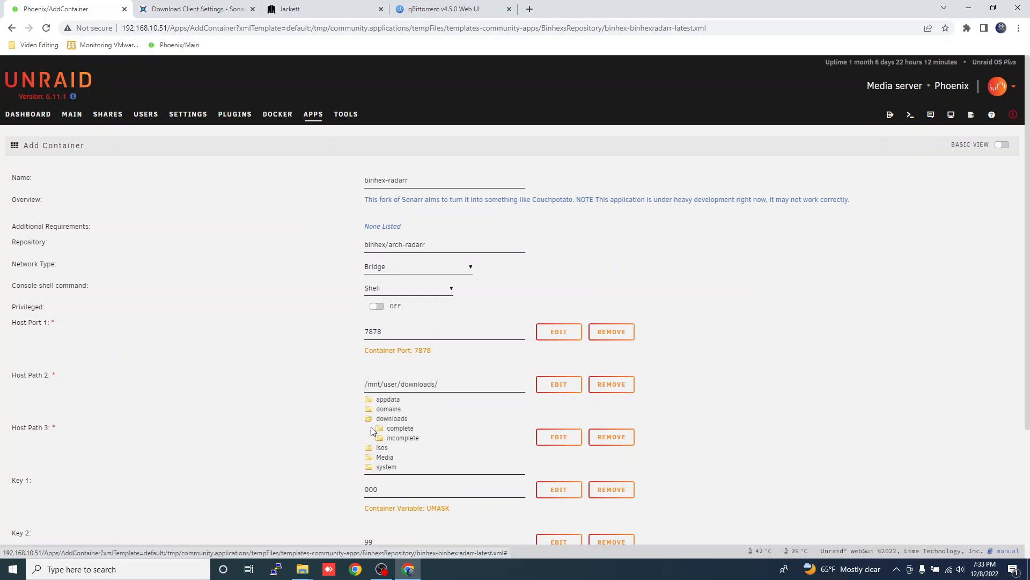
left_click(392, 418)
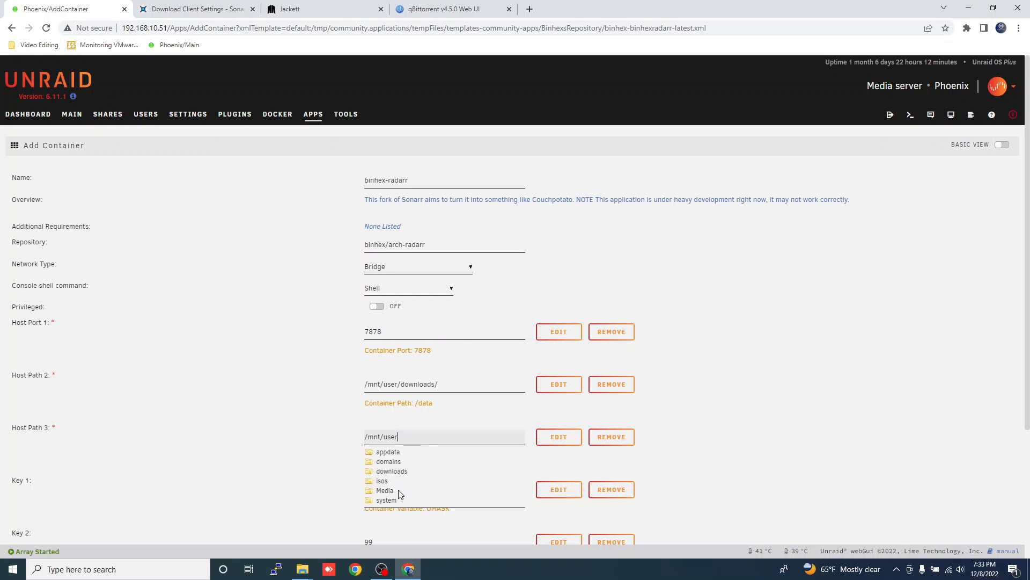
Step: Set Host Path 3 to /mnt/user/Media/Movies/ for /media and apply to create the container
left_click(384, 490)
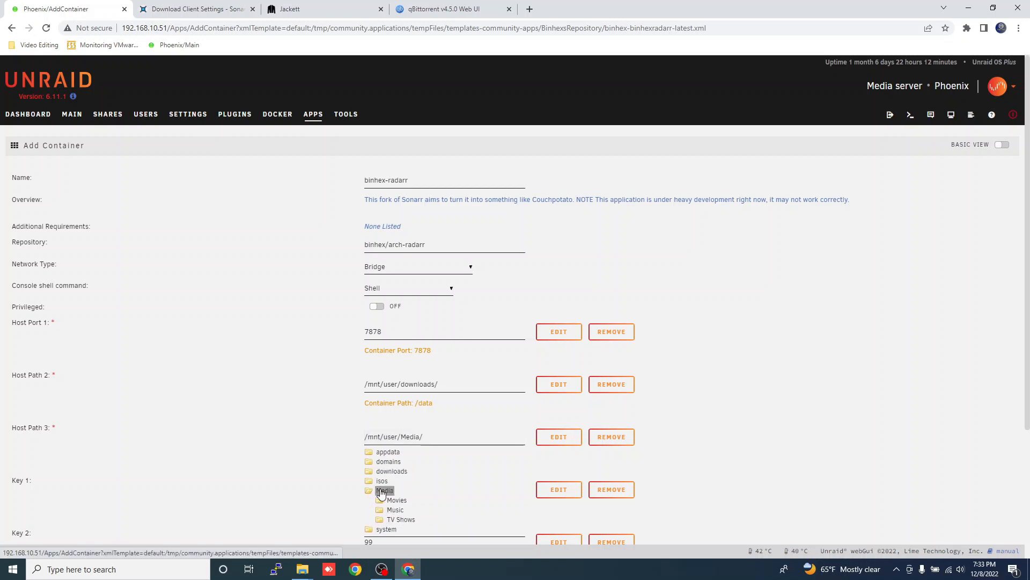
left_click(396, 499)
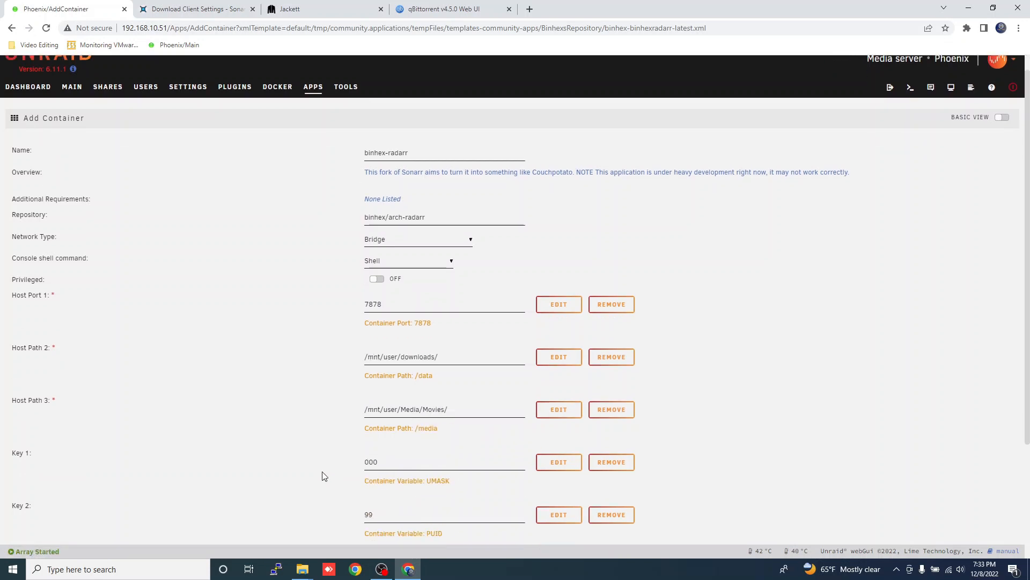
scroll("down", 3)
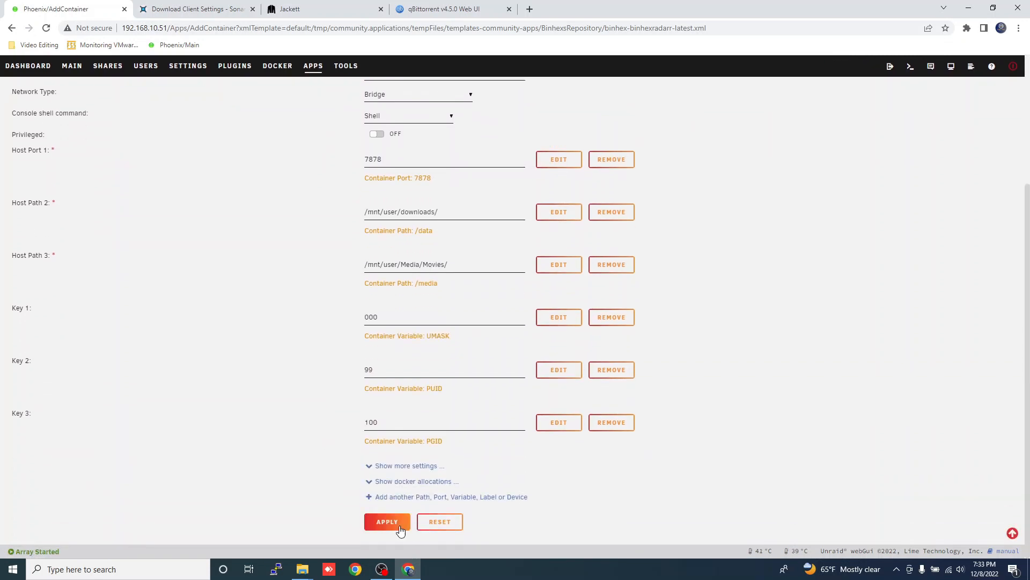
left_click(387, 521)
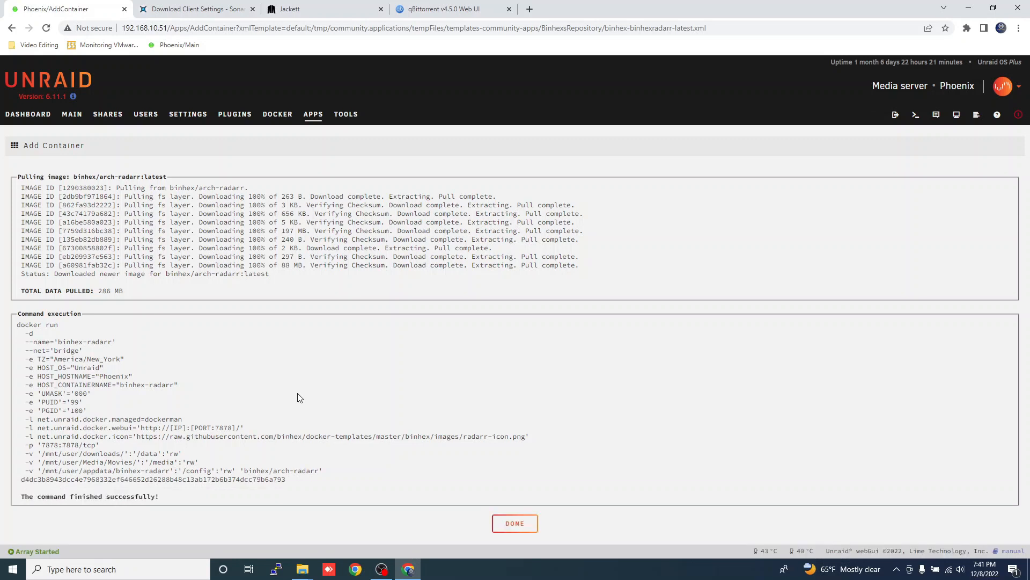
Step: Close the install log, return to the Docker list and launch binhex-radarr's WebUI
left_click(515, 523)
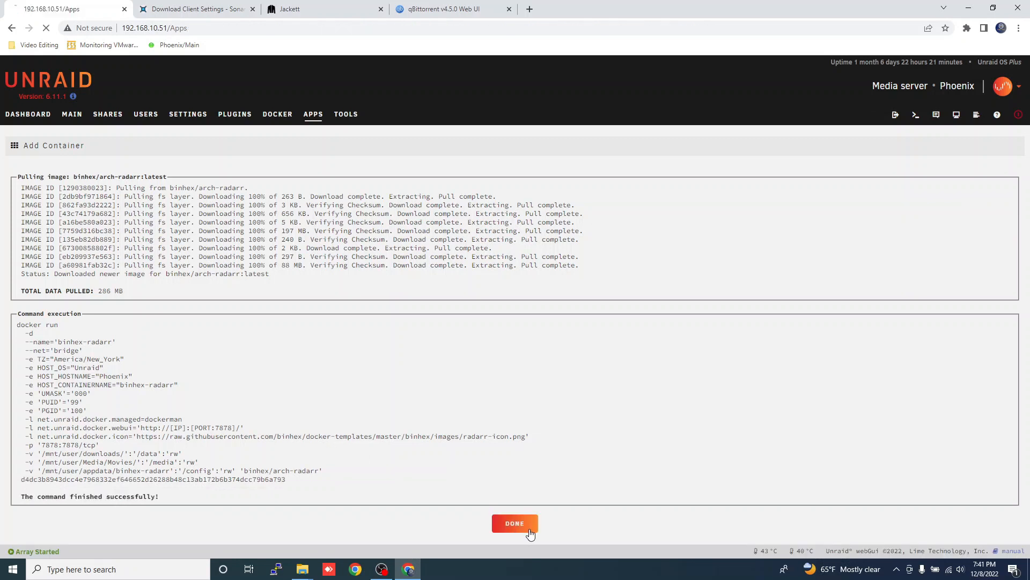
left_click(514, 524)
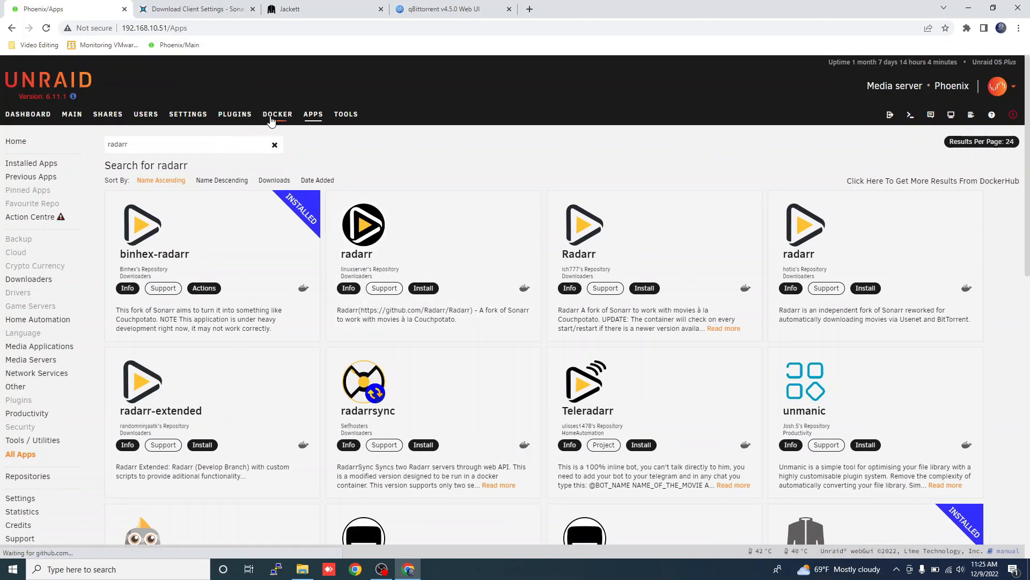
left_click(277, 114)
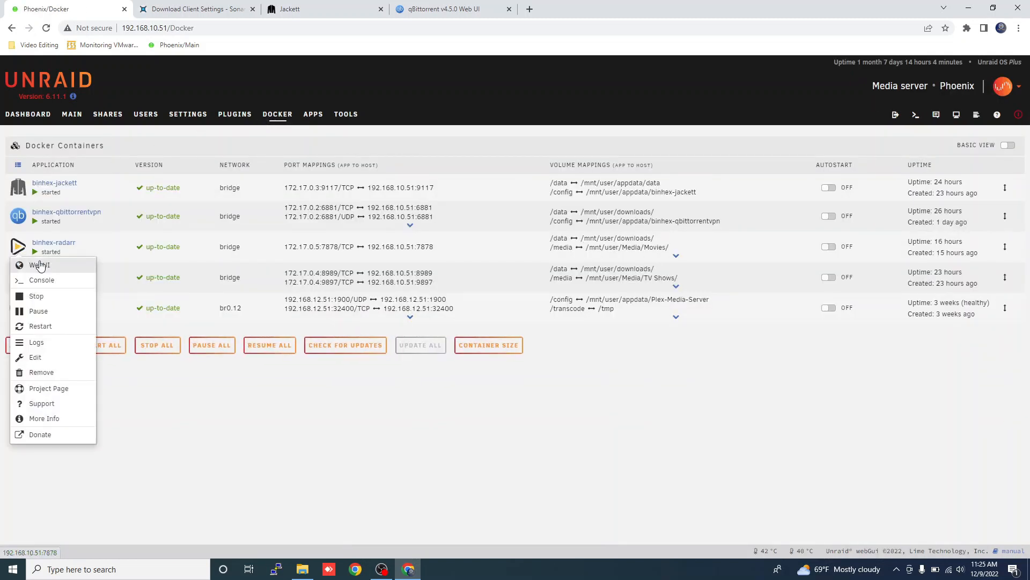
left_click(39, 265)
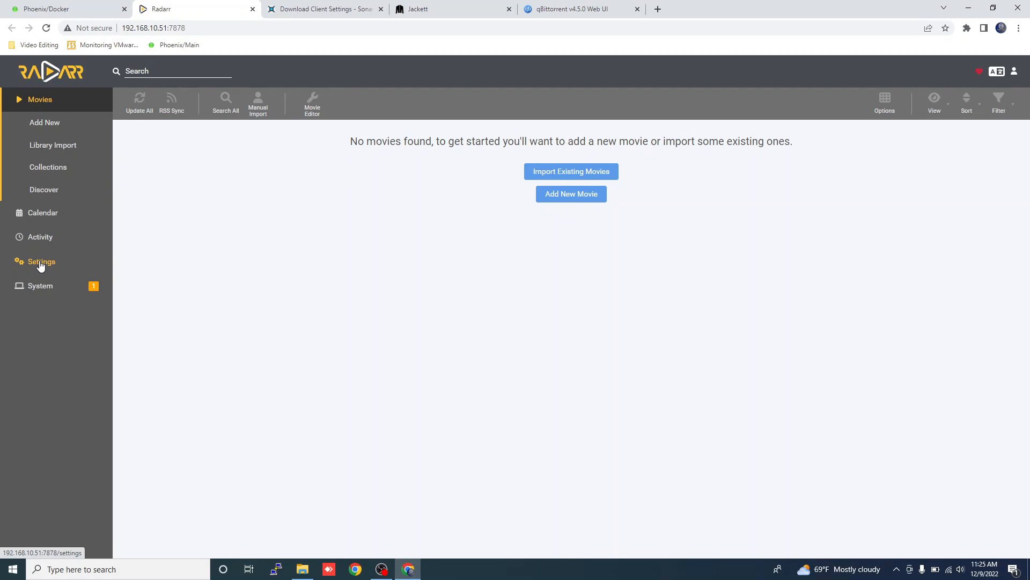
mouse_move(571, 171)
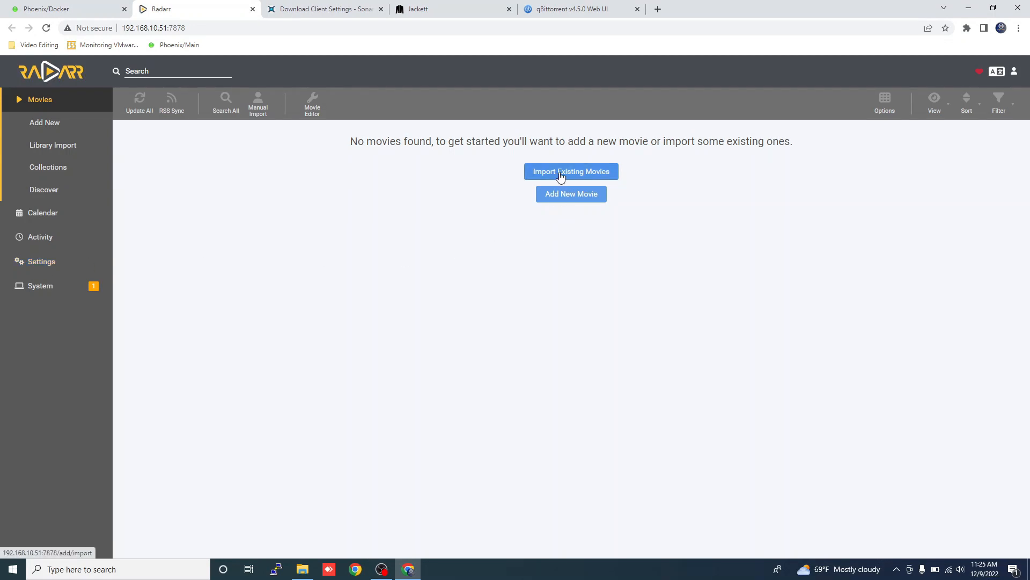
Step: Start Import Existing Movies with /media as the library folder
left_click(571, 171)
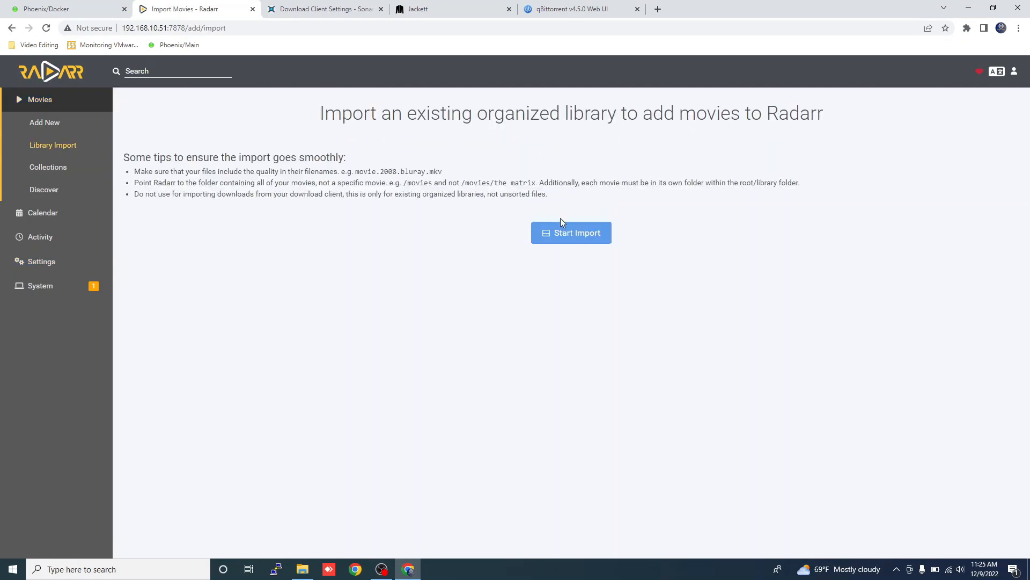
left_click(571, 231)
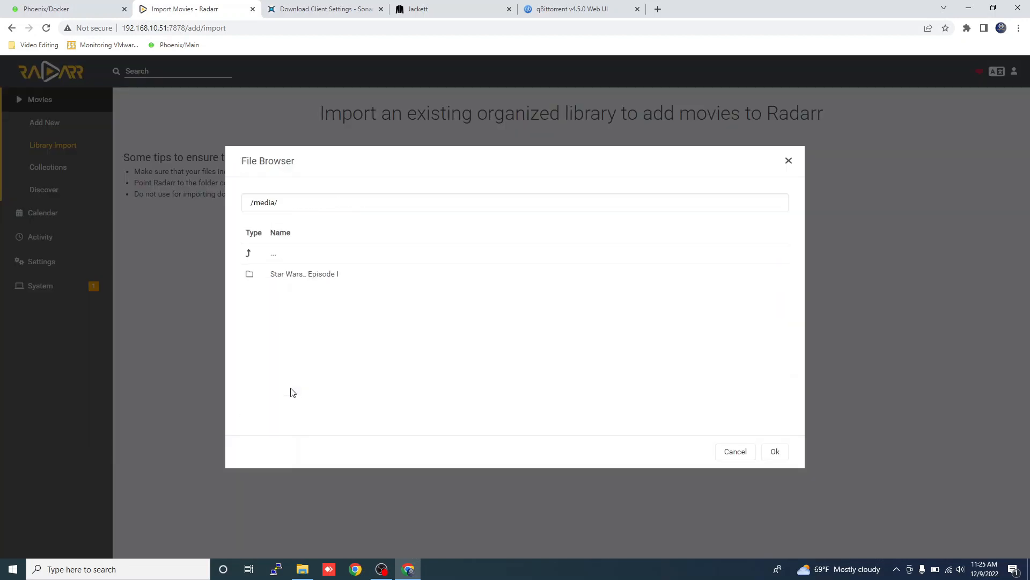
left_click(774, 452)
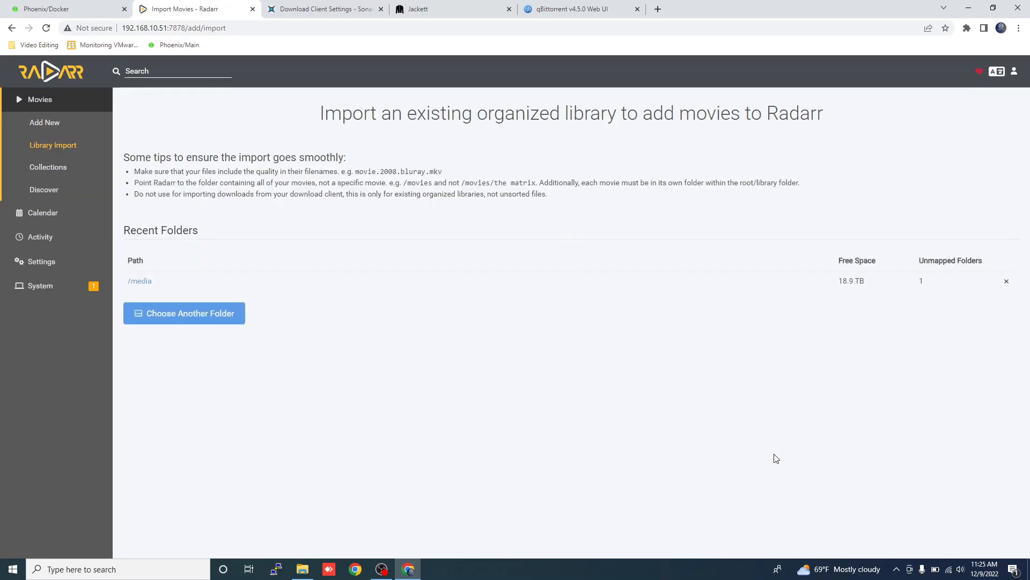
mouse_move(424, 410)
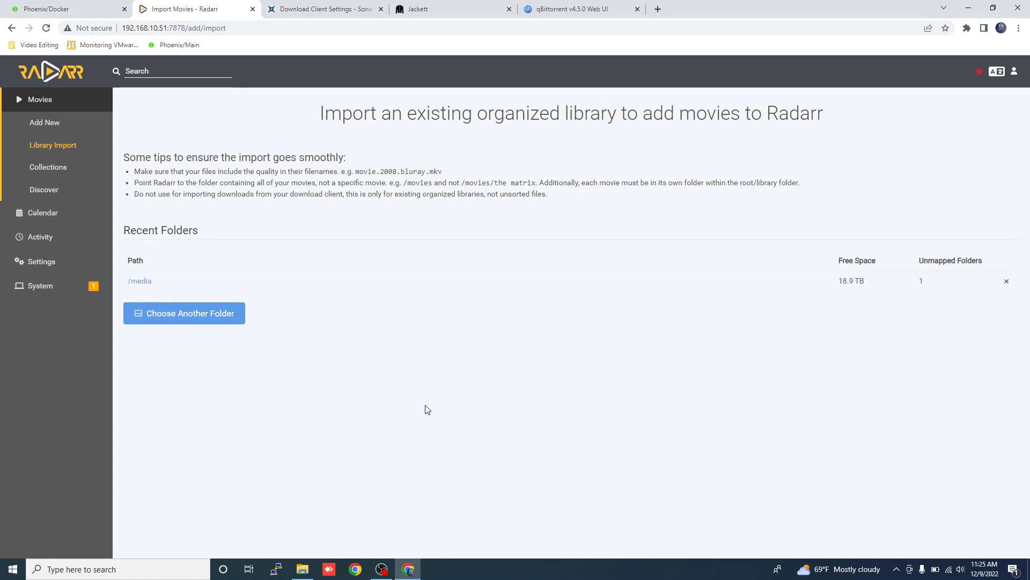
mouse_move(47, 167)
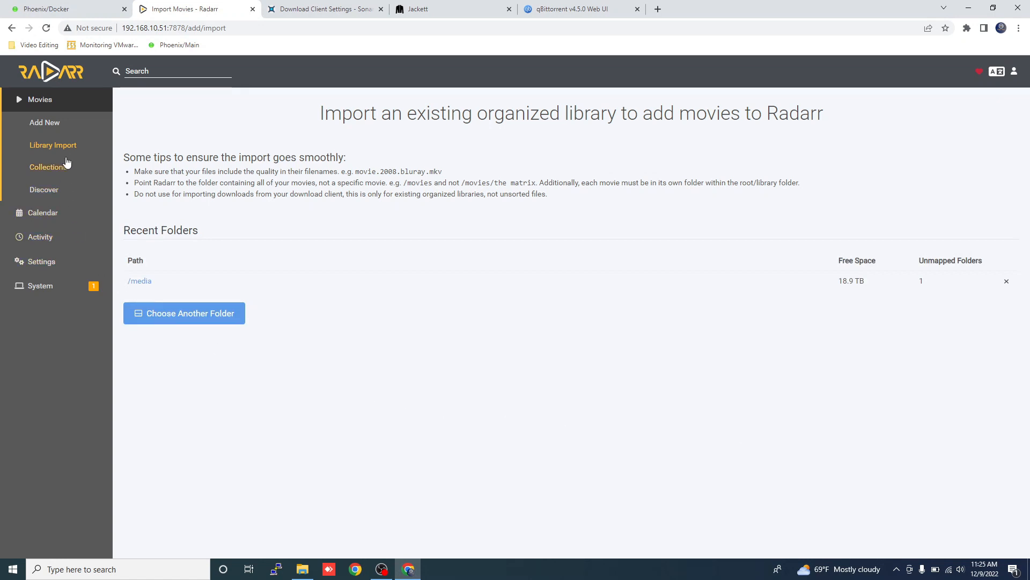
mouse_move(44, 123)
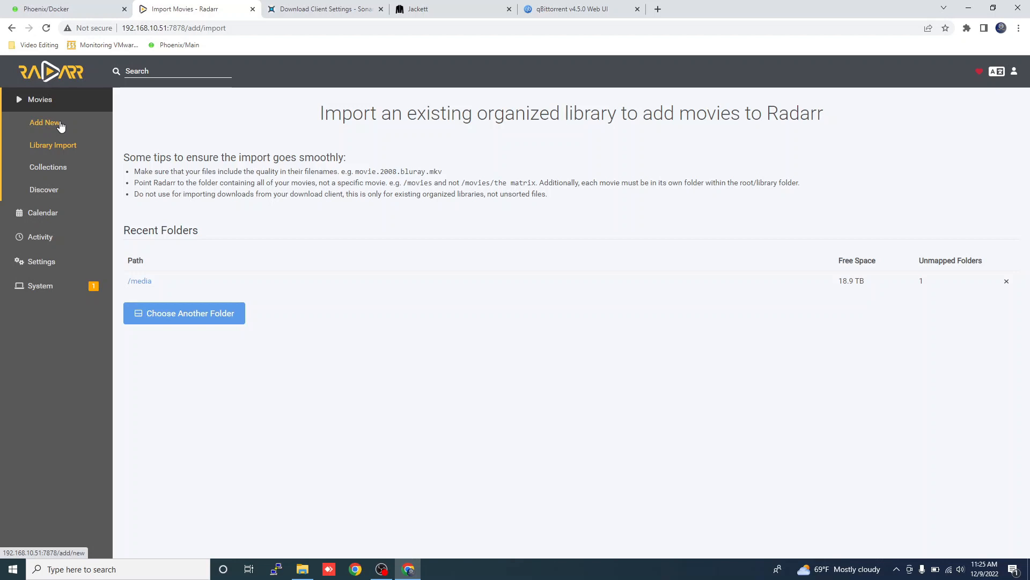
left_click(139, 281)
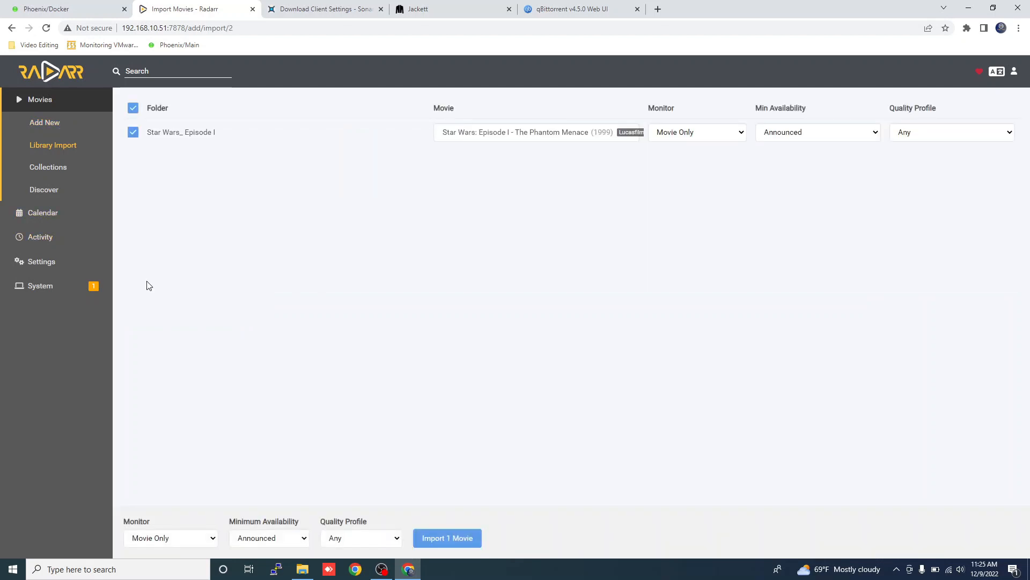
mouse_move(689, 184)
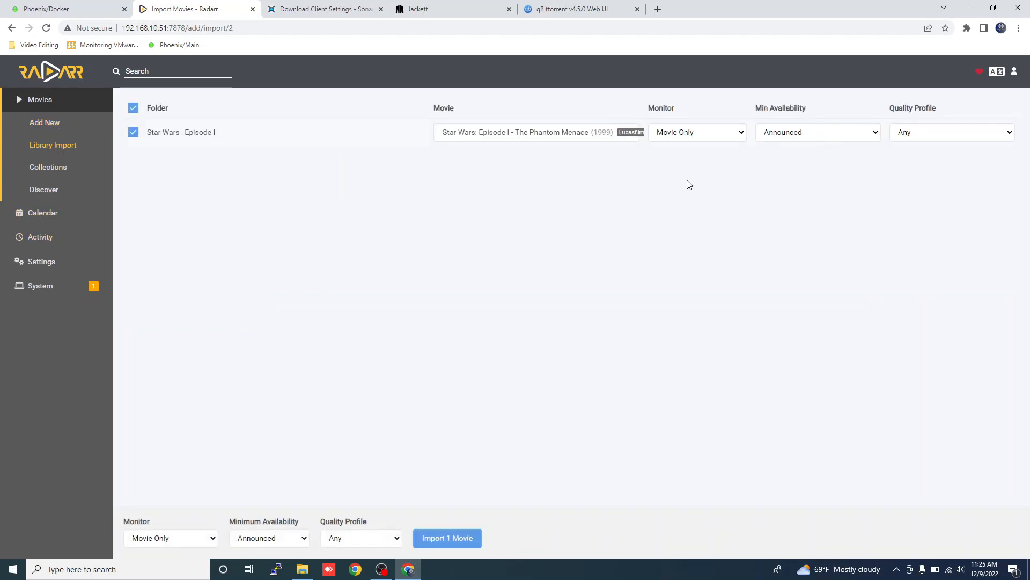
Step: Import Star Wars: Episode I, view the movie library, and go to Settings > Indexers
left_click(447, 538)
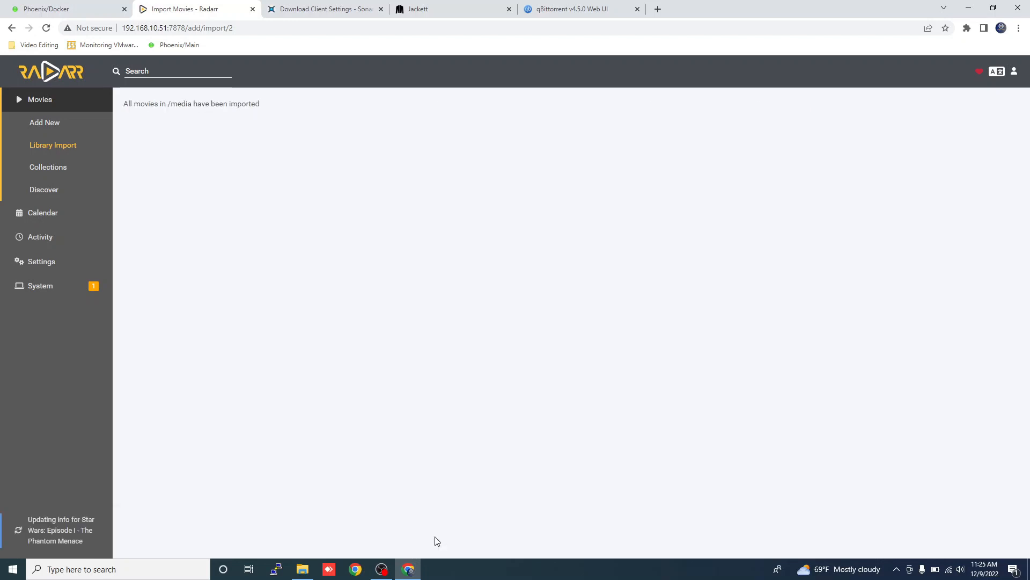
mouse_move(71, 104)
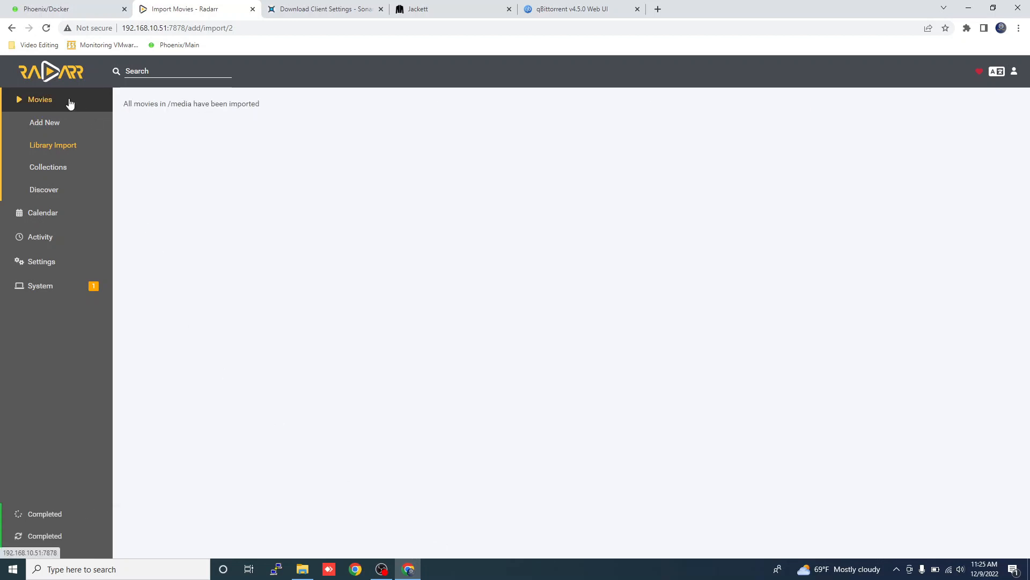
left_click(38, 99)
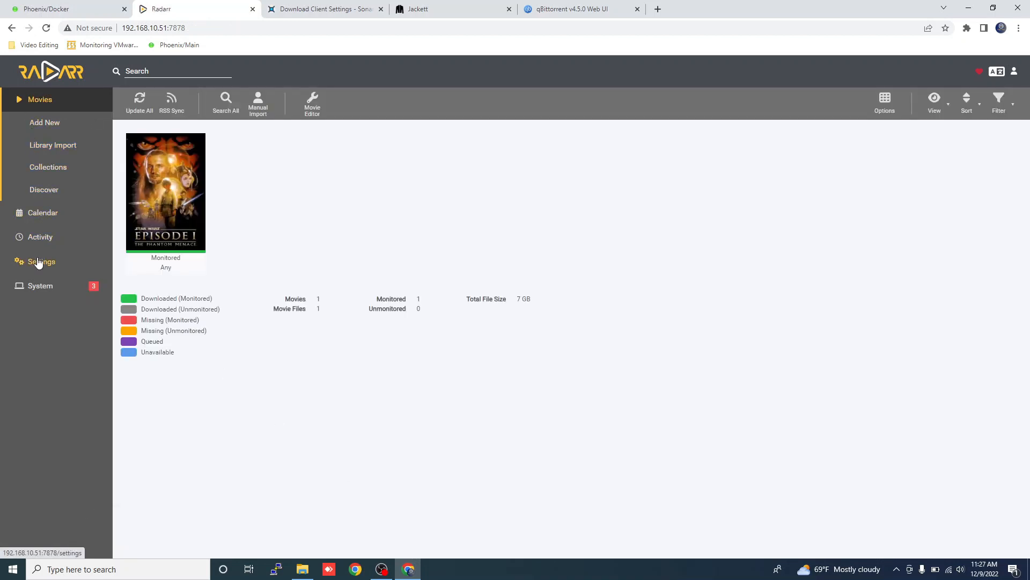
left_click(41, 260)
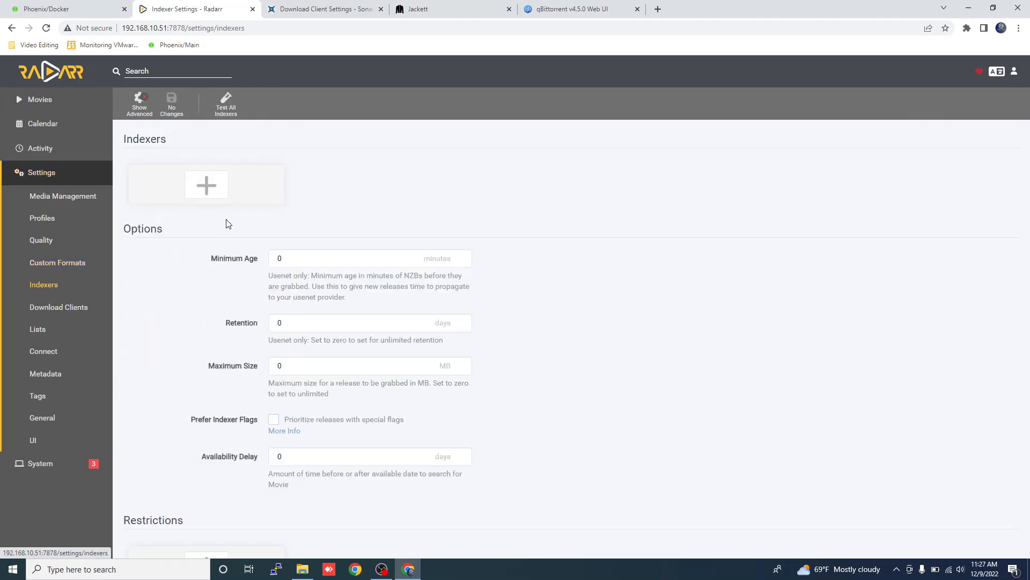
left_click(205, 185)
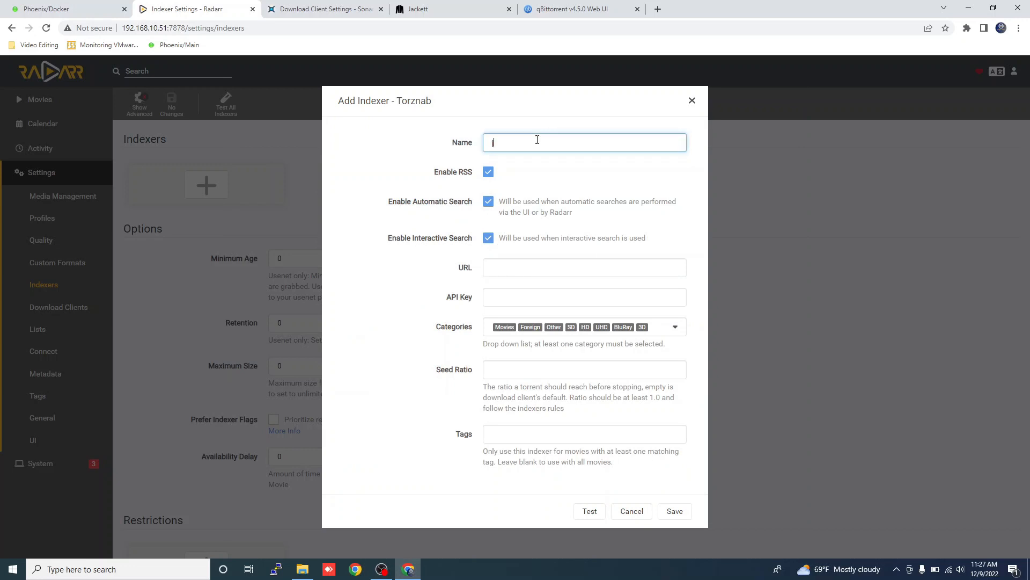
type("jackett")
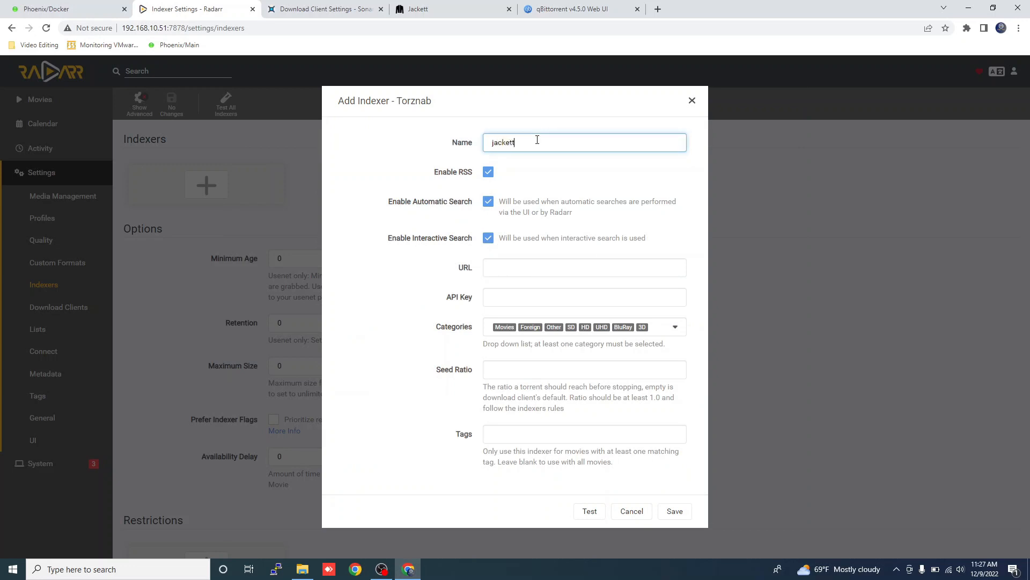
left_click(583, 267)
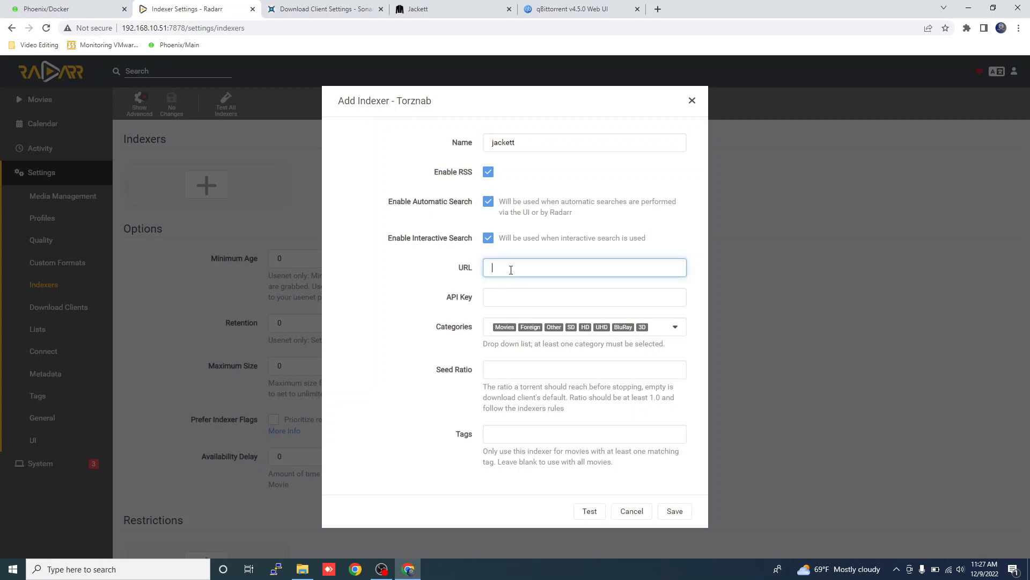
type("htt")
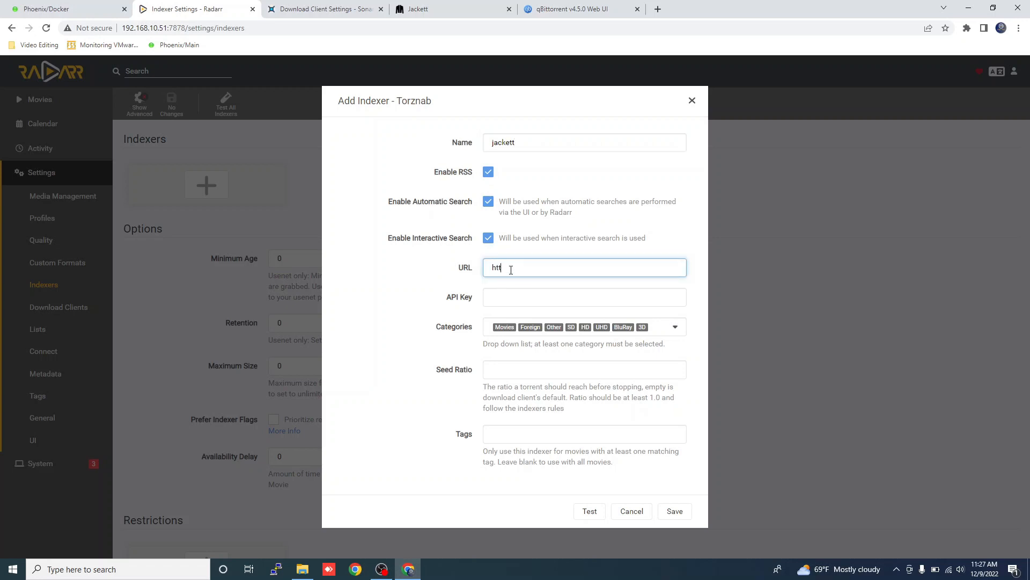
type("p://")
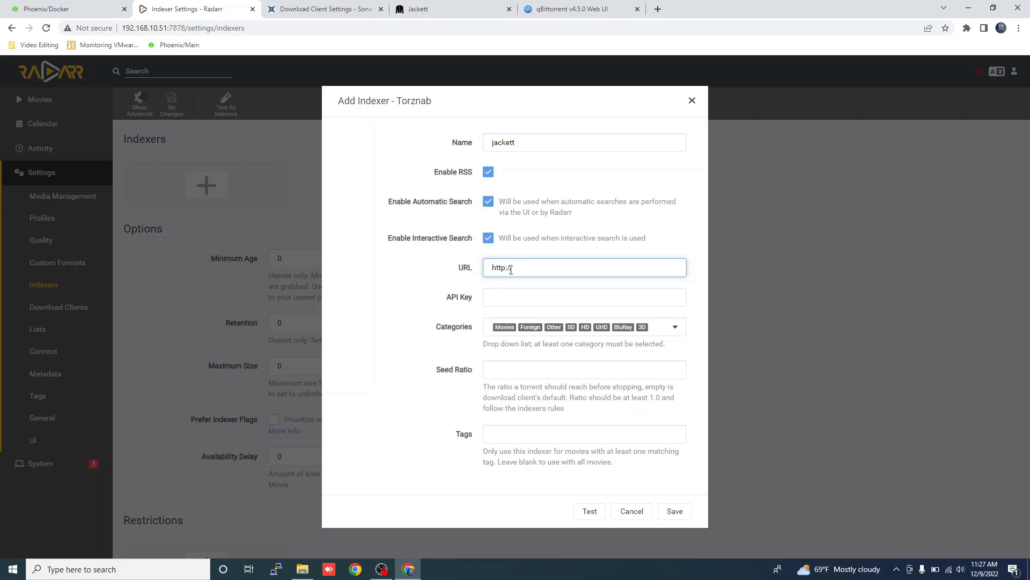
type("192.1")
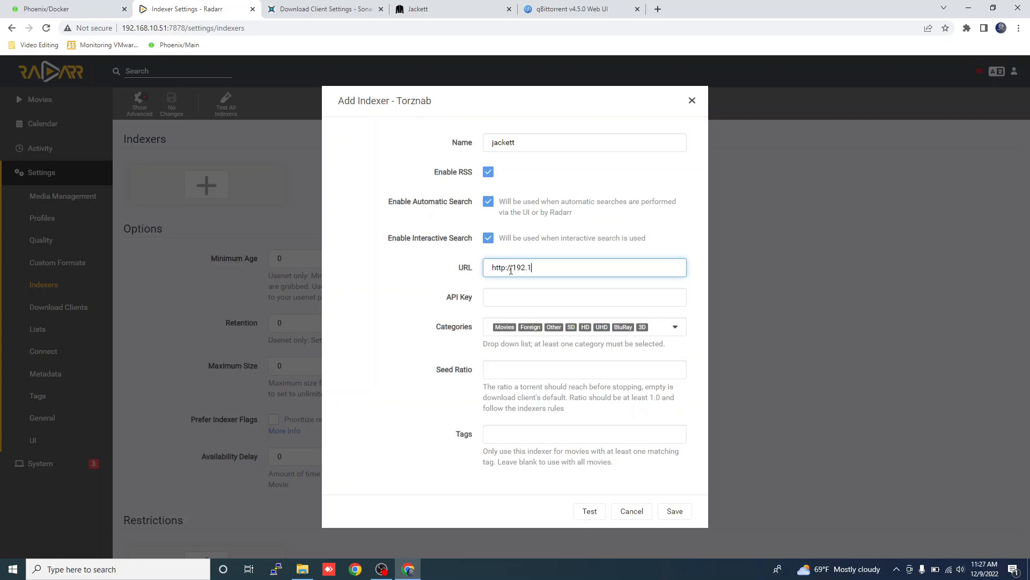
type("68.10")
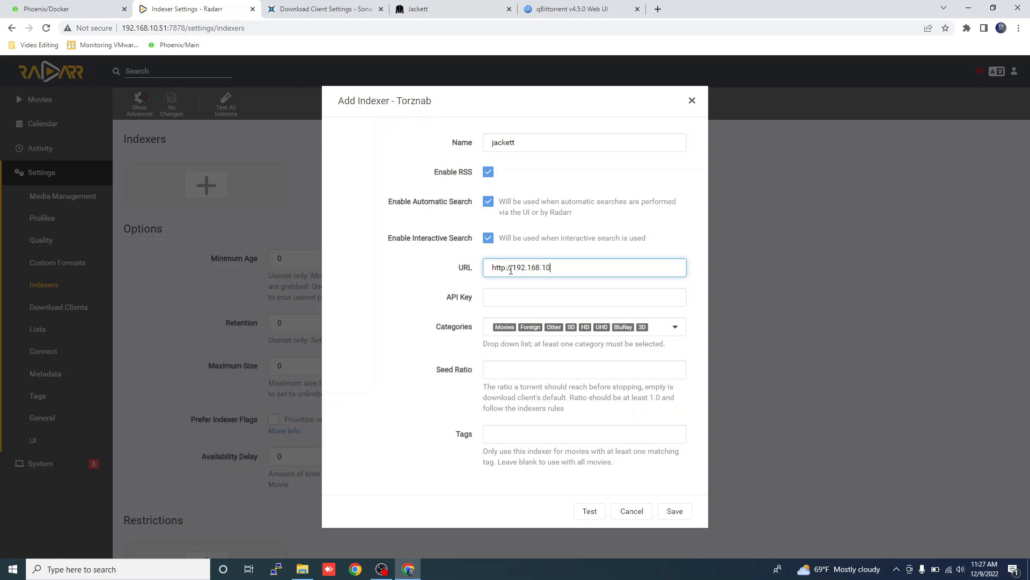
type(".51")
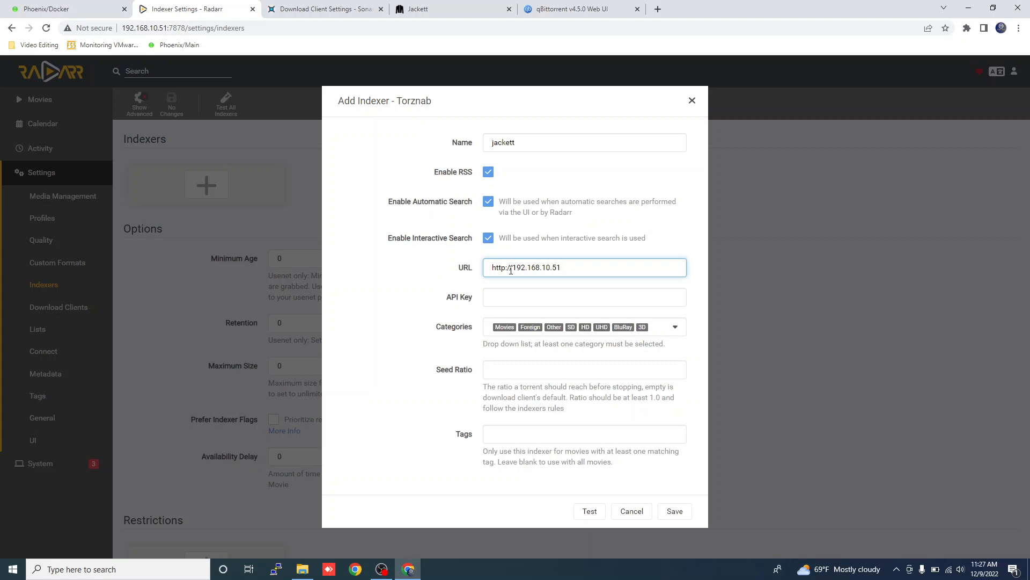
type(":9")
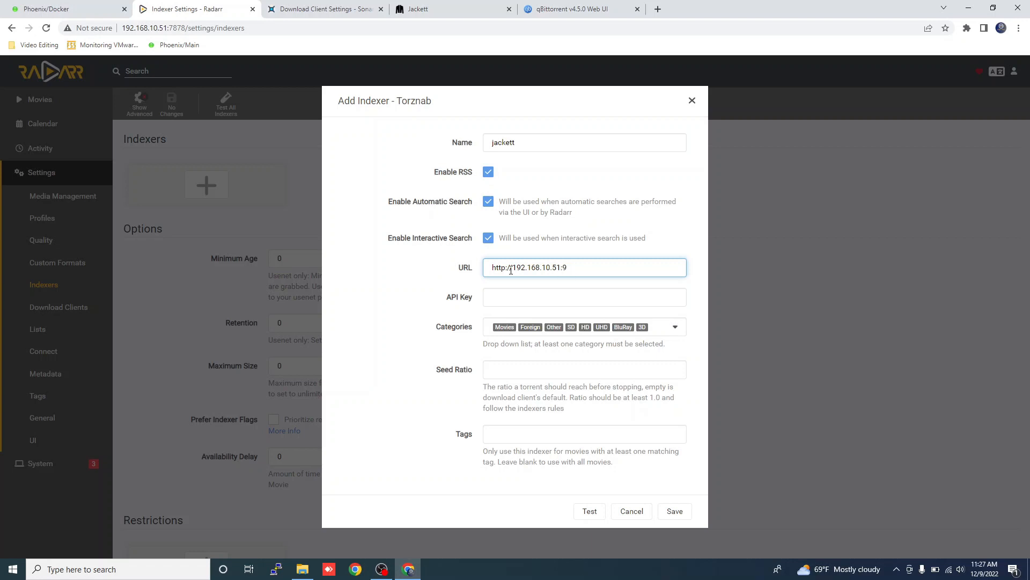
type("117")
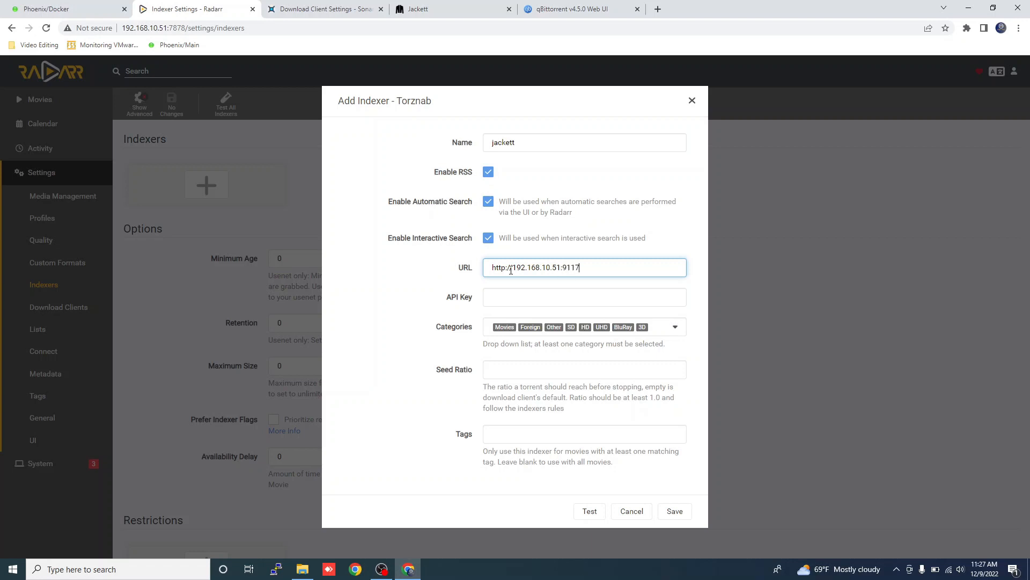
type("/t")
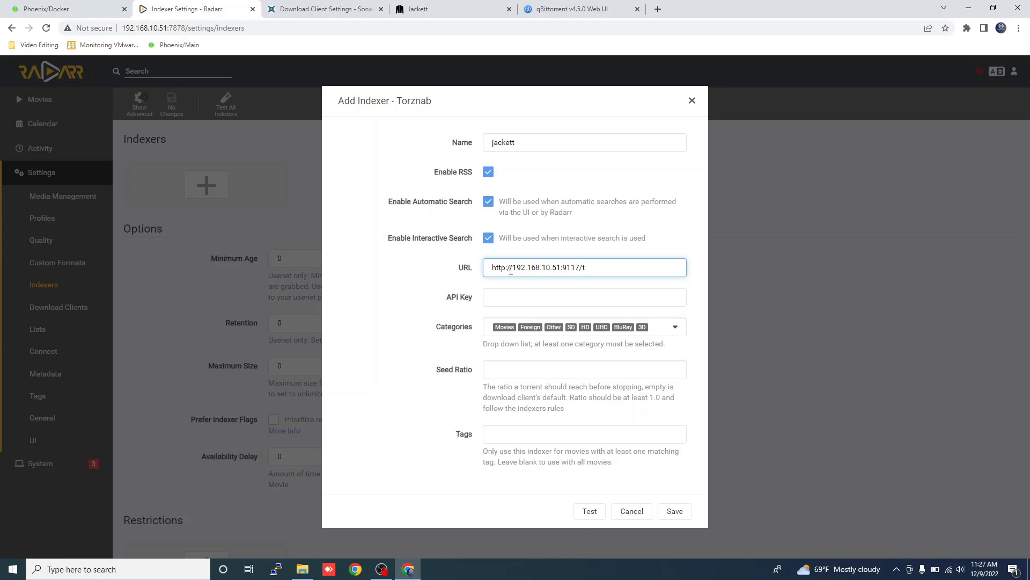
type("orz")
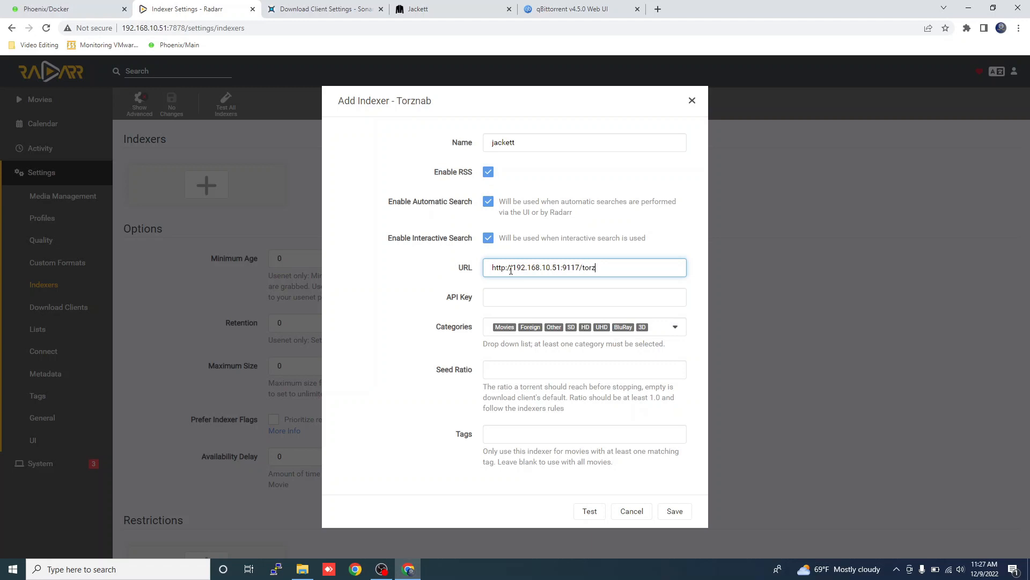
type("nab/")
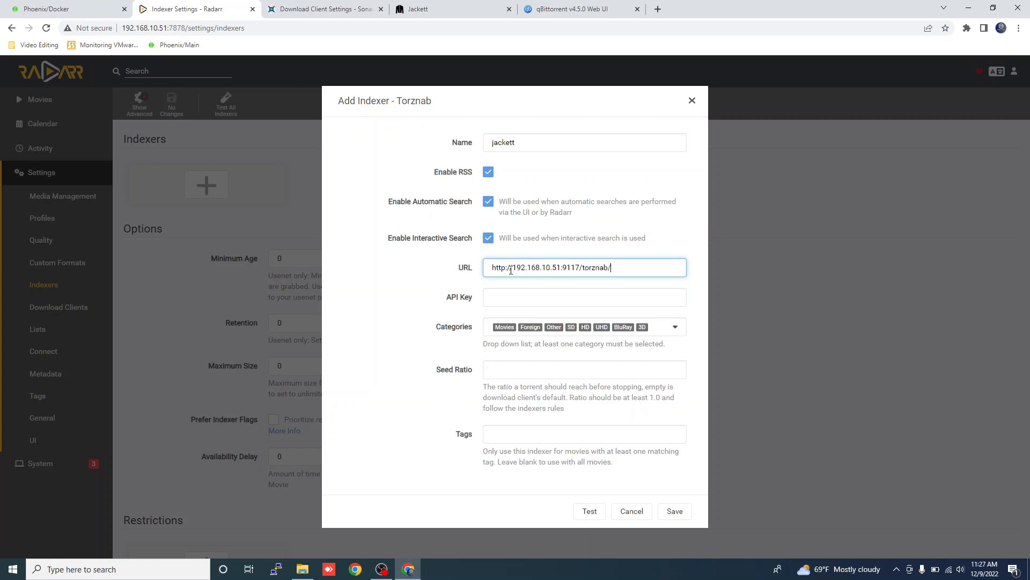
type("all")
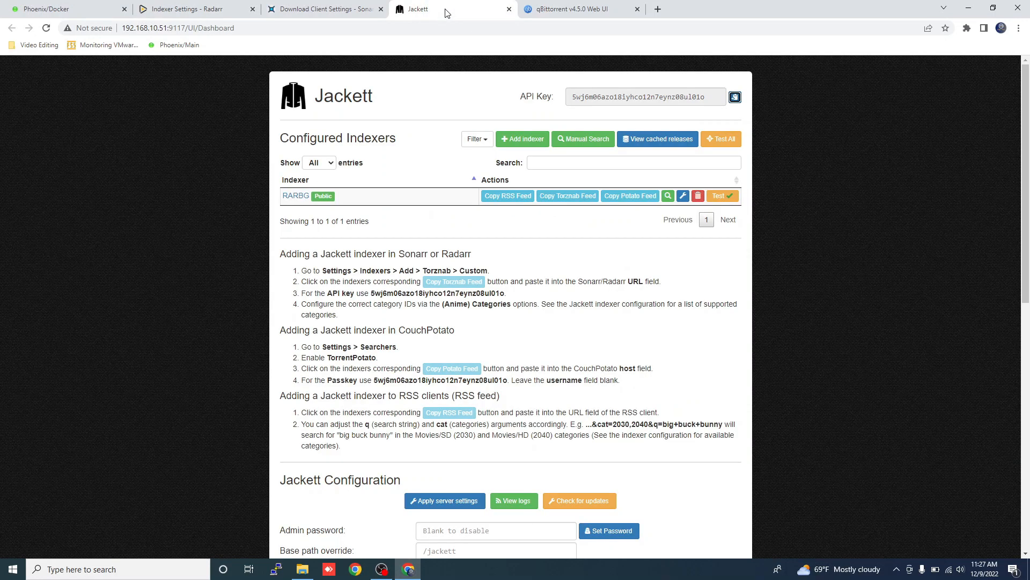
Step: Paste Jackett's API key into the indexer and save it
left_click(734, 96)
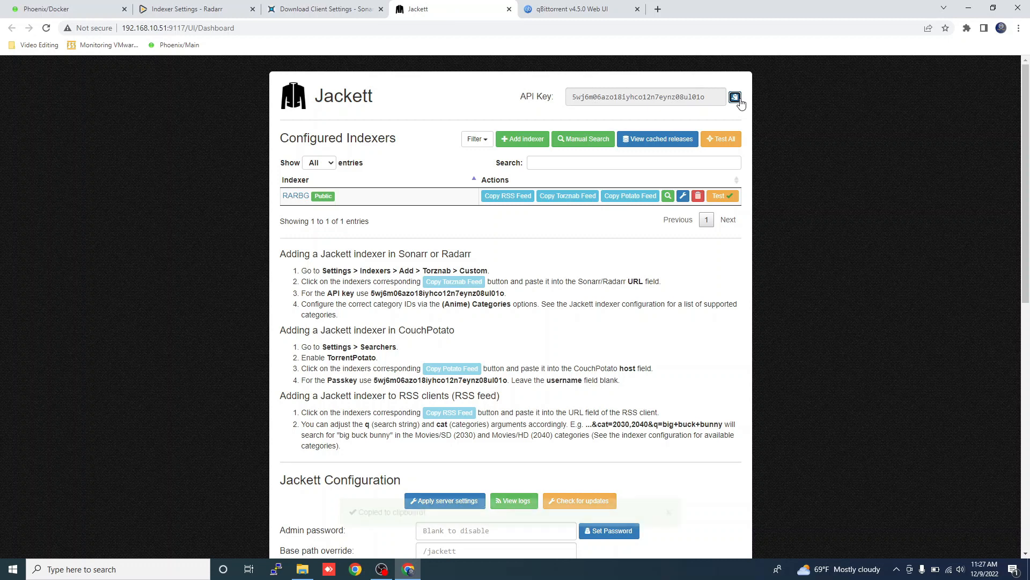
left_click(191, 9)
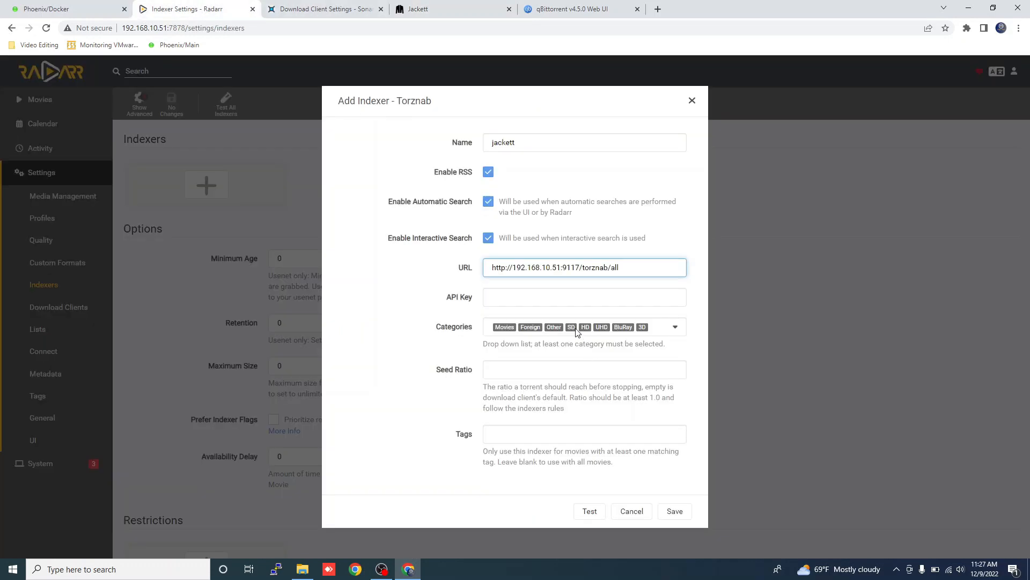
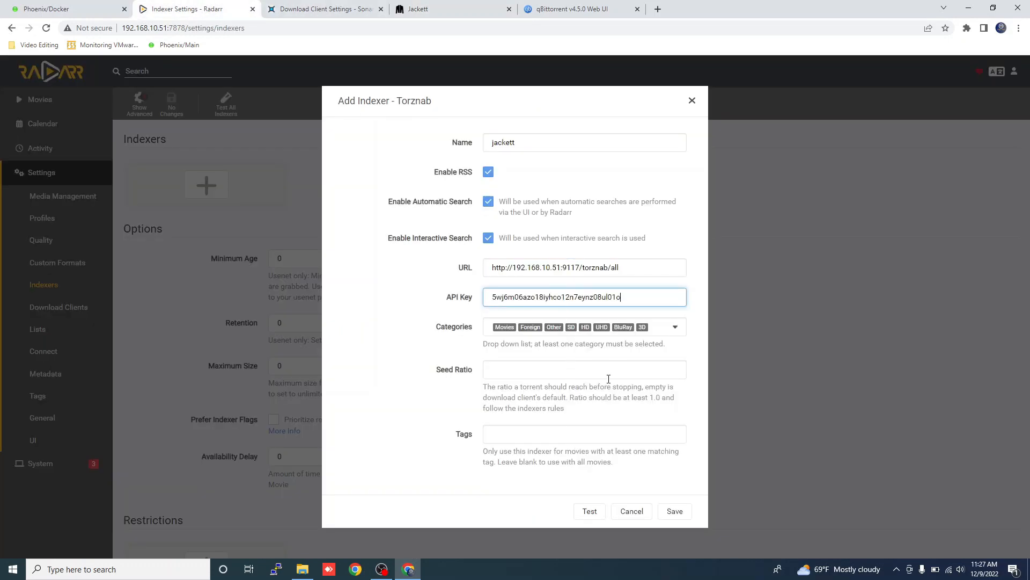
left_click(673, 511)
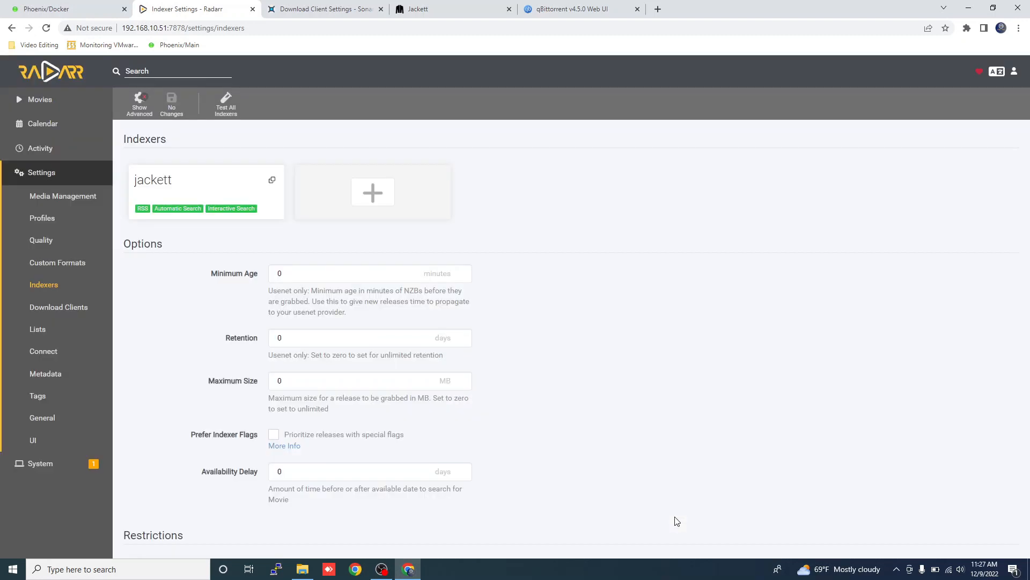
mouse_move(58, 262)
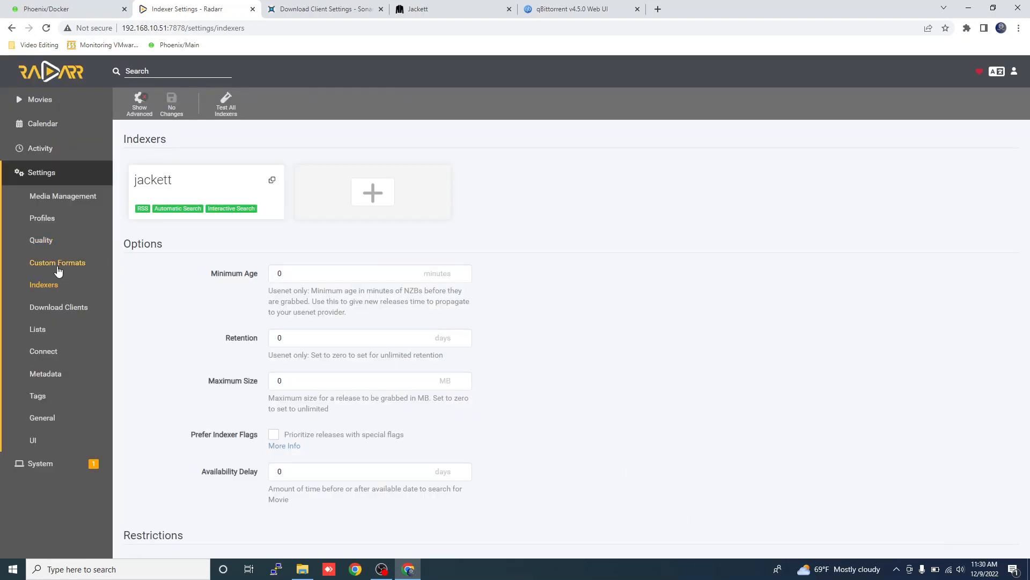
Step: Add a new qBittorrent download client named 'qBittorrent' in Radarr
left_click(59, 307)
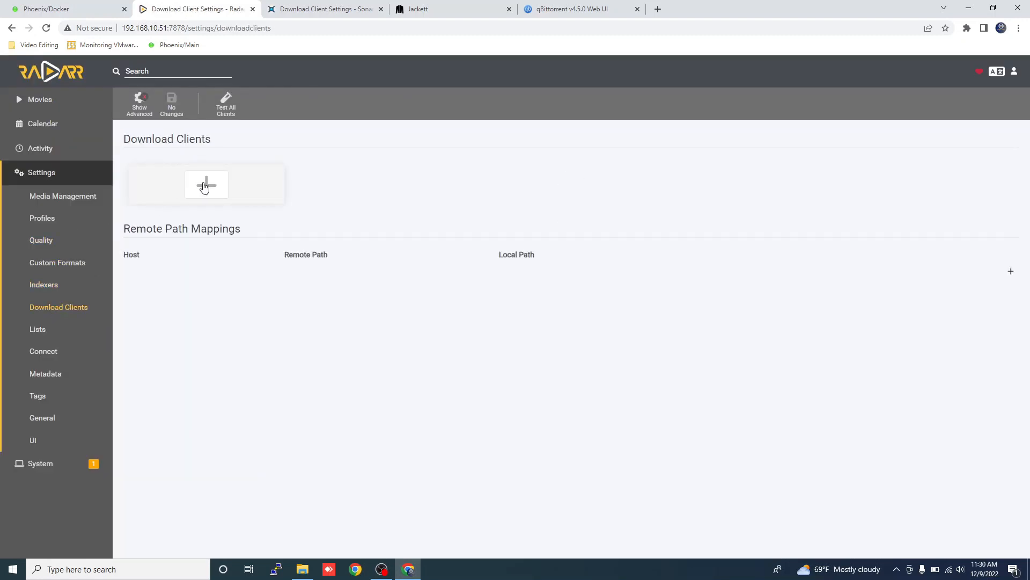
left_click(205, 184)
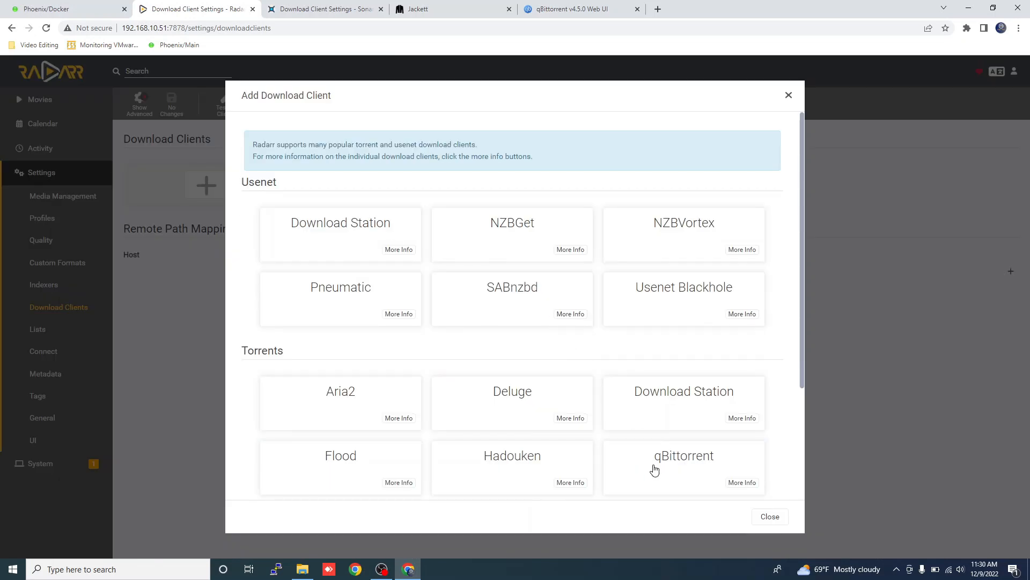
left_click(683, 456)
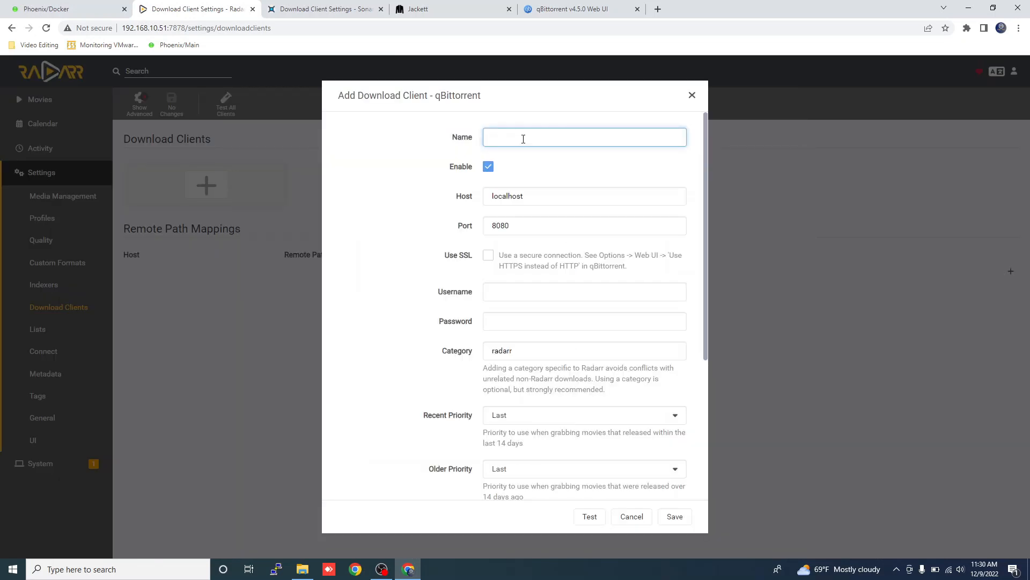
type("qBitt")
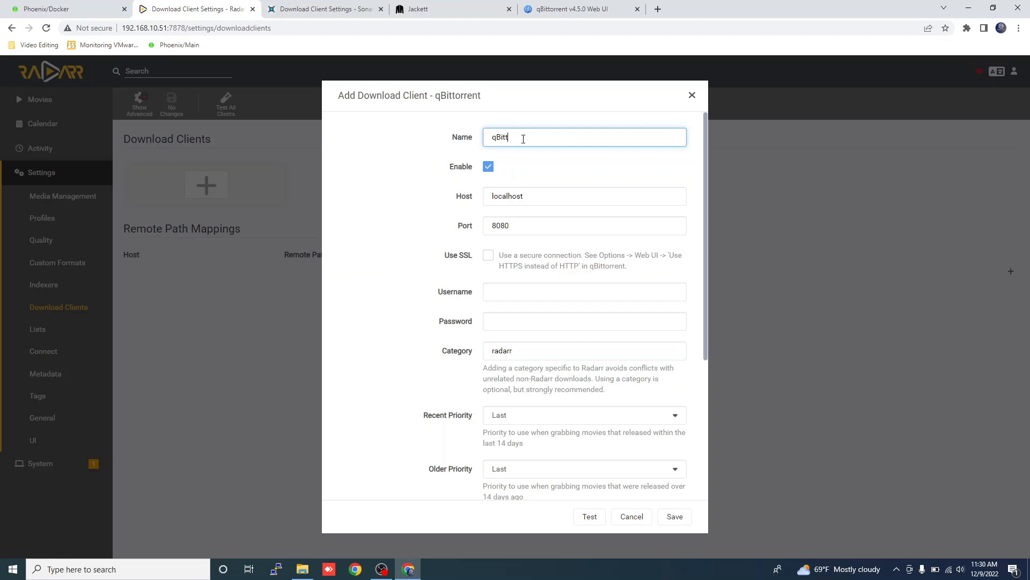
type("orrent")
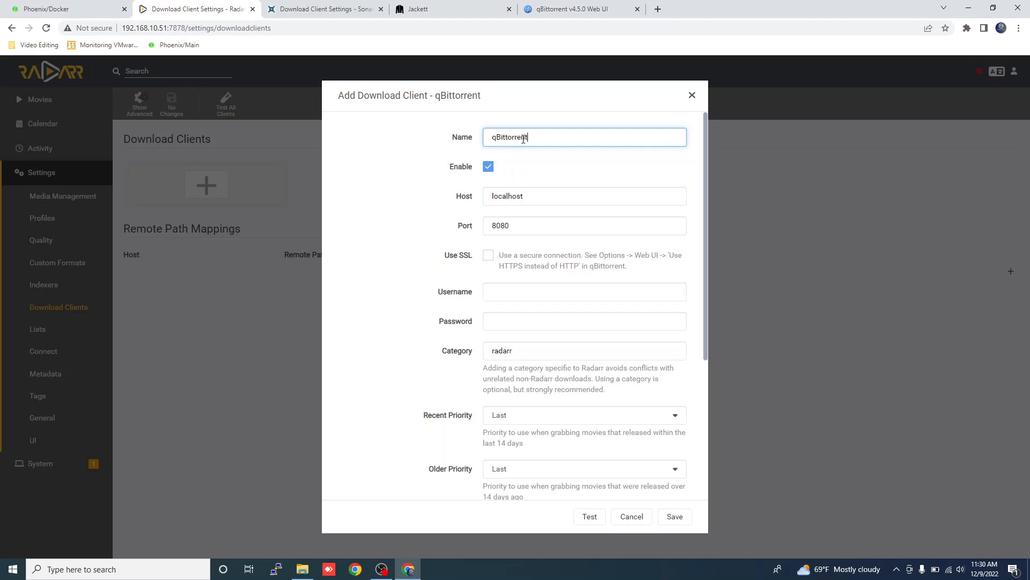
Step: Set the client host to 192.168.10.51, replacing localhost
left_click(583, 196)
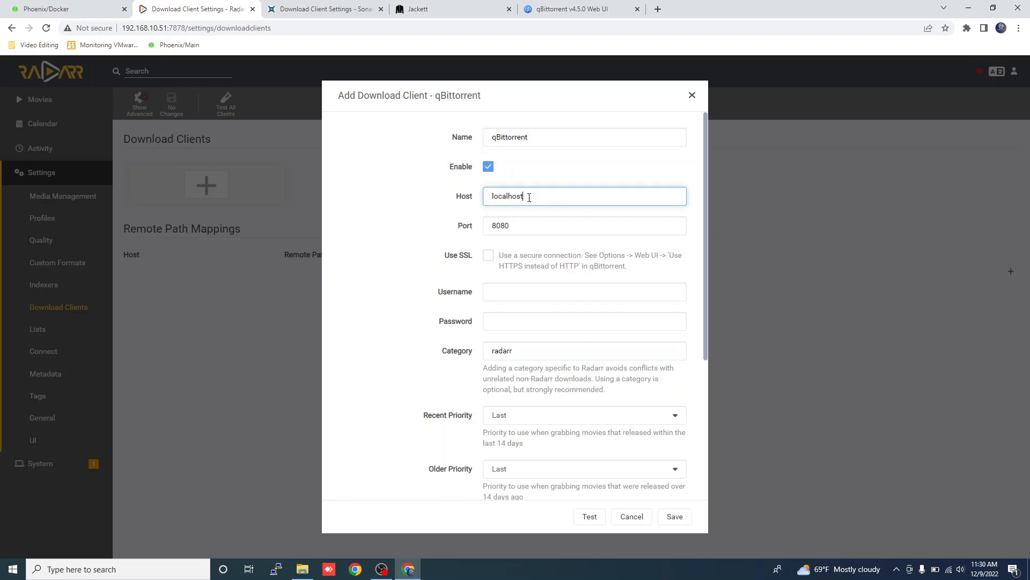
double_click(506, 196)
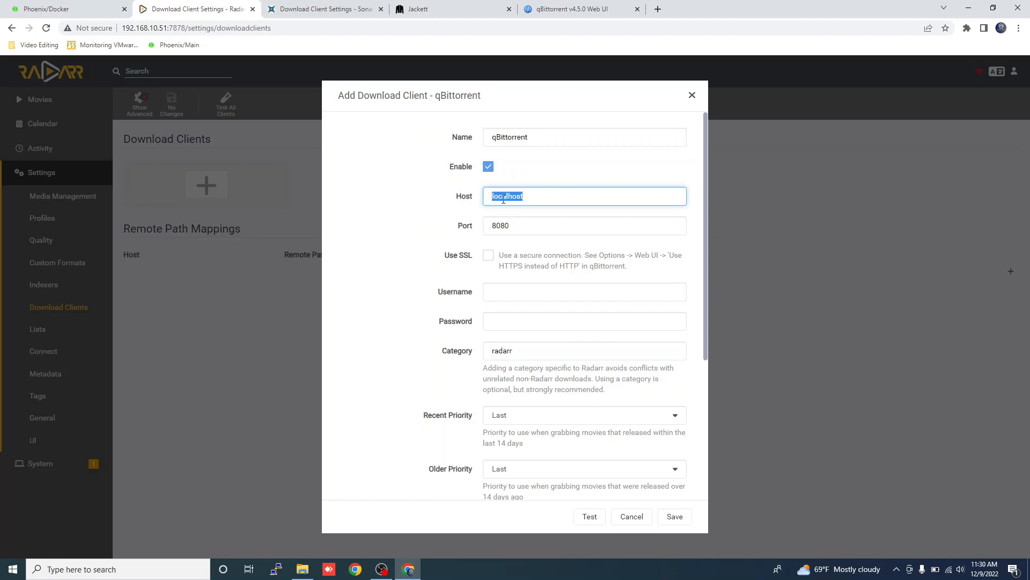
type("192")
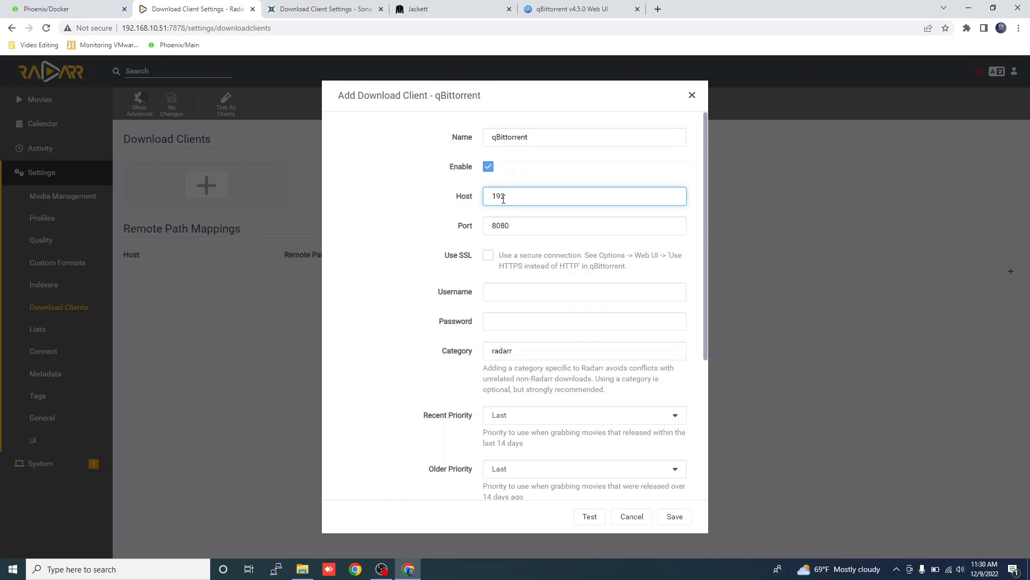
type("2.16")
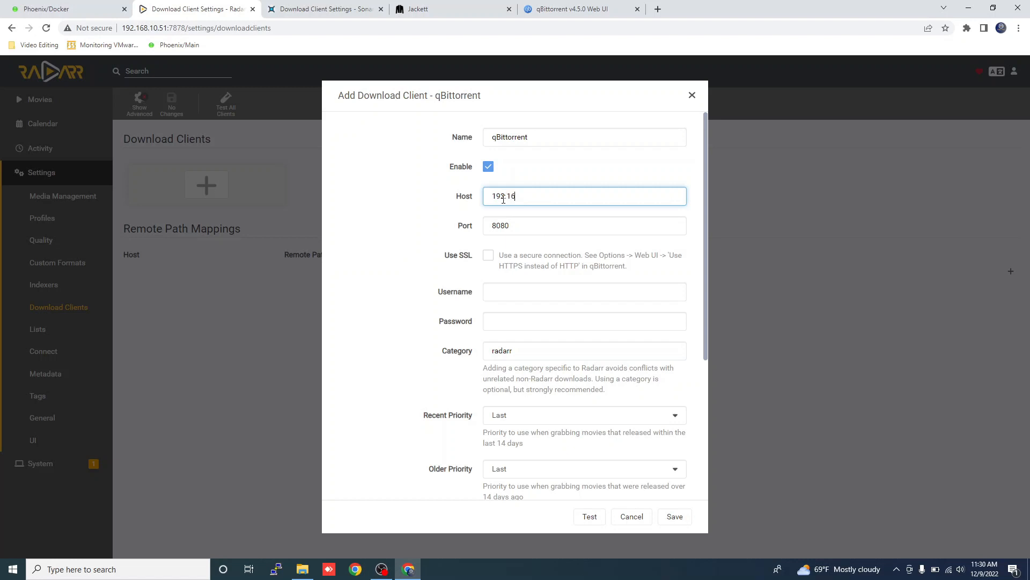
type("8.10")
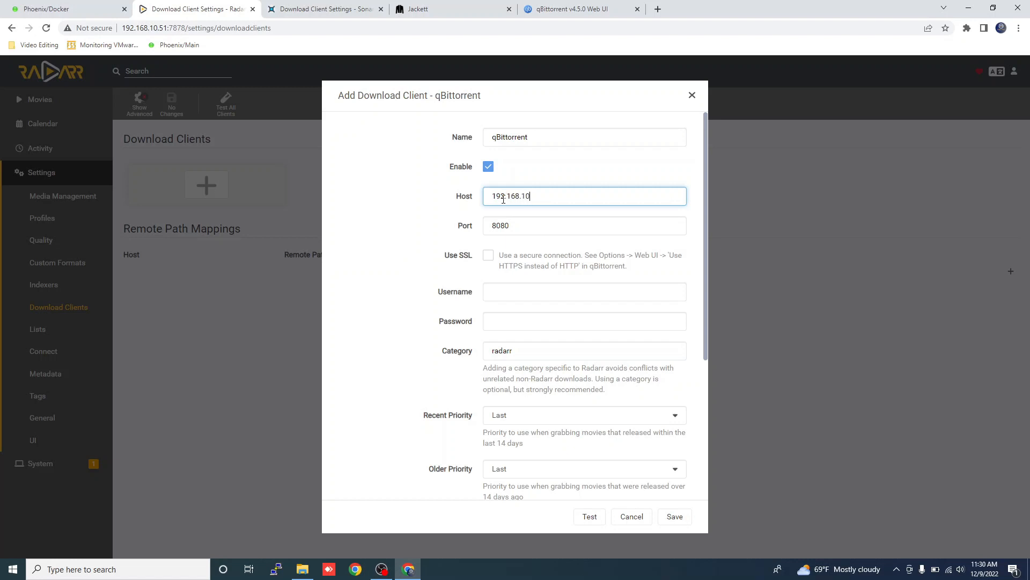
type(".51")
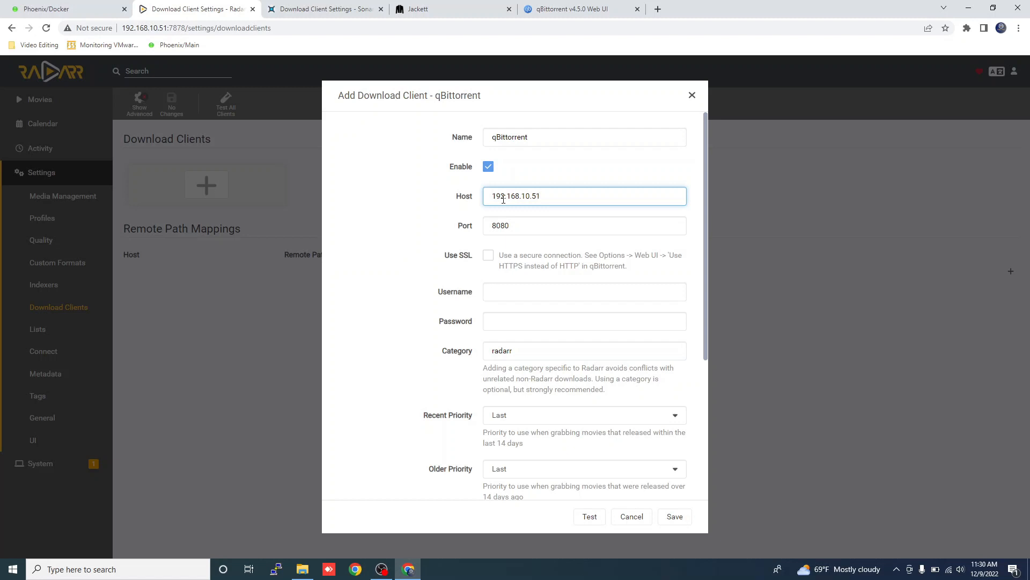
Step: Enter the admin username and password, save the client, and show Unraid's Docker containers
left_click(584, 291)
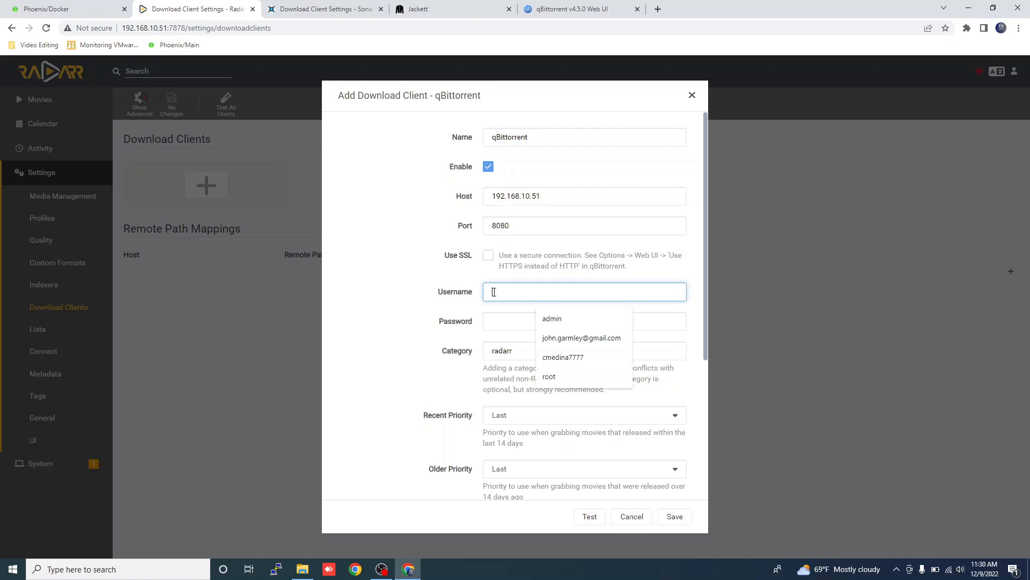
left_click(553, 319)
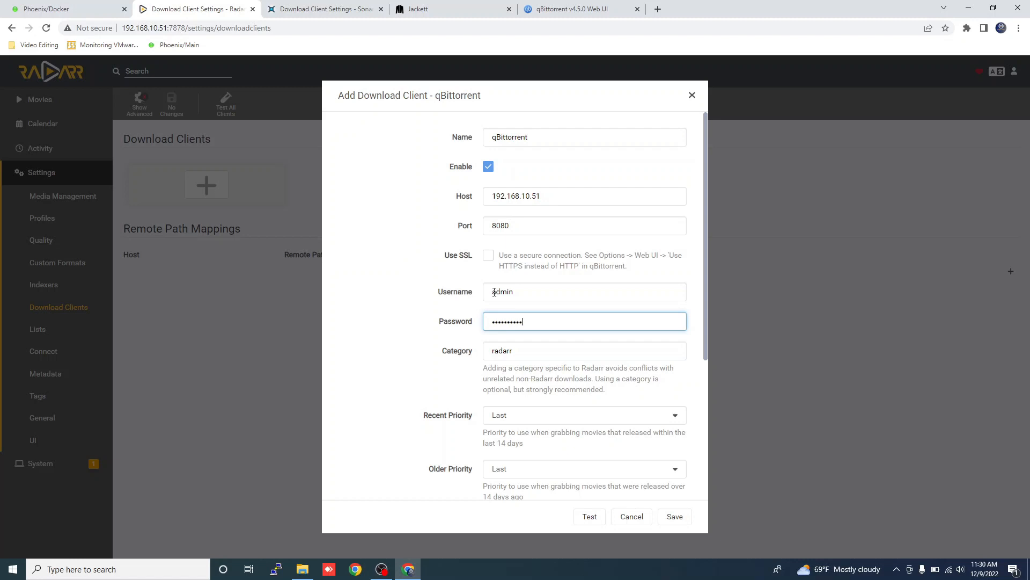
scroll("down", 3)
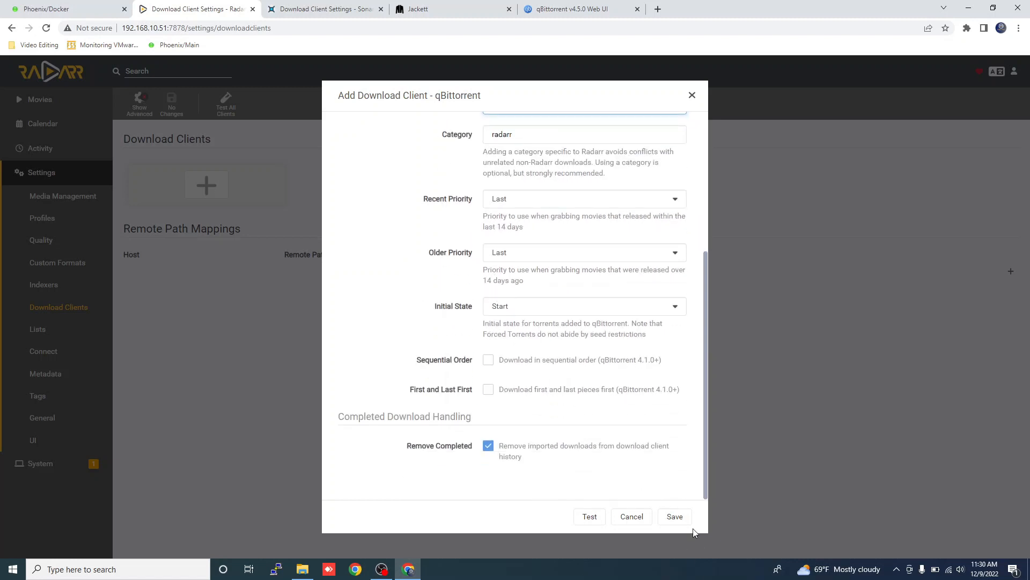
left_click(674, 516)
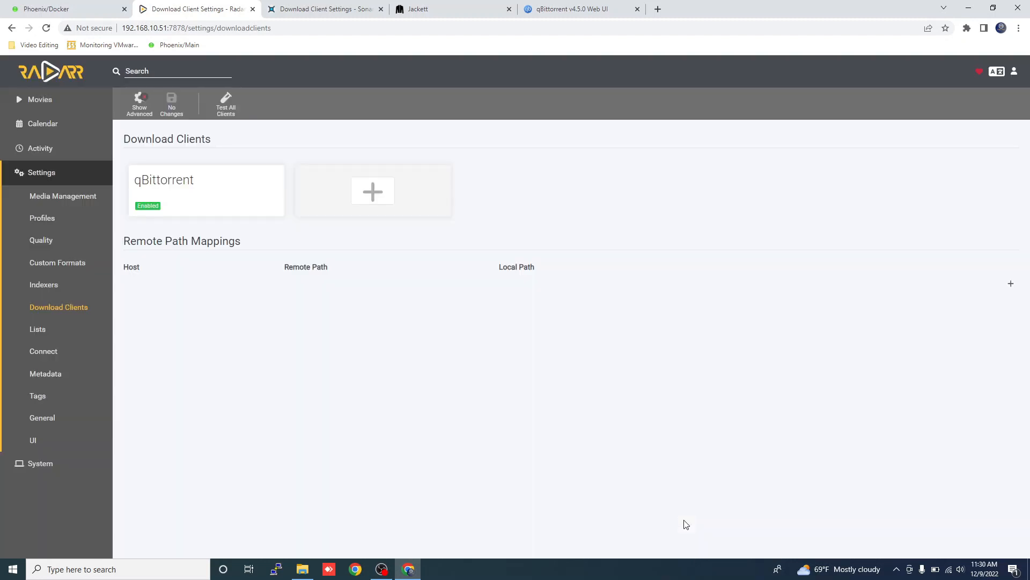
mouse_move(206, 322)
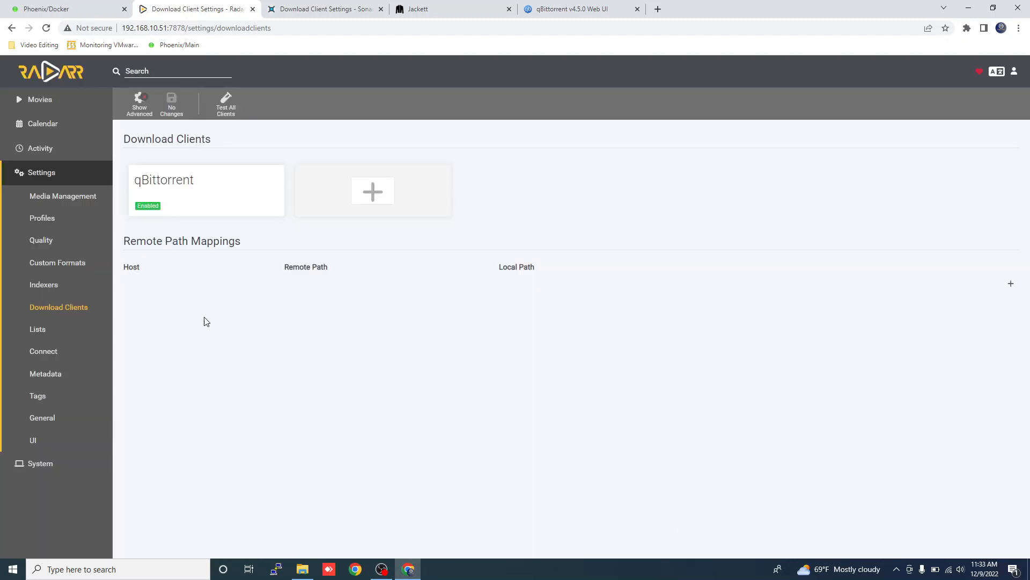
left_click(46, 8)
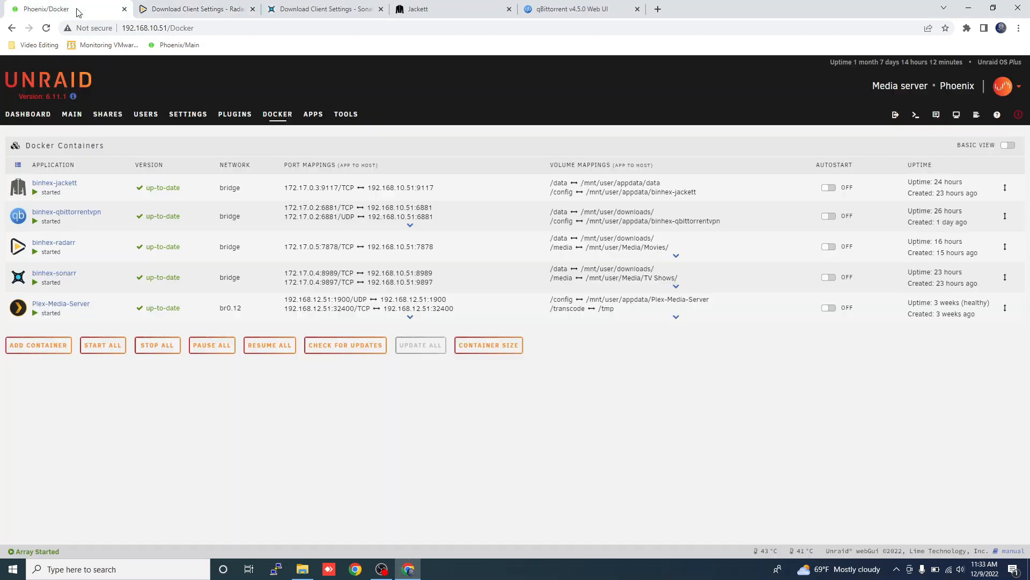